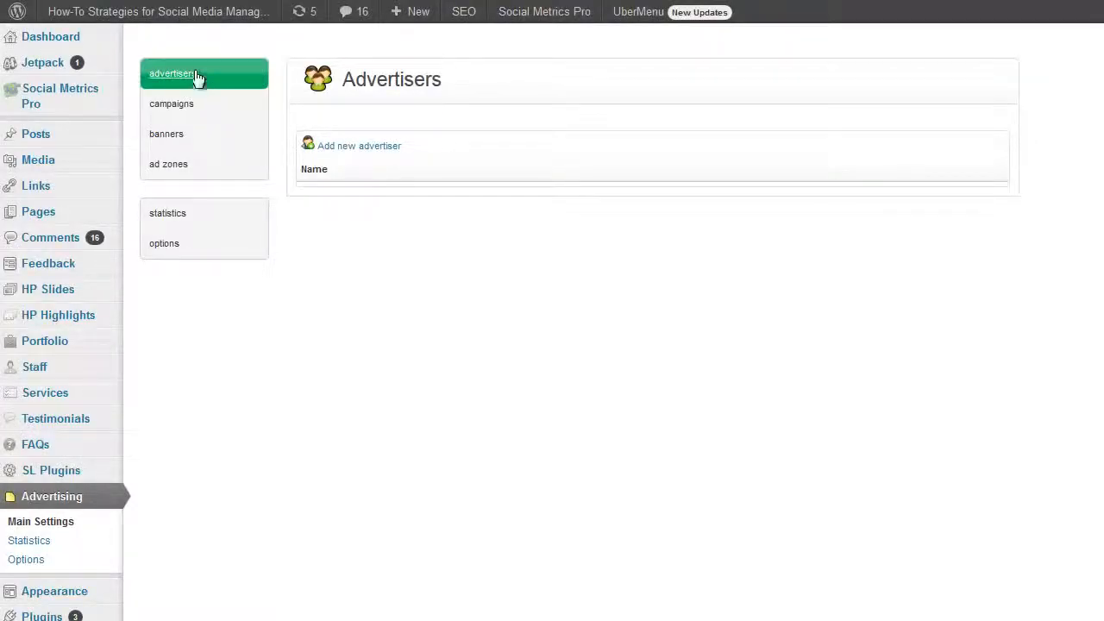
mouse_move(466, 300)
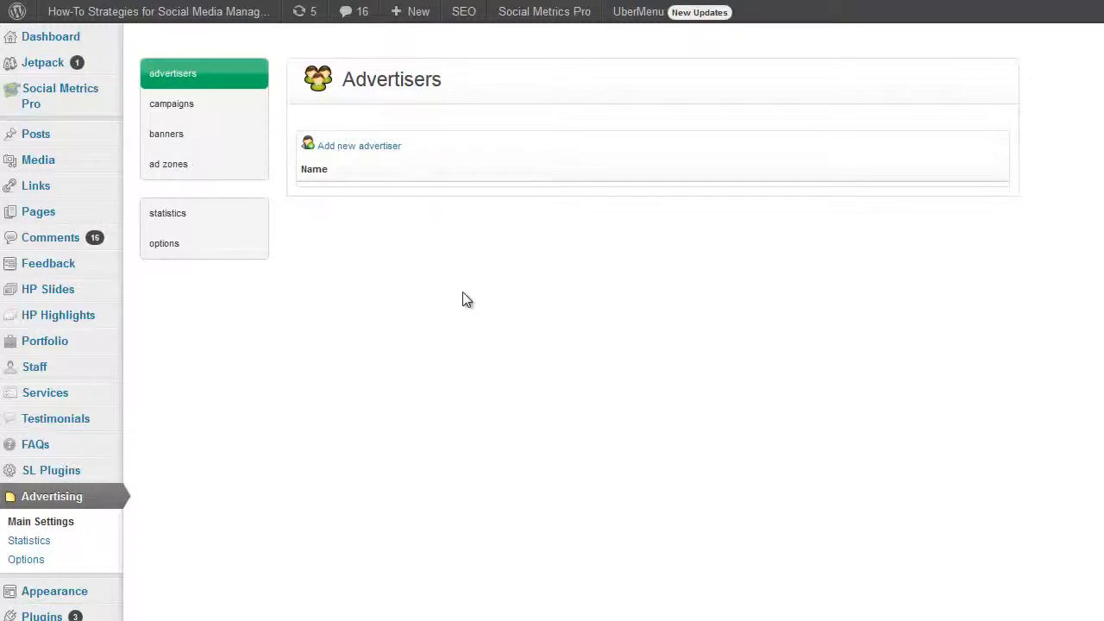
mouse_move(478, 448)
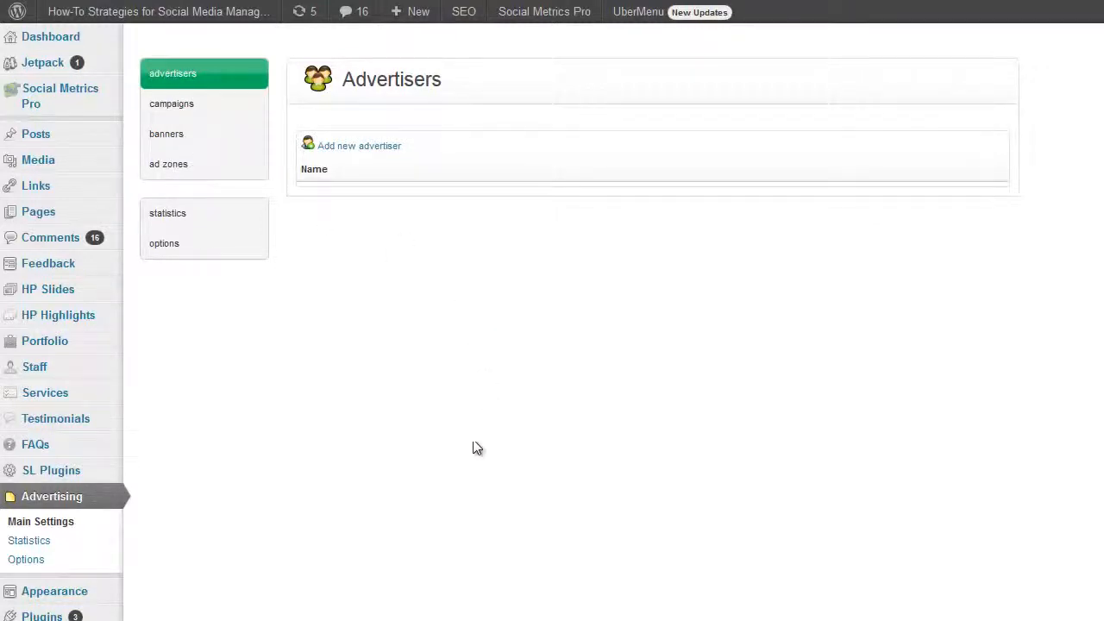
mouse_move(64, 509)
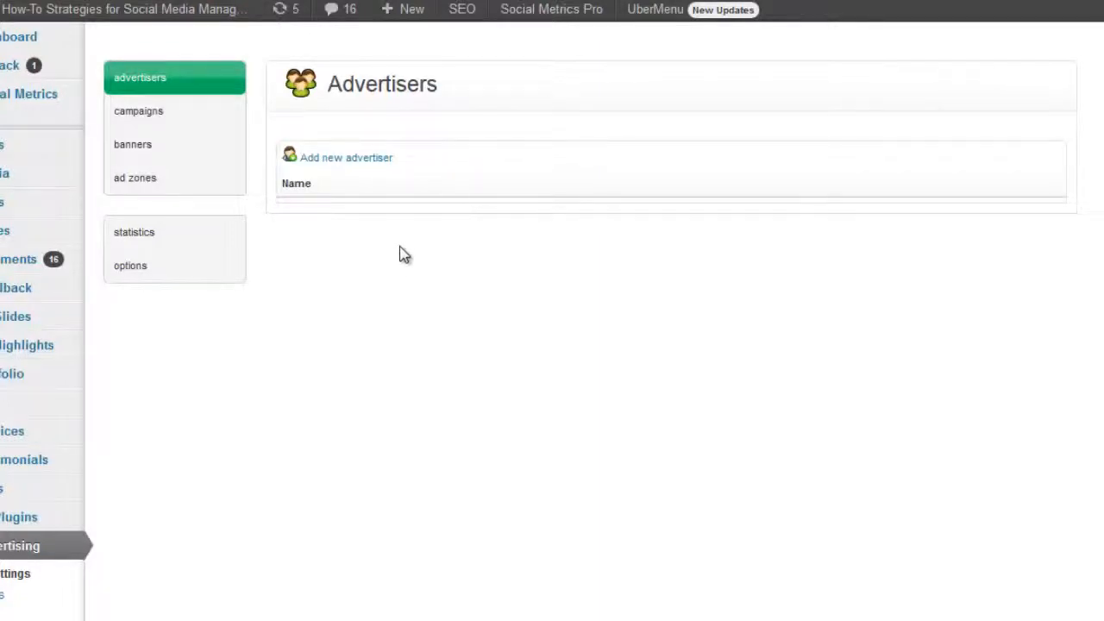
mouse_move(351, 202)
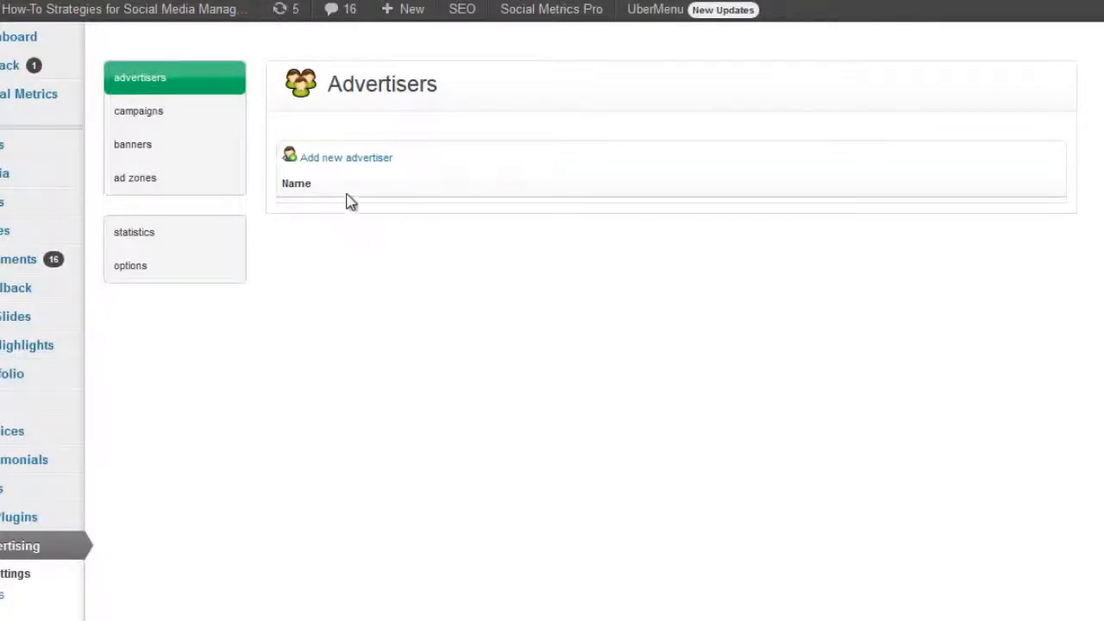
Step: Create a new advertiser named Basic Ads
click(346, 157)
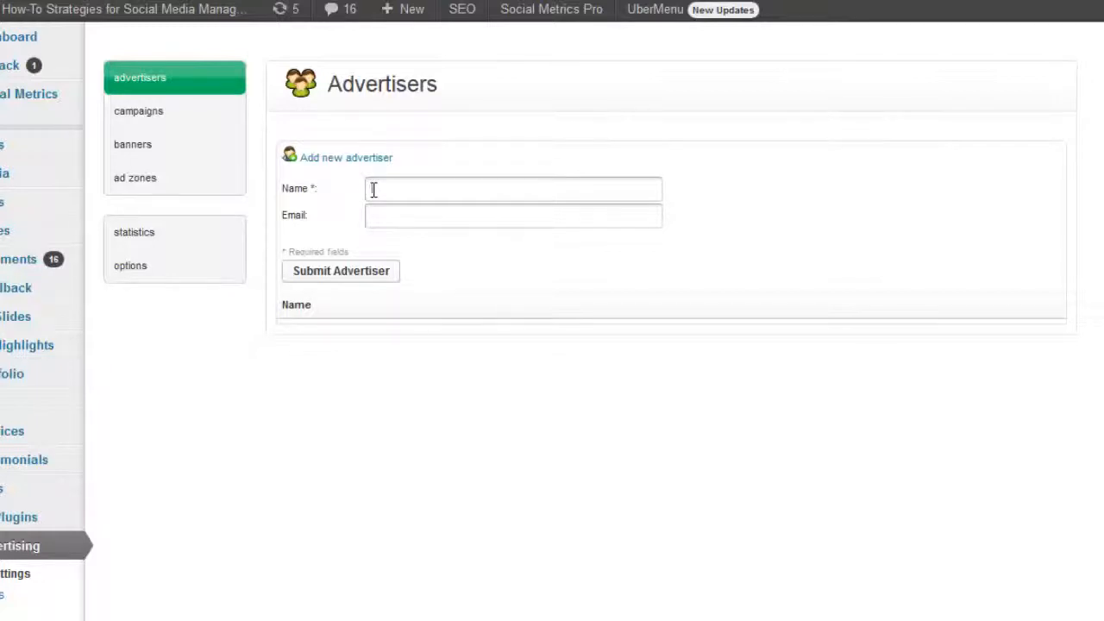
text(Basic Ad)
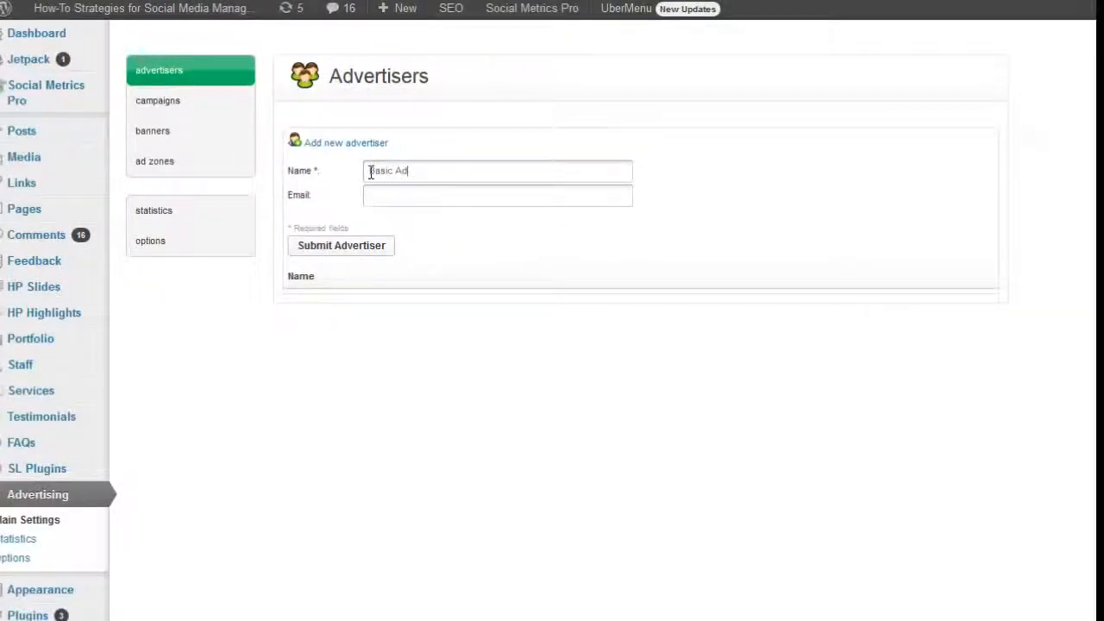
click(341, 245)
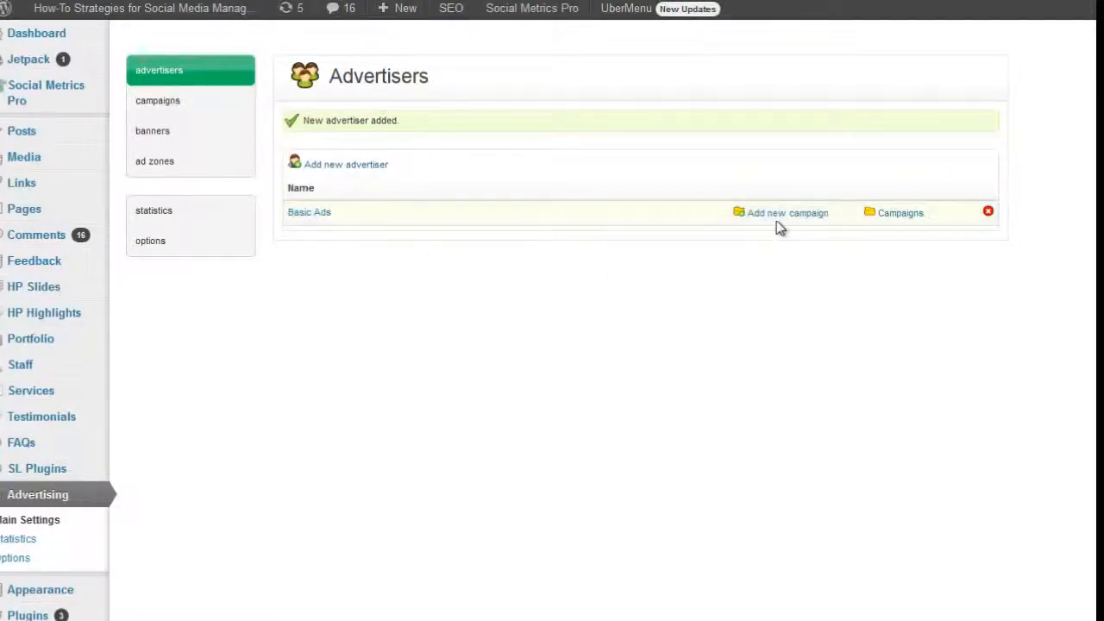
mouse_move(793, 326)
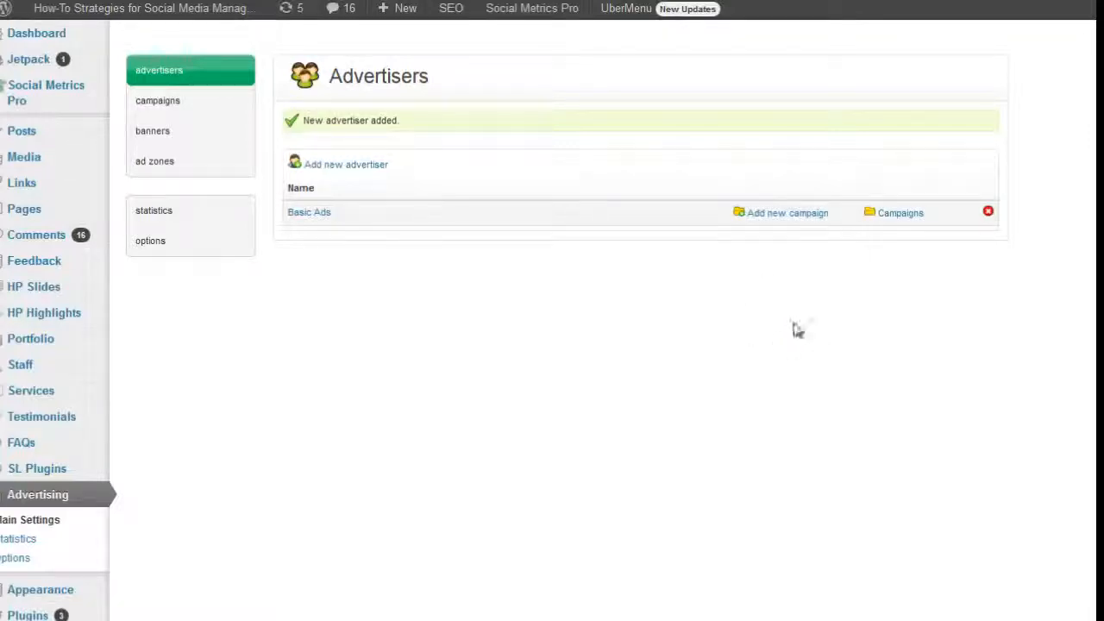
mouse_move(669, 395)
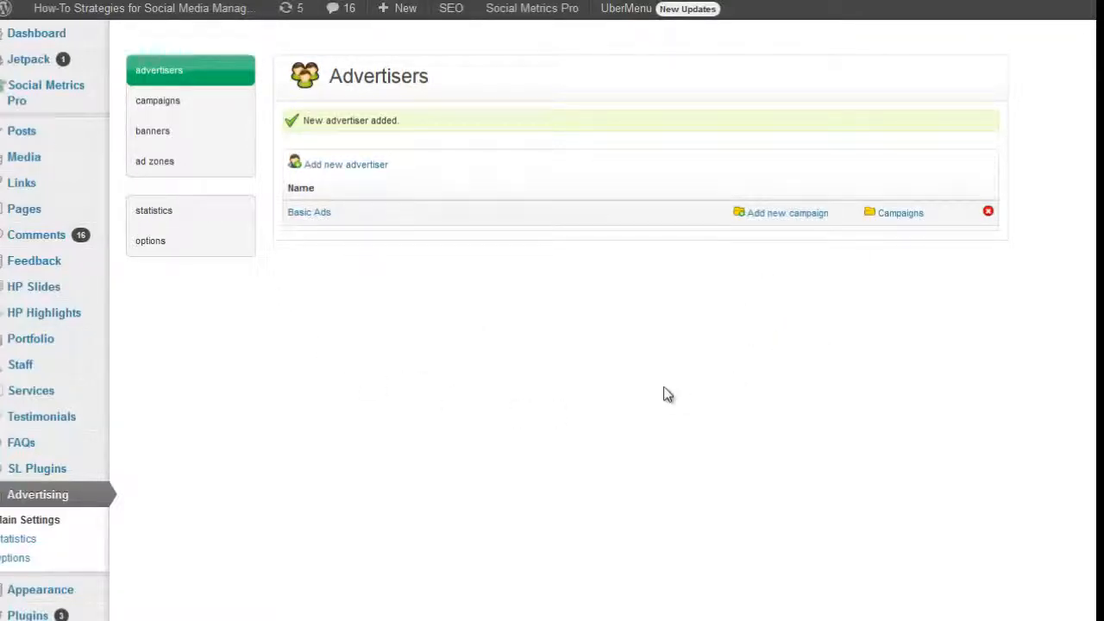
Step: View the live blog page, scrolling down through the posts and sidebar widgets
click(142, 8)
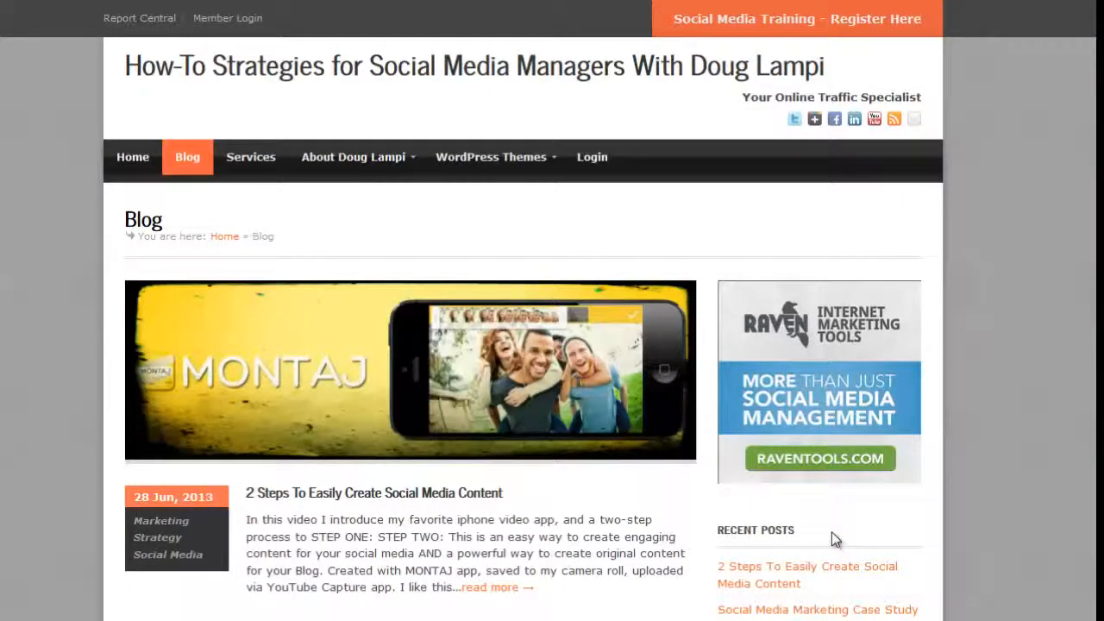
mouse_move(999, 472)
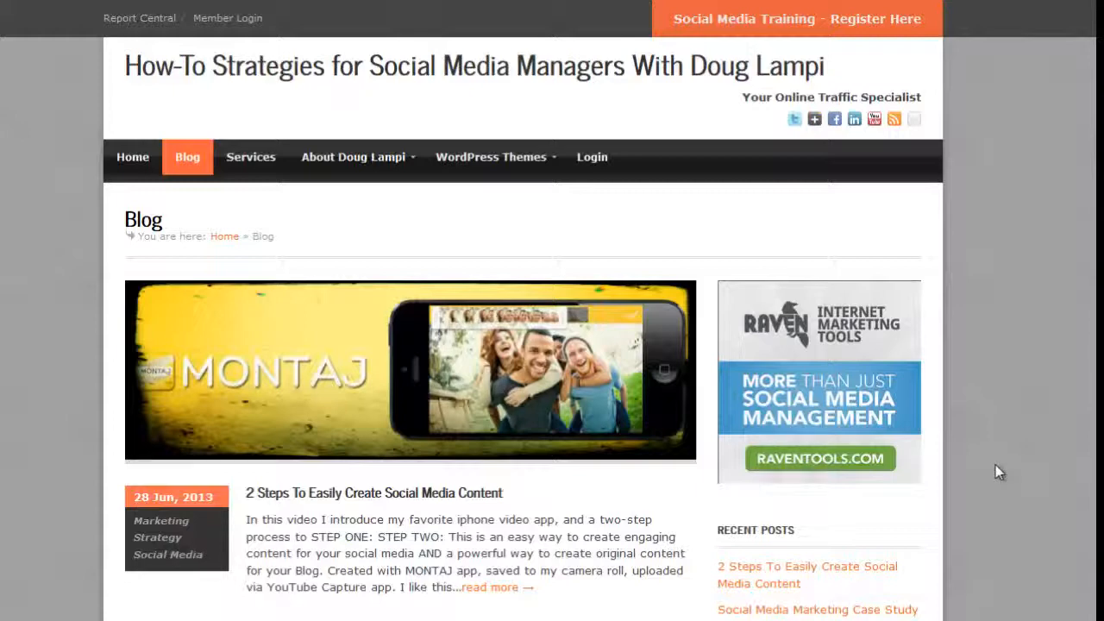
mouse_move(1068, 413)
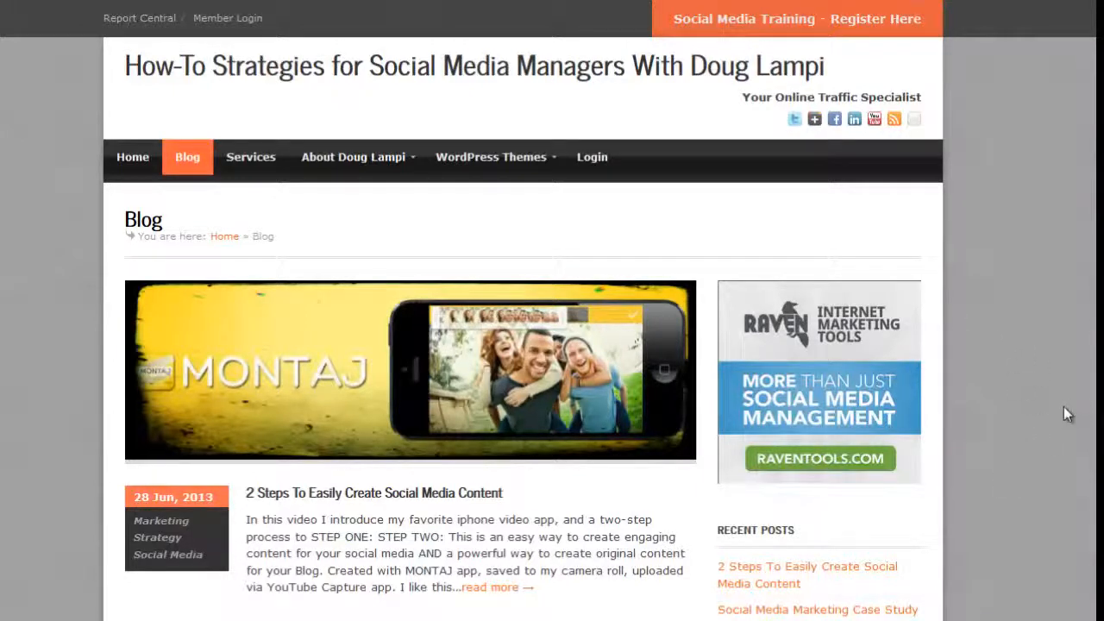
mouse_move(1063, 409)
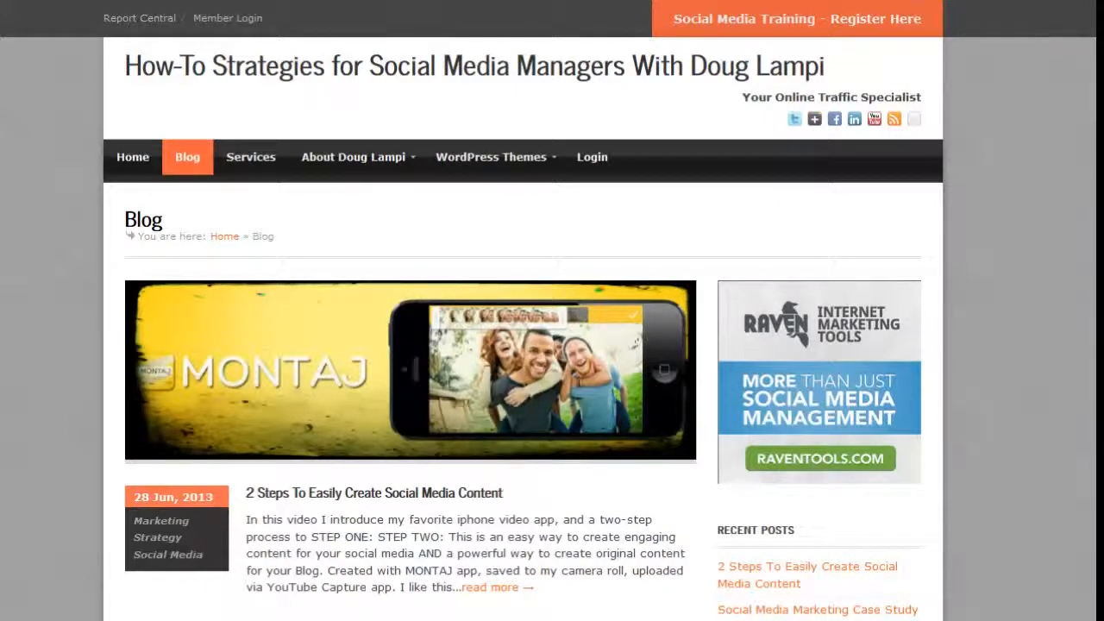
scroll(down, 3)
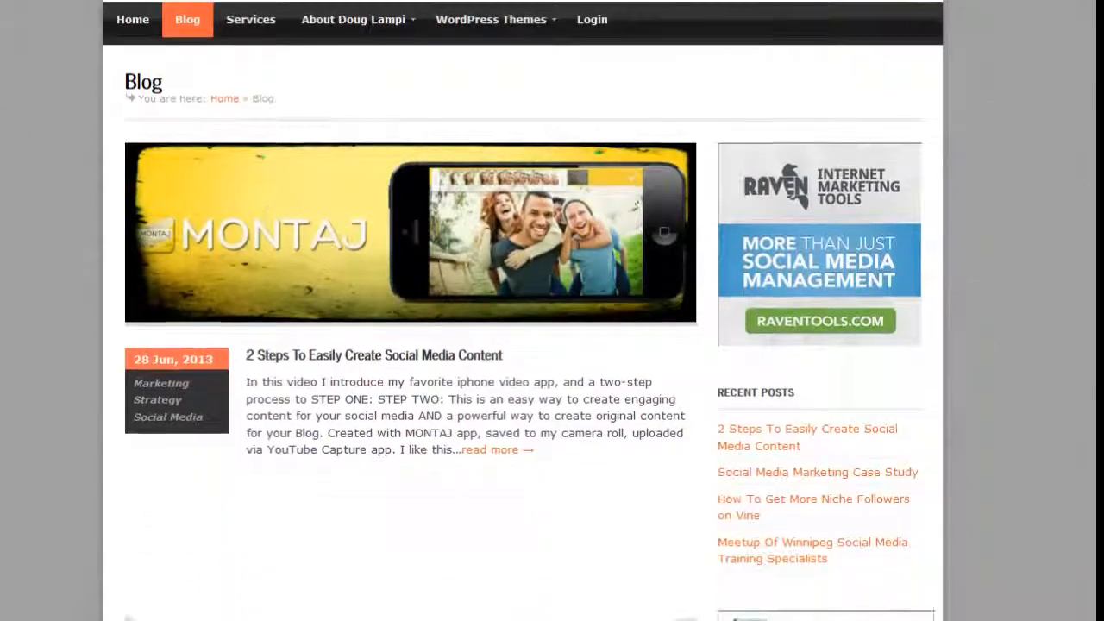
scroll(down, 3)
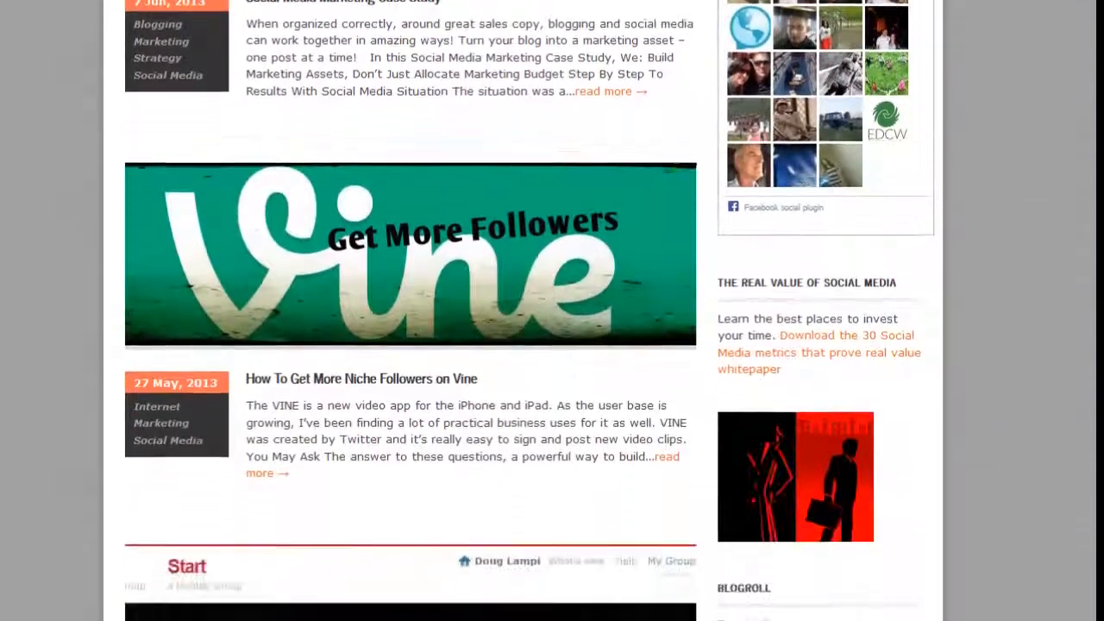
scroll(down, 3)
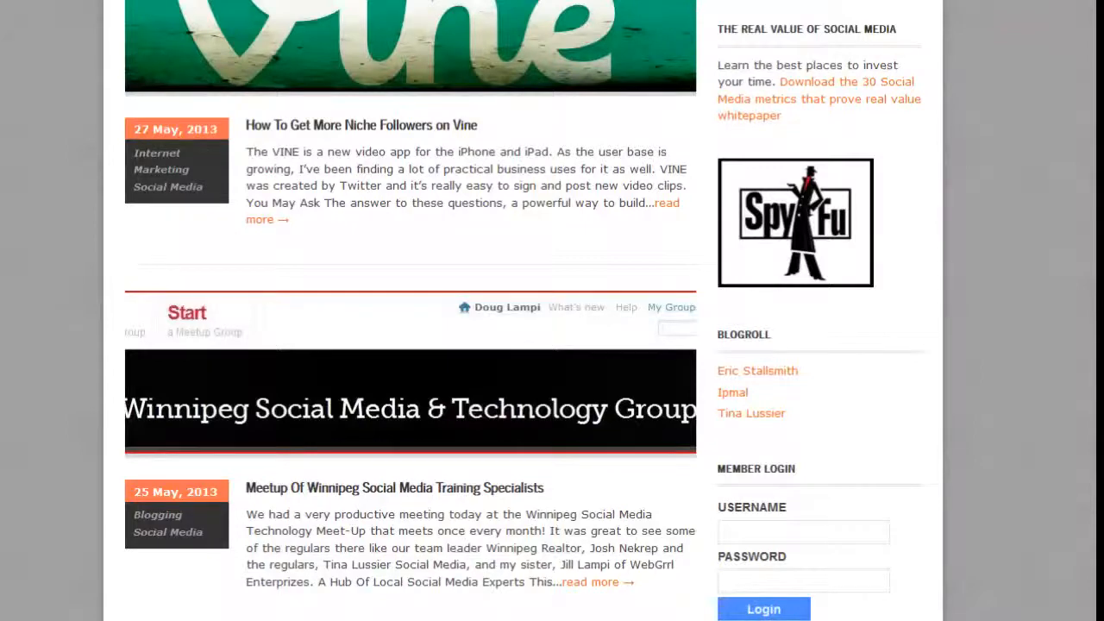
scroll(down, 3)
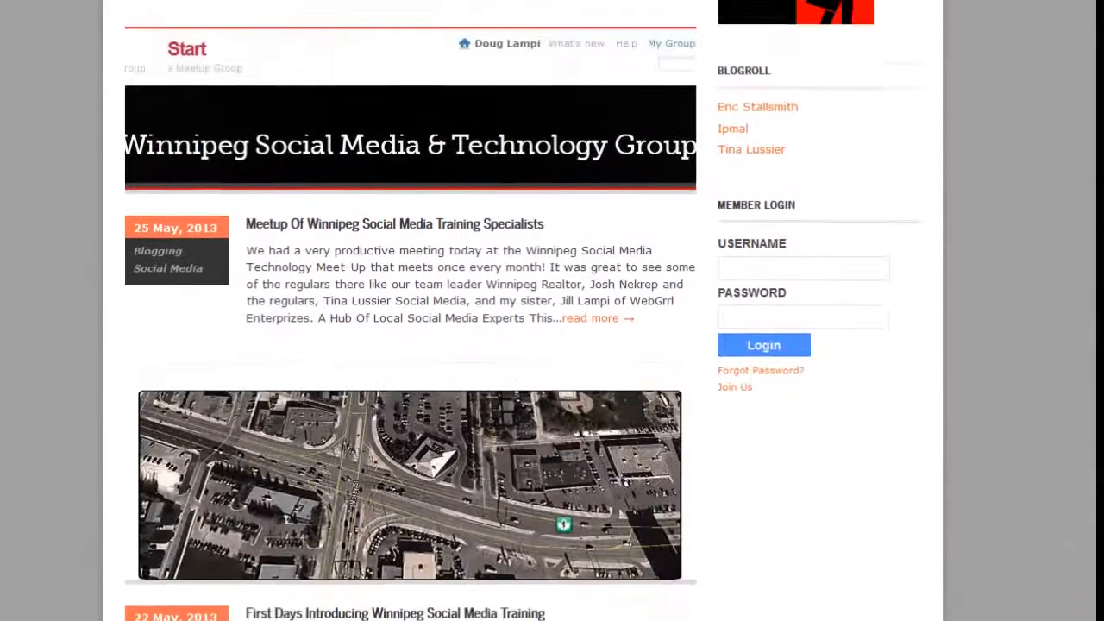
scroll(down, 3)
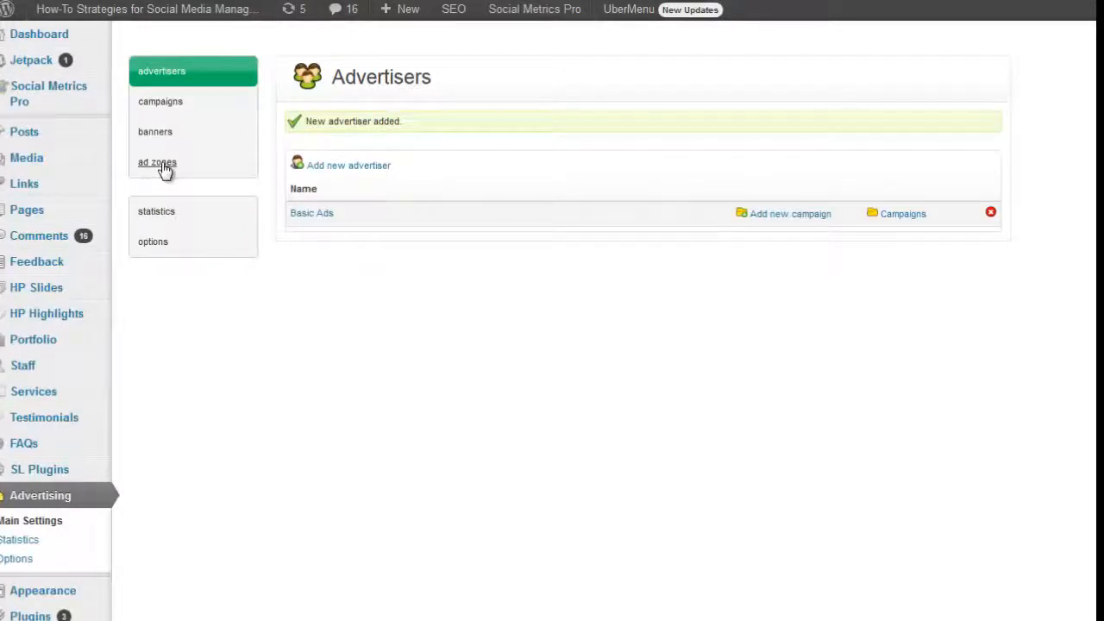
Step: Add an ad zone named Top Side Bar with a custom 250 x 250 size
click(157, 162)
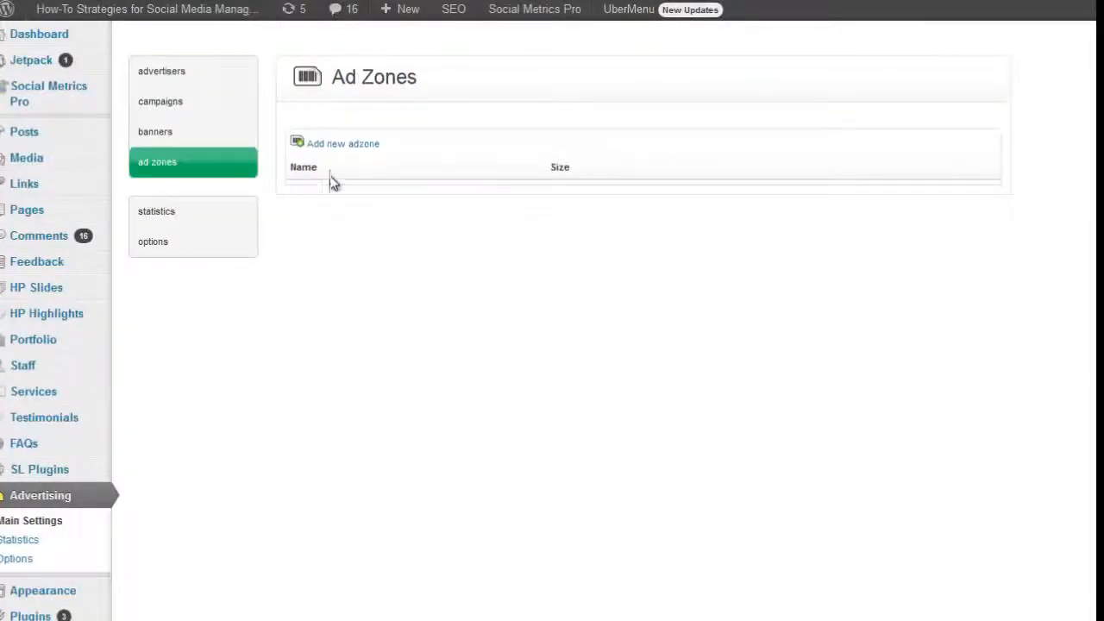
click(343, 144)
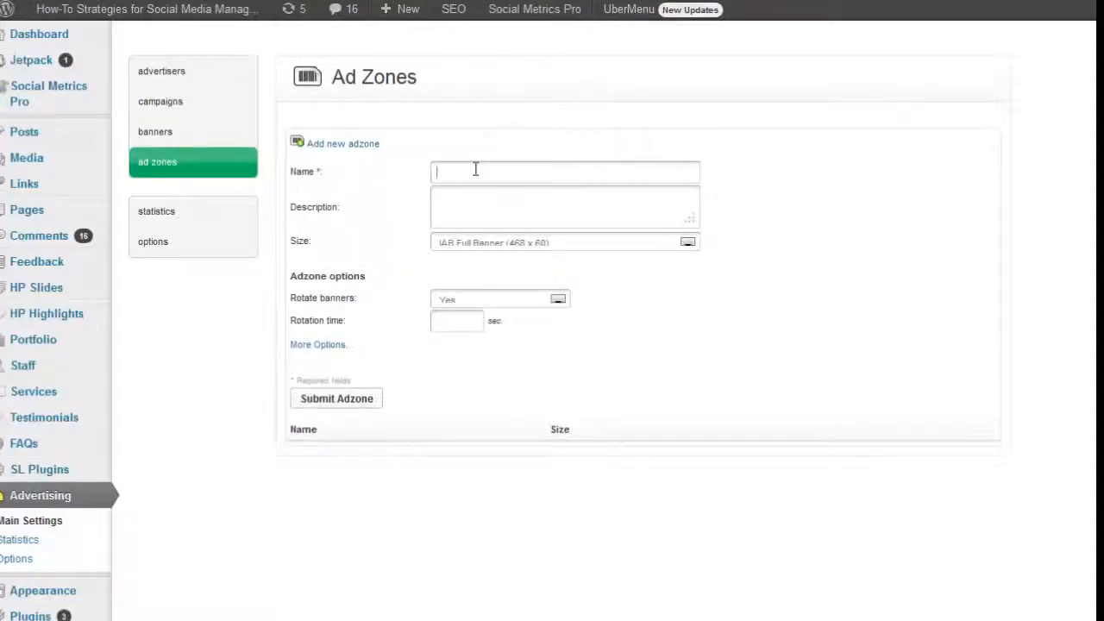
text(Top Side Bar)
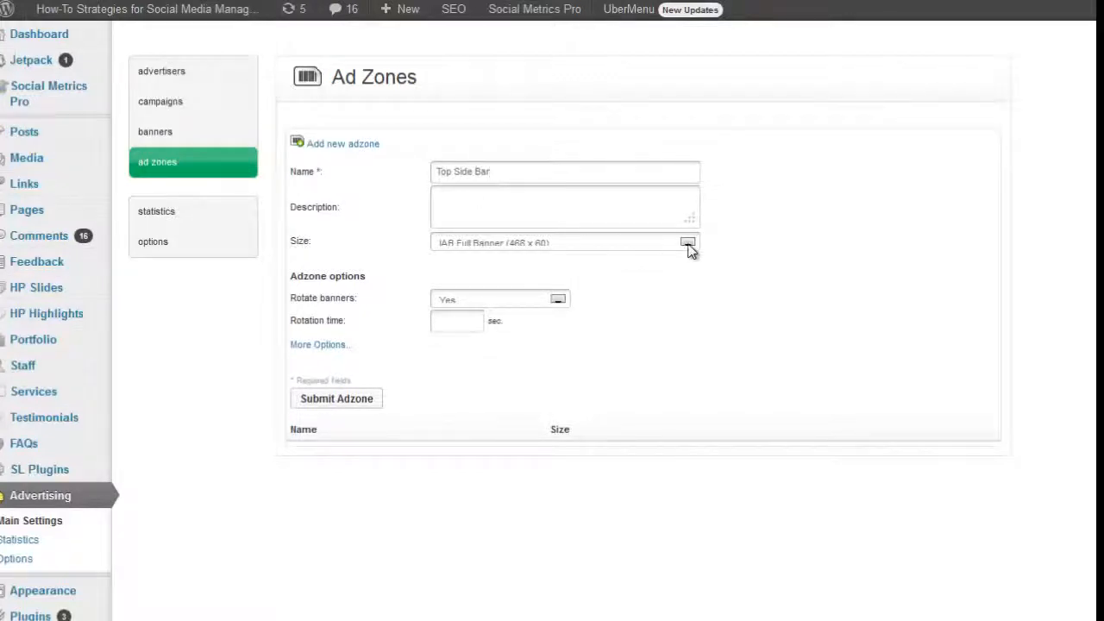
click(688, 243)
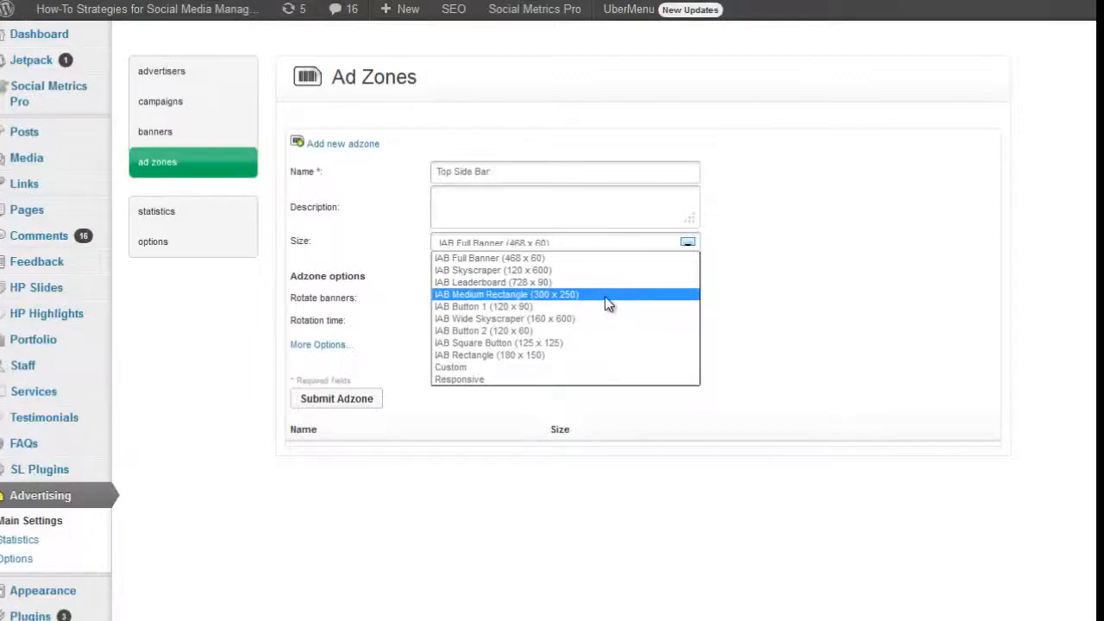
mouse_move(604, 302)
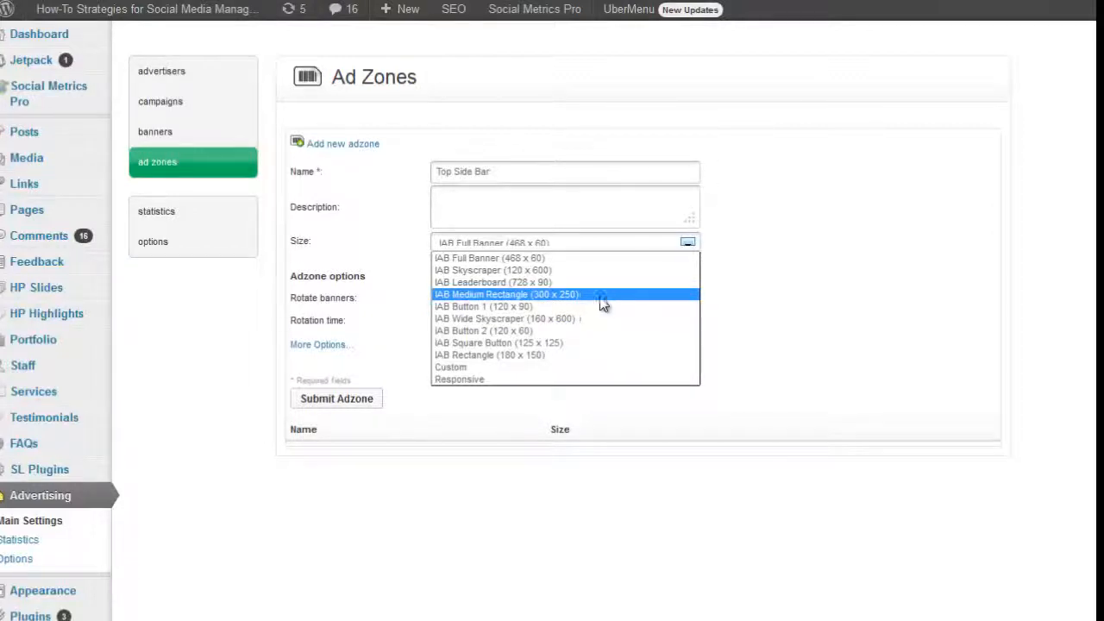
mouse_move(561, 306)
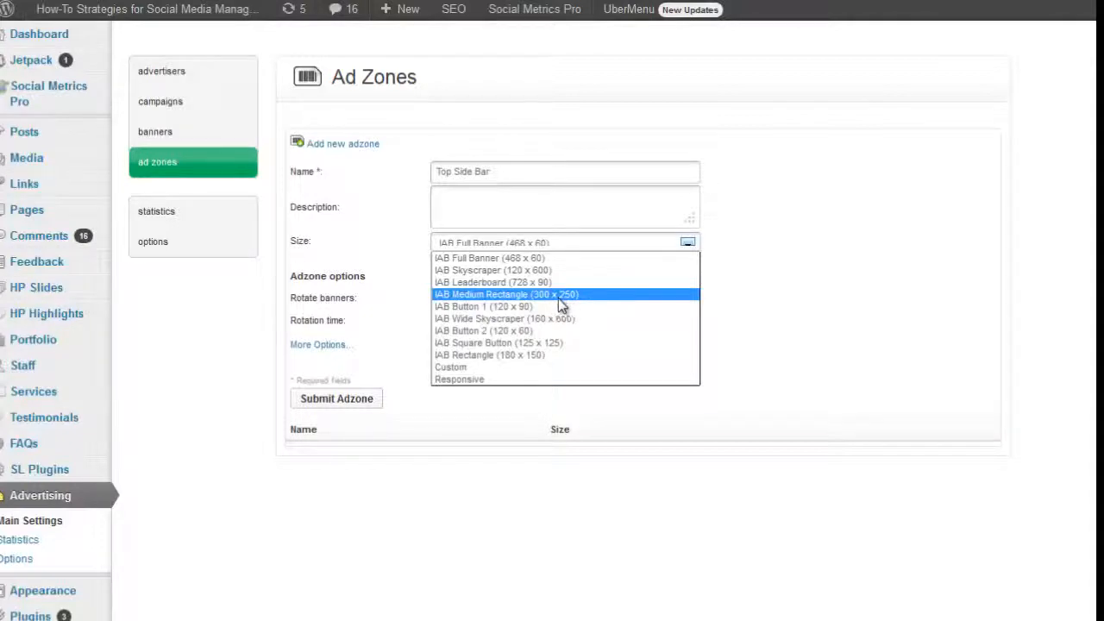
click(450, 367)
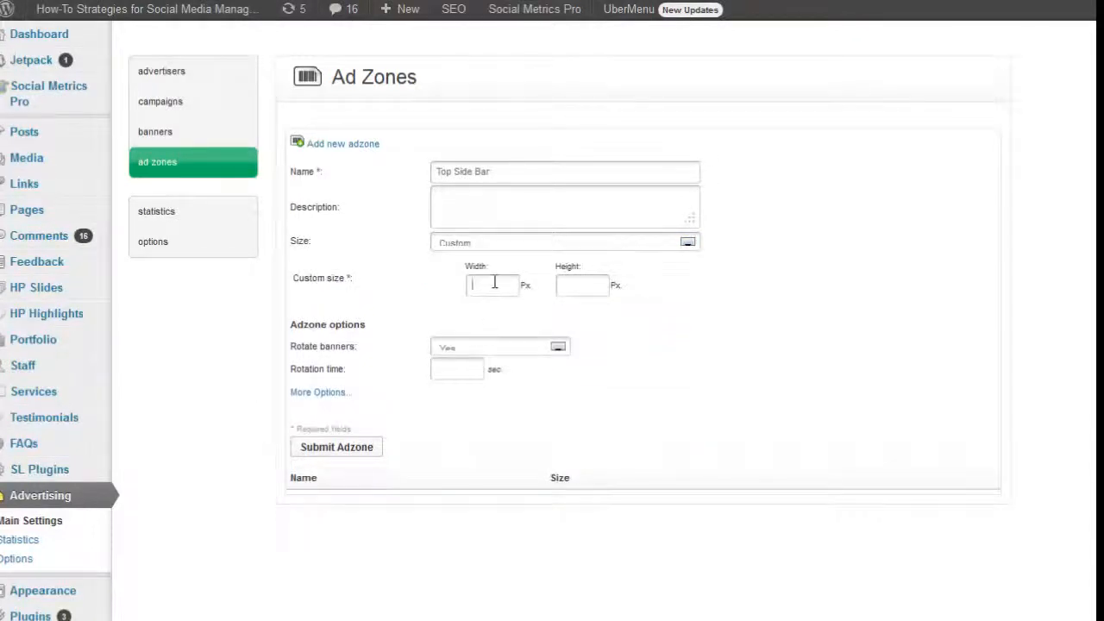
text(250)
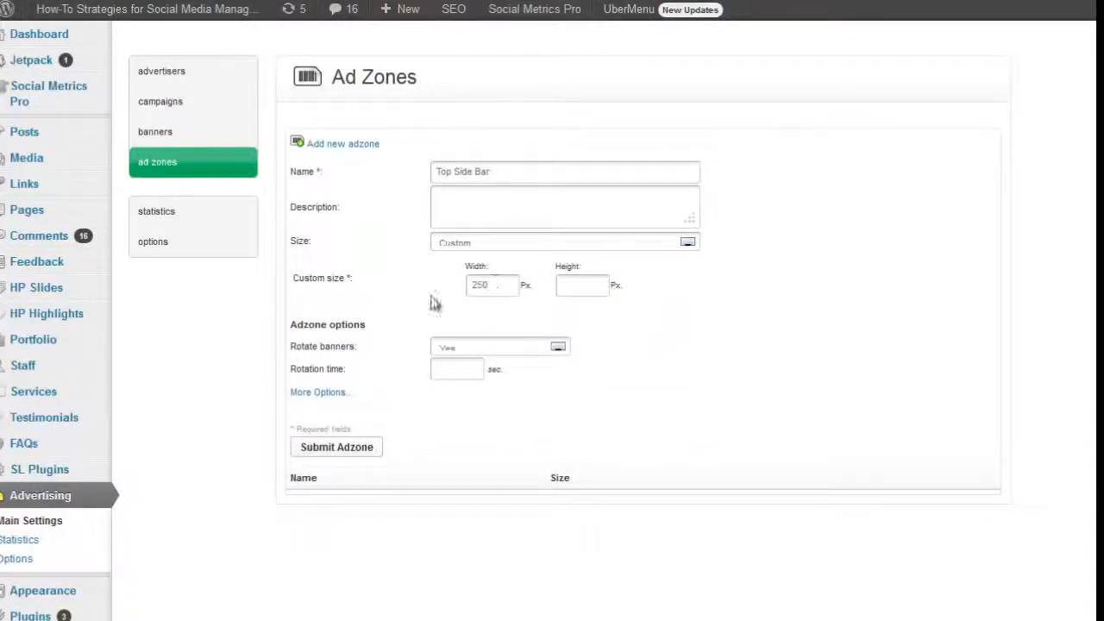
text(250)
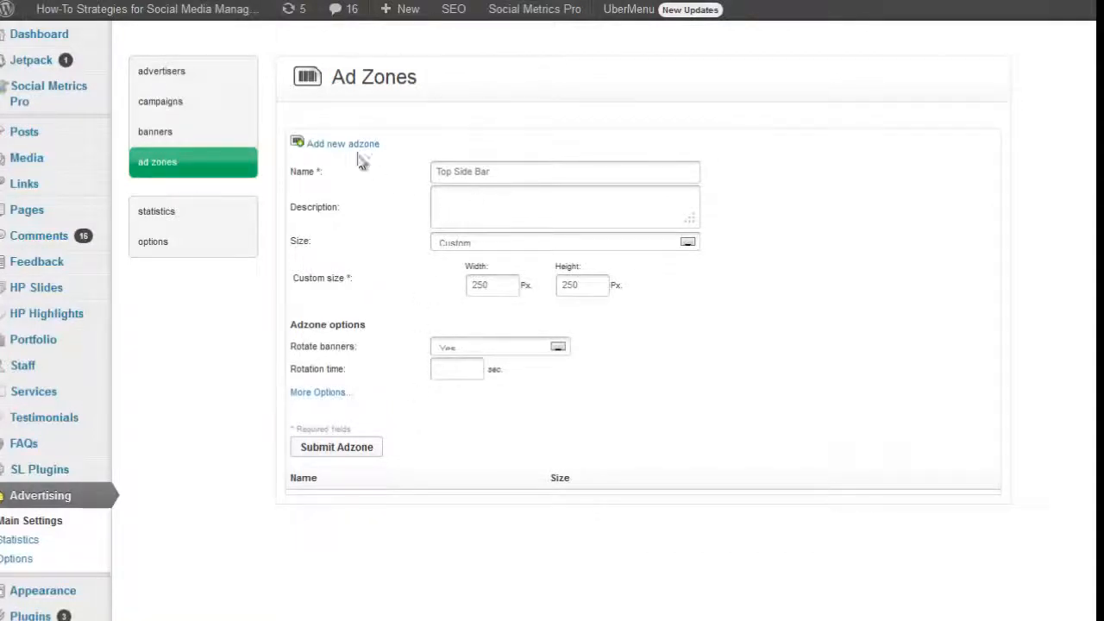
mouse_move(337, 447)
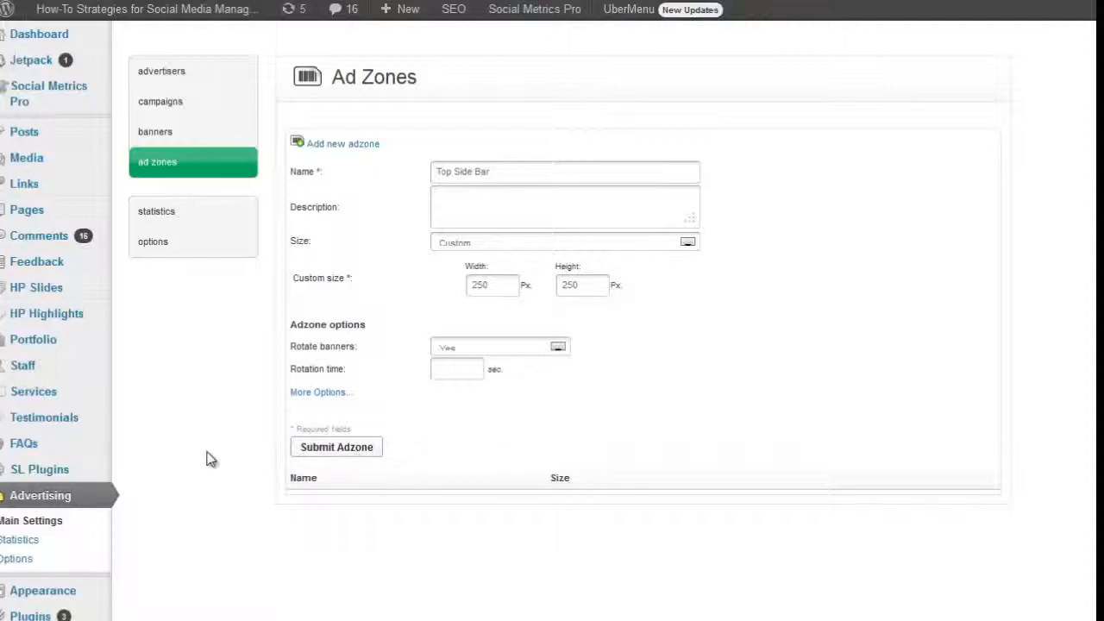
click(336, 446)
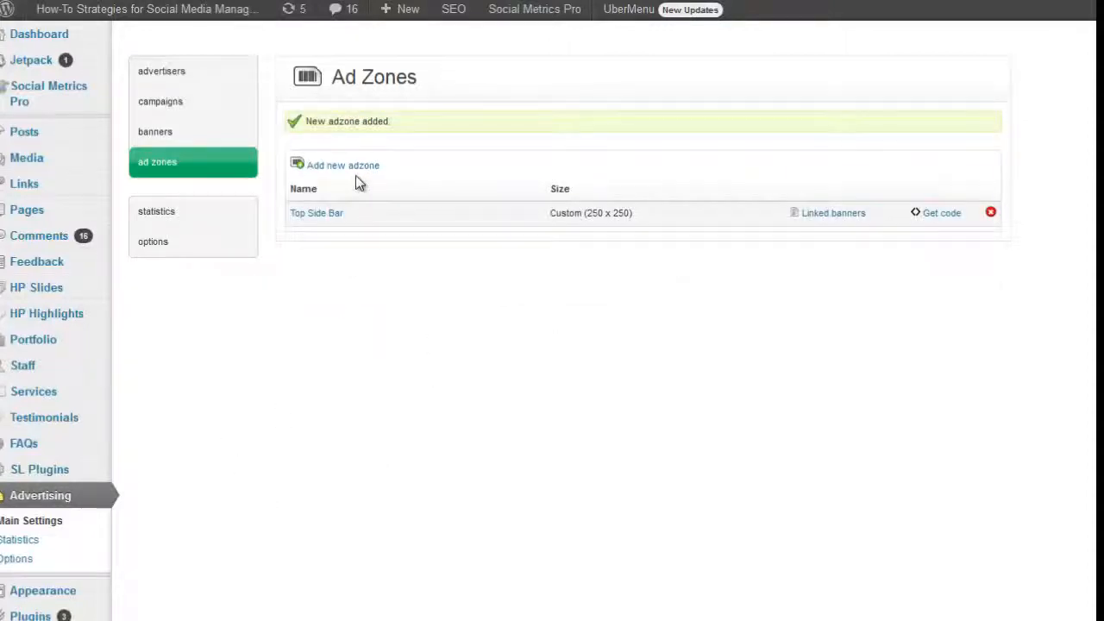
Step: Add an ad zone named Bottom Side Bar Zone sized IAB Wide Skyscraper (160 x 600)
click(342, 165)
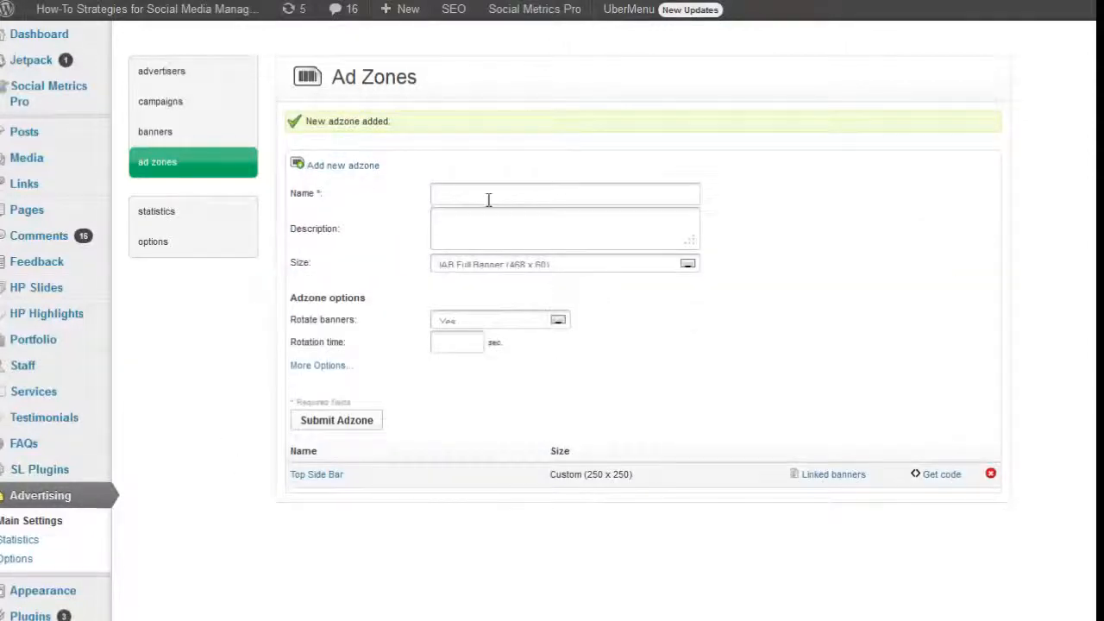
text(Ba)
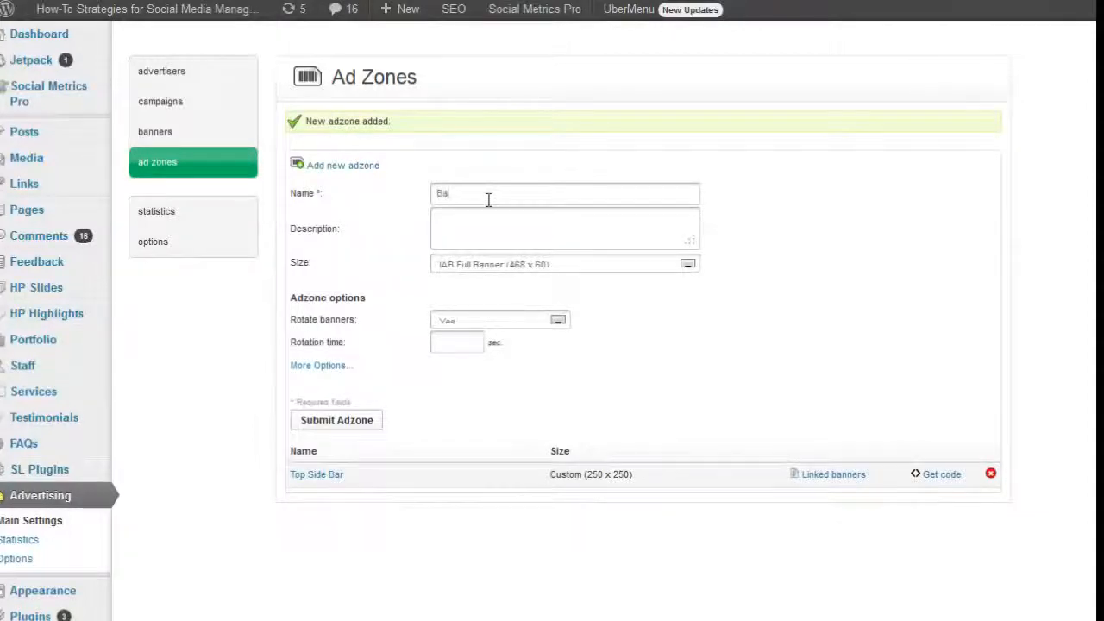
text(Bottom Side Bar)
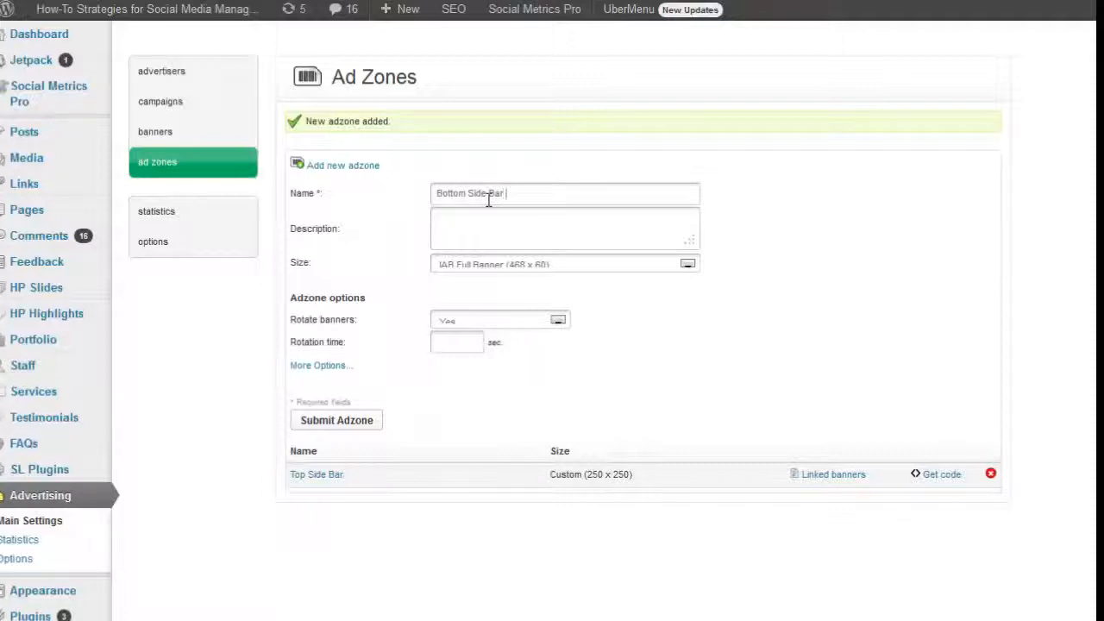
text(Zone)
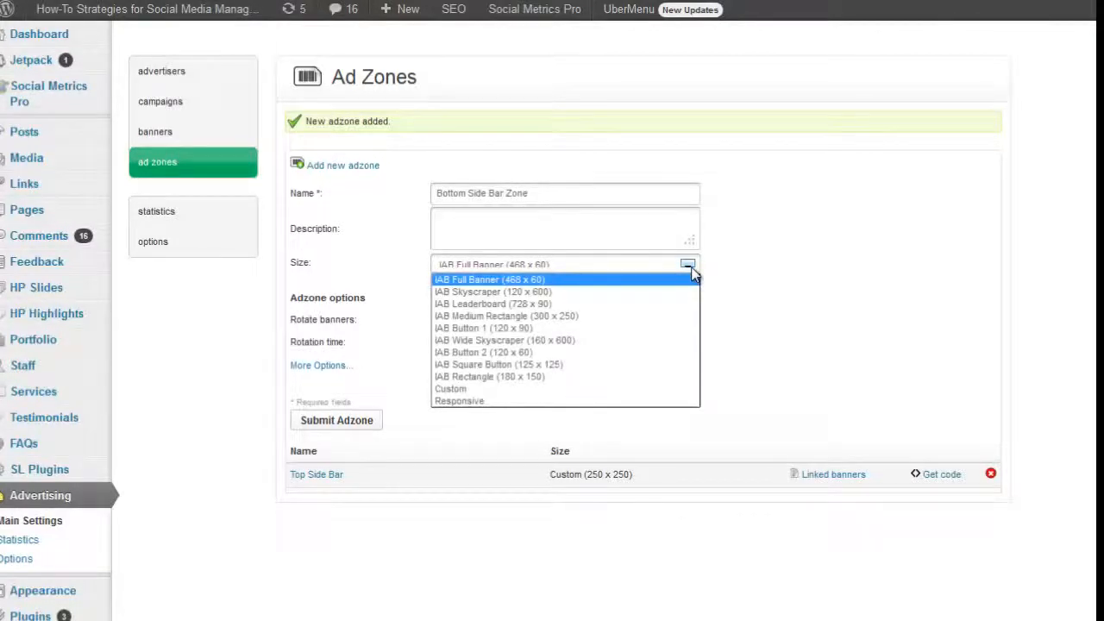
click(504, 340)
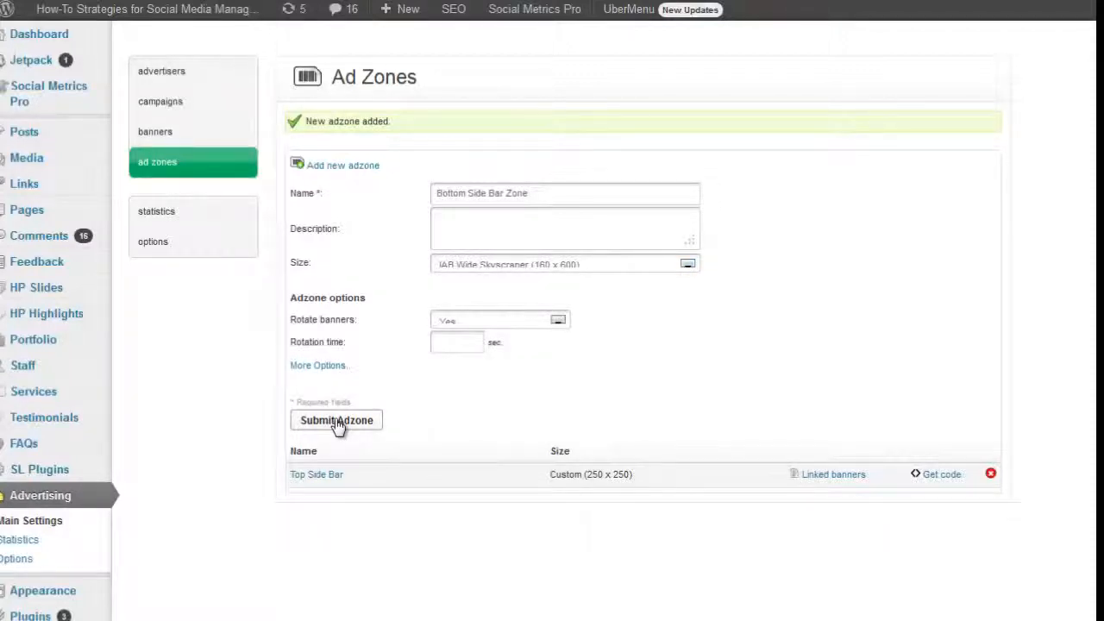
click(337, 420)
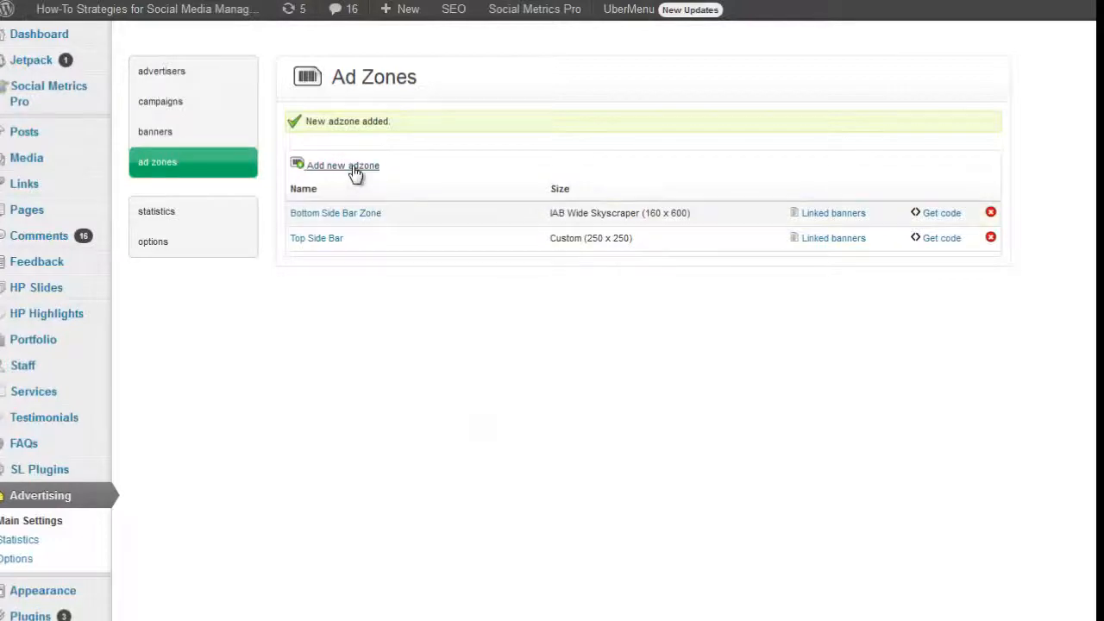
Step: Add an ad zone named Mid Sidbar Zone with a custom 250 x 250 size
click(342, 165)
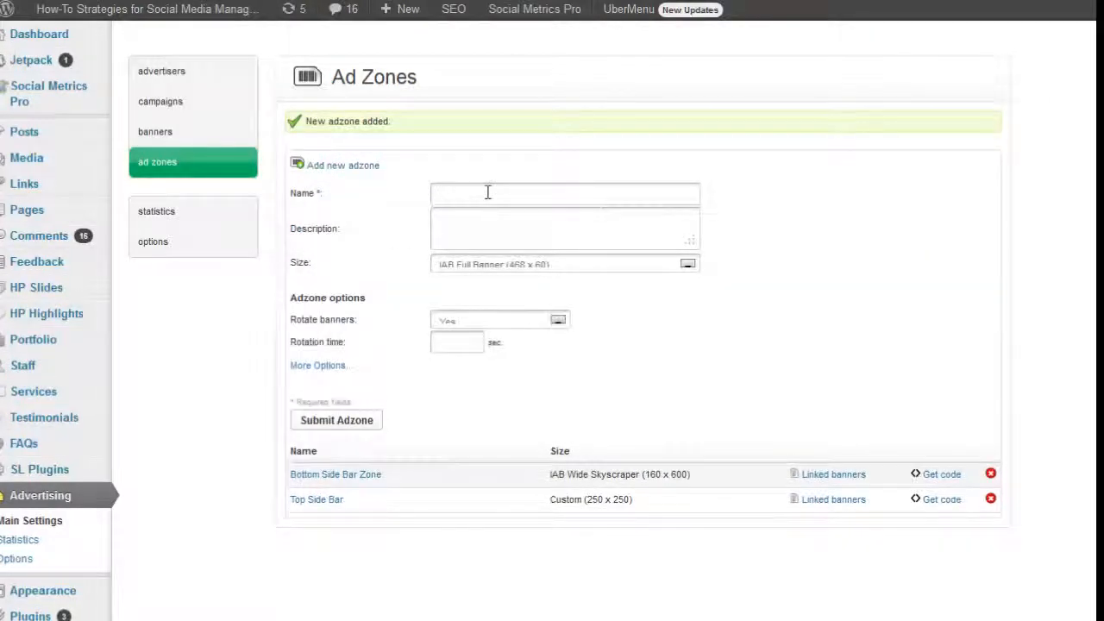
text(Mid Sidbar)
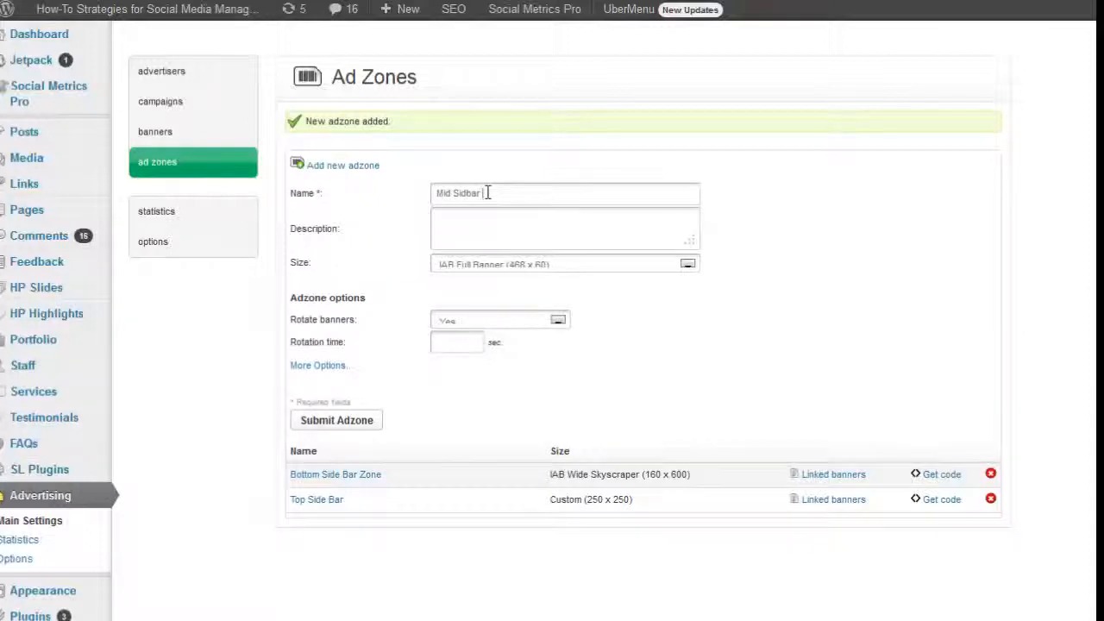
text(Zone)
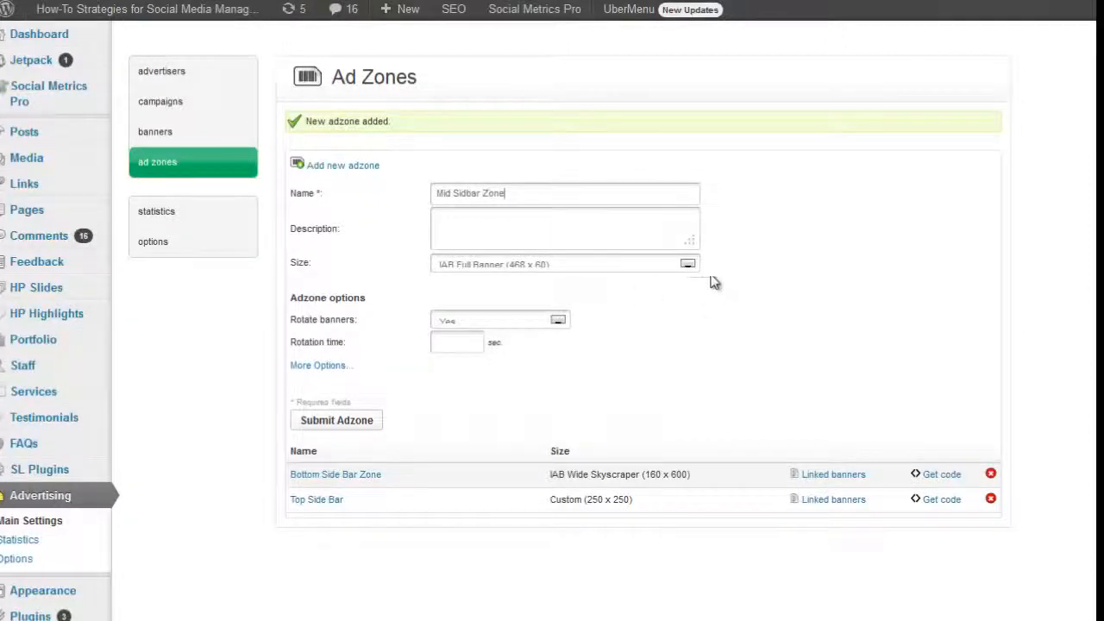
click(565, 265)
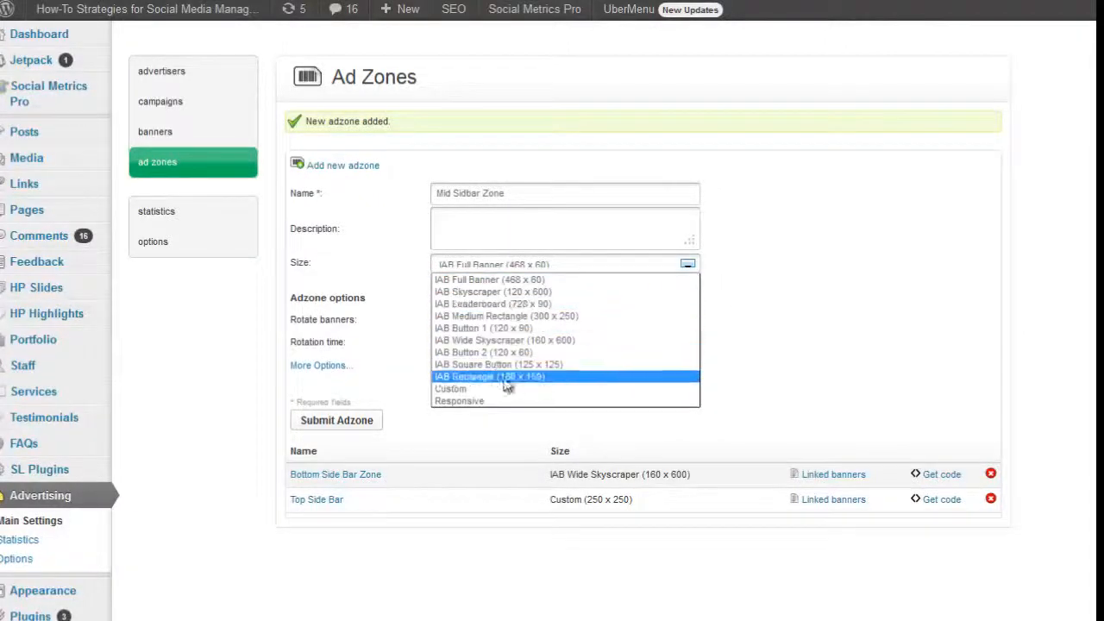
click(450, 389)
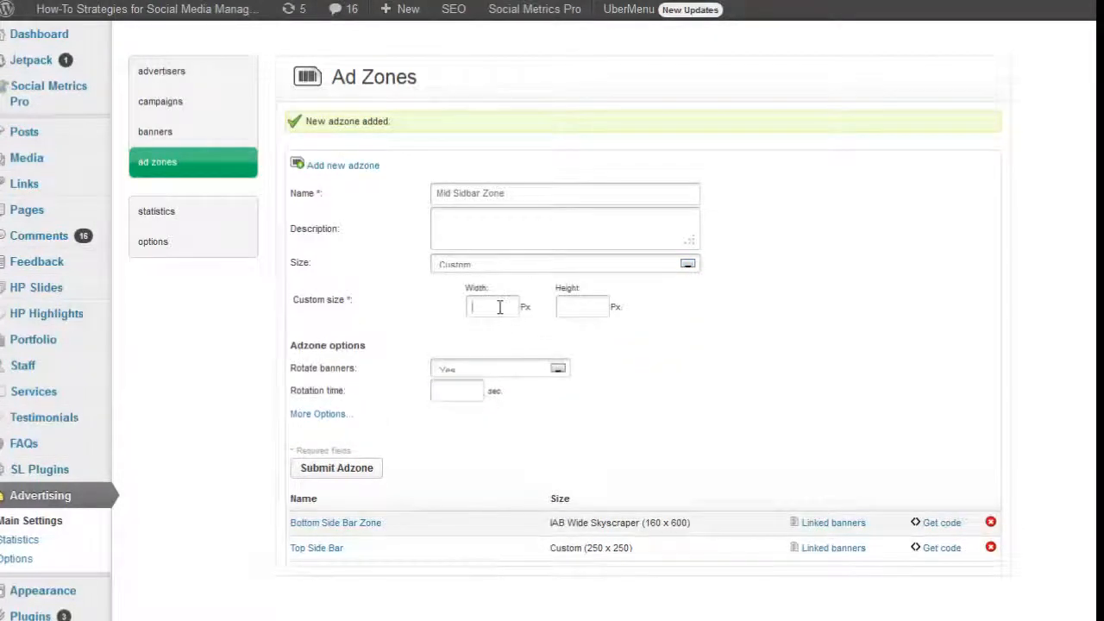
text(250)
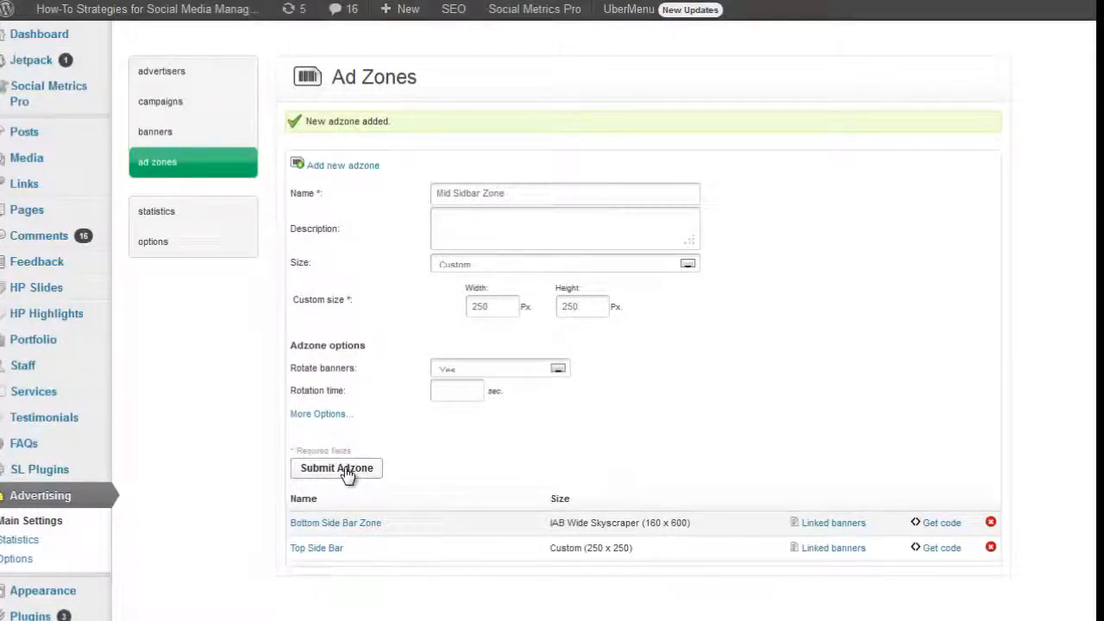
click(336, 467)
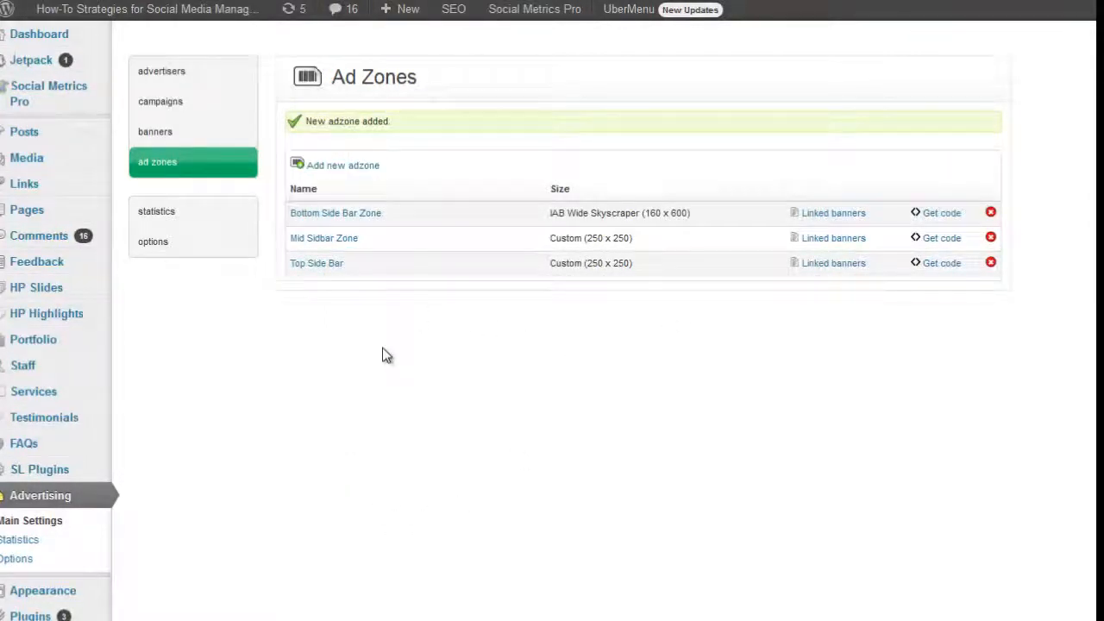
mouse_move(391, 346)
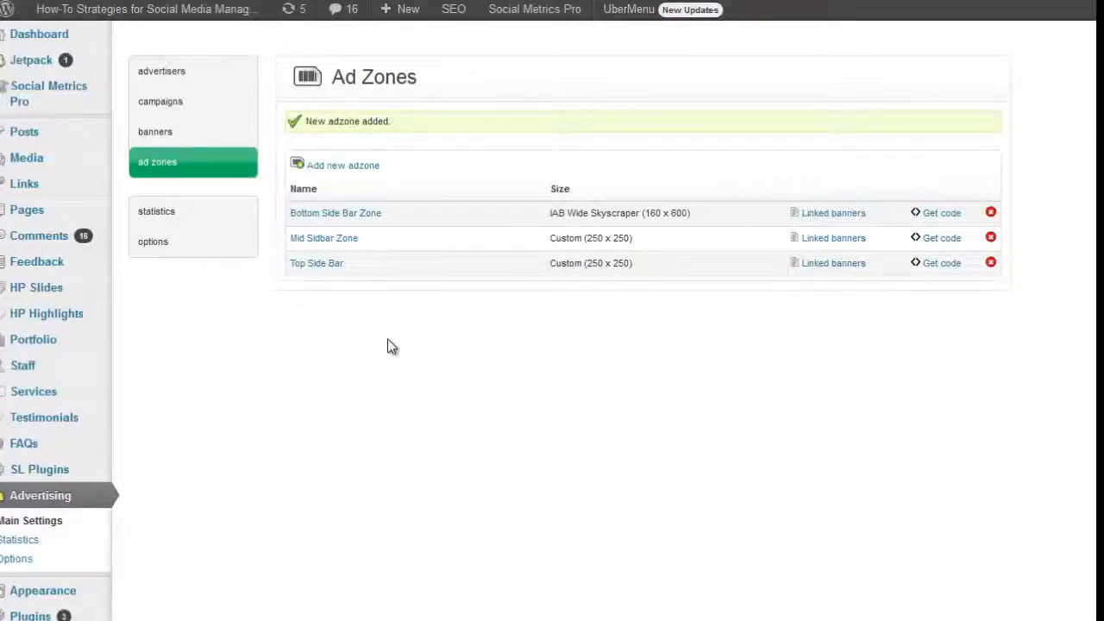
mouse_move(793, 460)
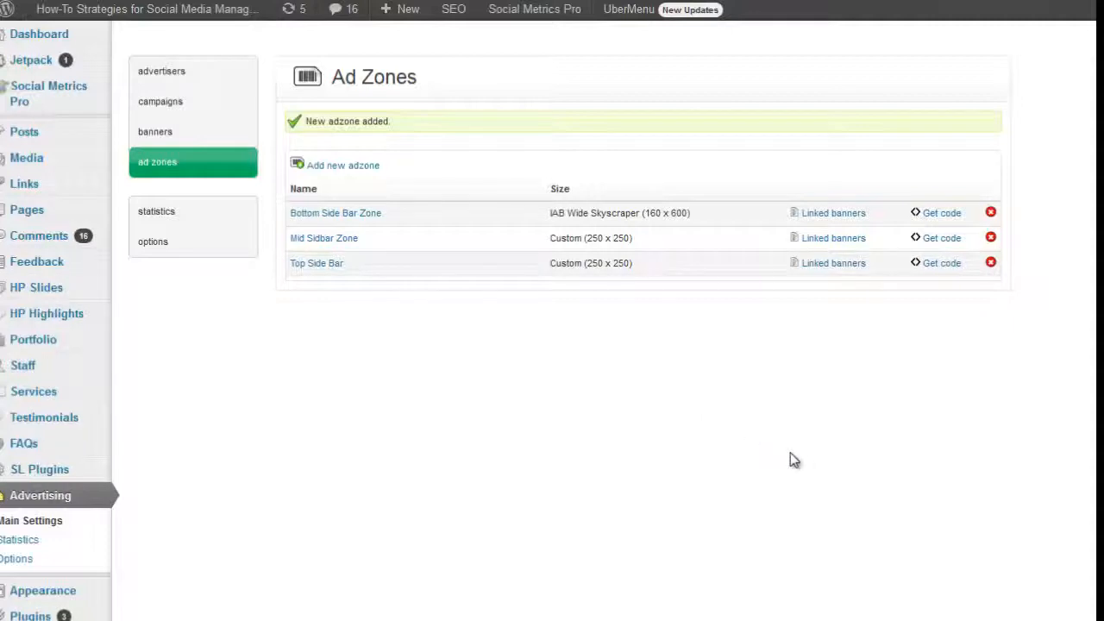
Step: Add a campaign for Basic Ads named 'Basic Ads - Default Top Side Bar'
click(162, 70)
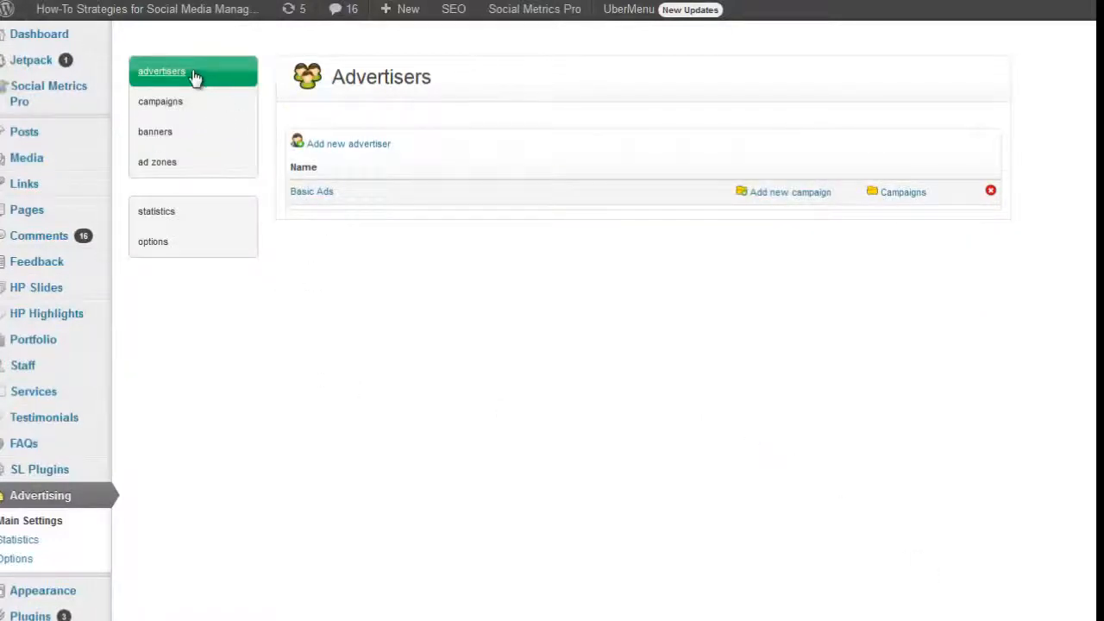
mouse_move(804, 197)
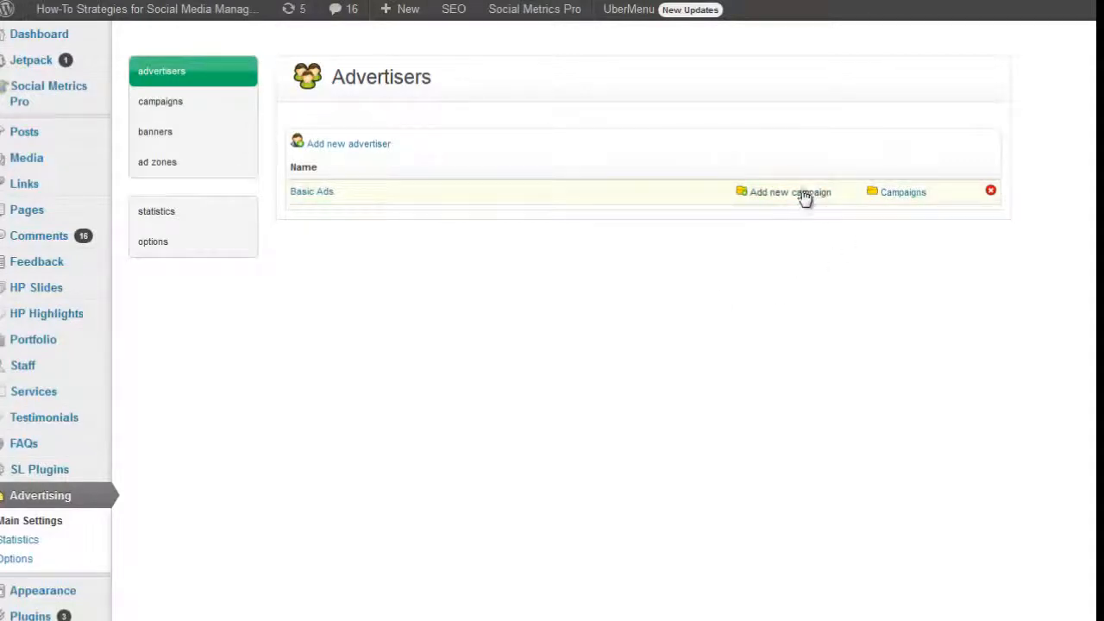
mouse_move(312, 200)
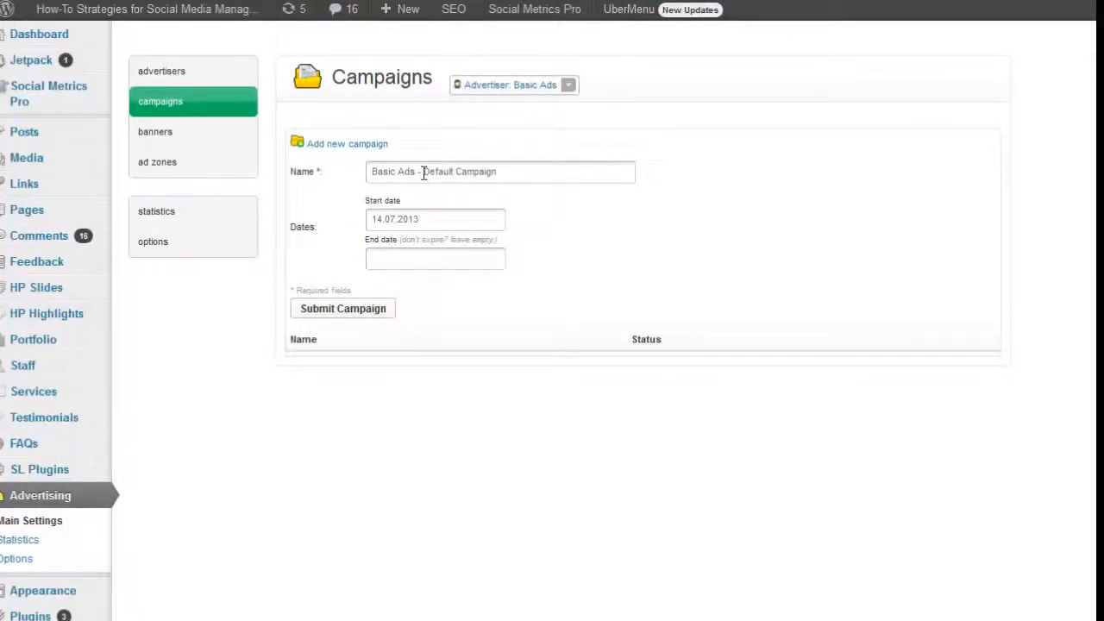
double_click(475, 171)
text(Top Side)
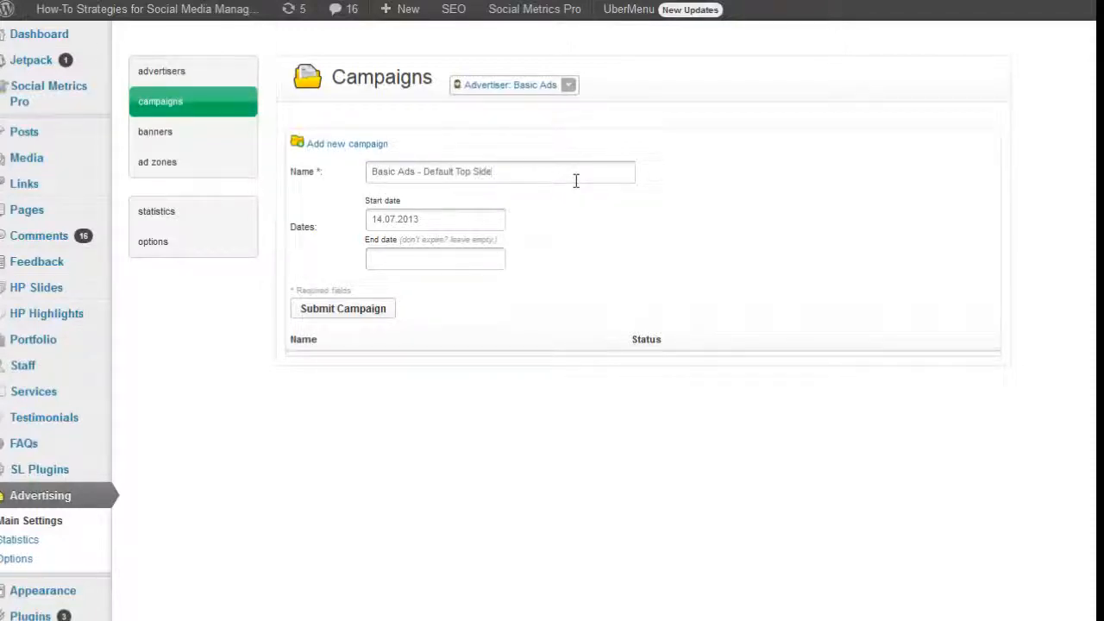
text(Bar)
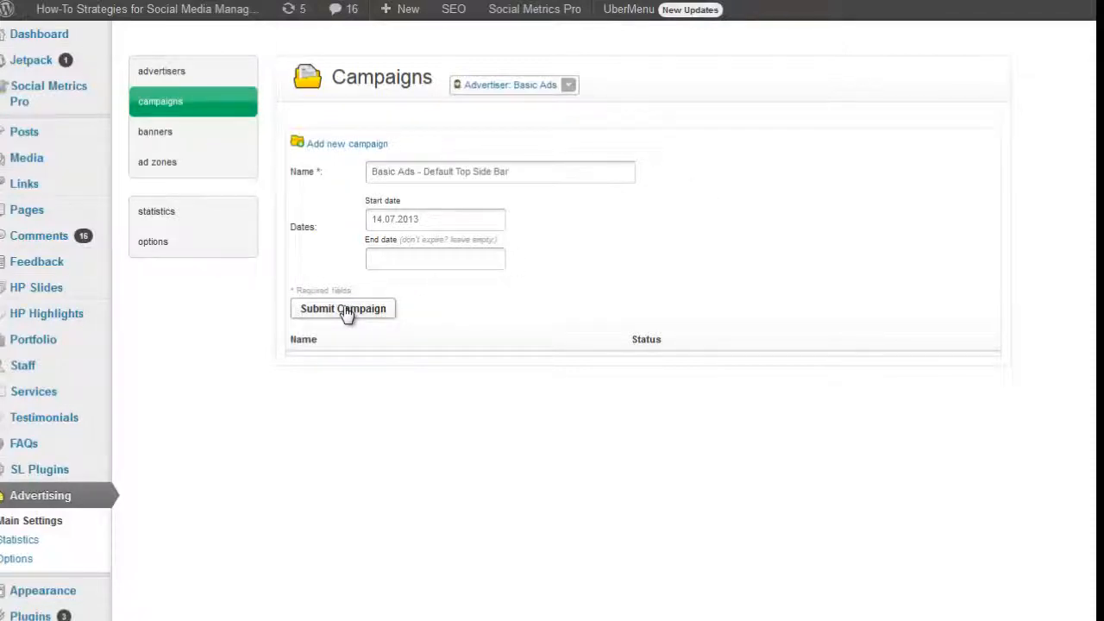
click(343, 309)
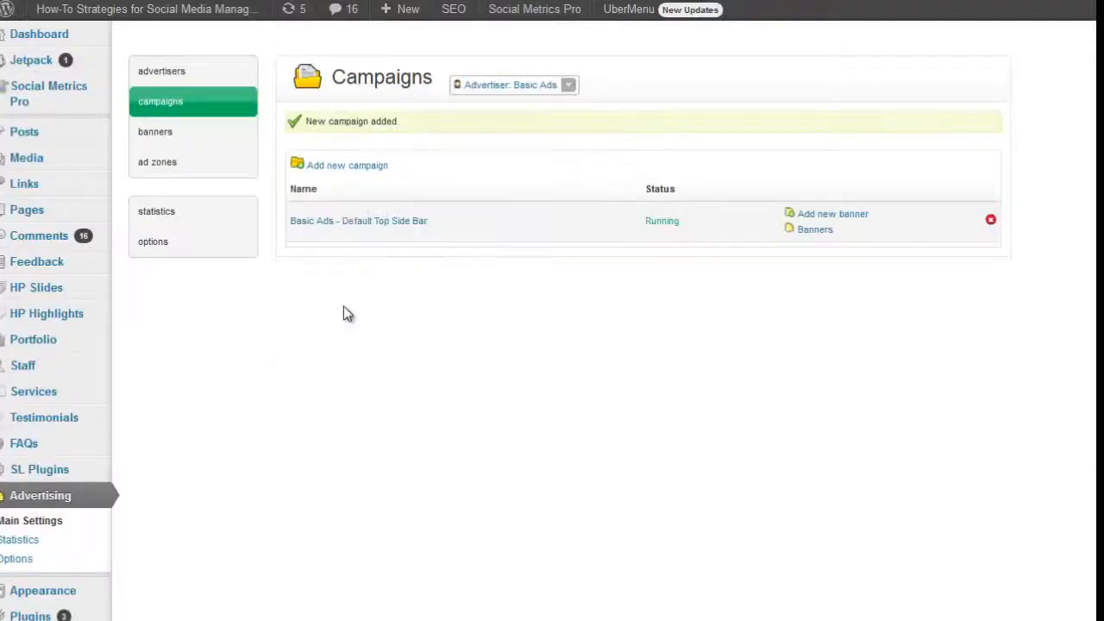
mouse_move(858, 220)
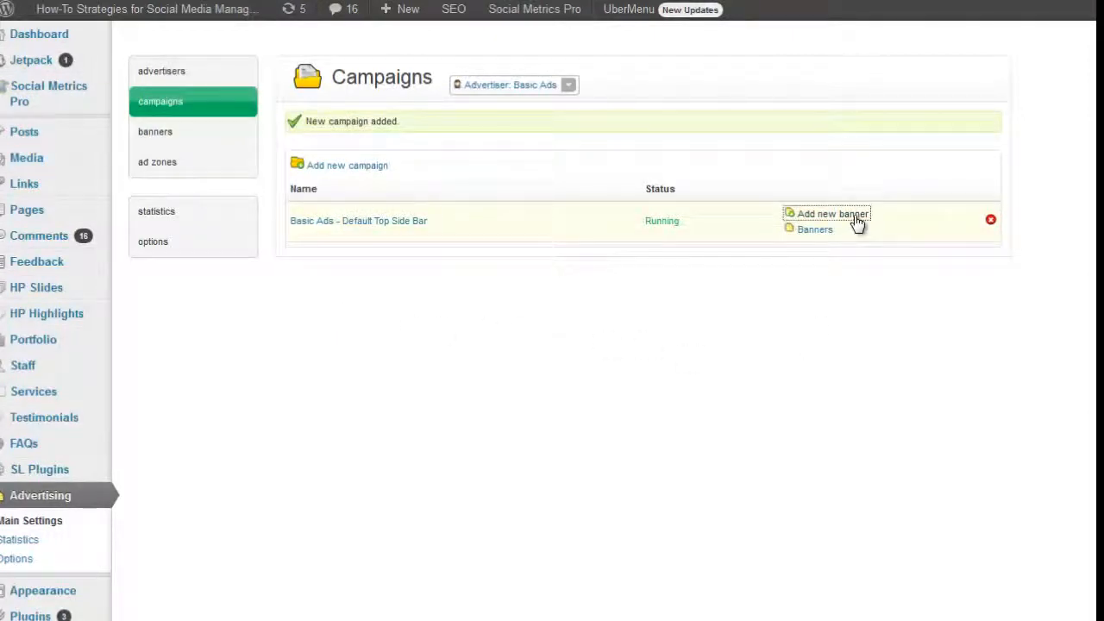
Step: Start a new banner for the campaign and review the banner type options
click(831, 214)
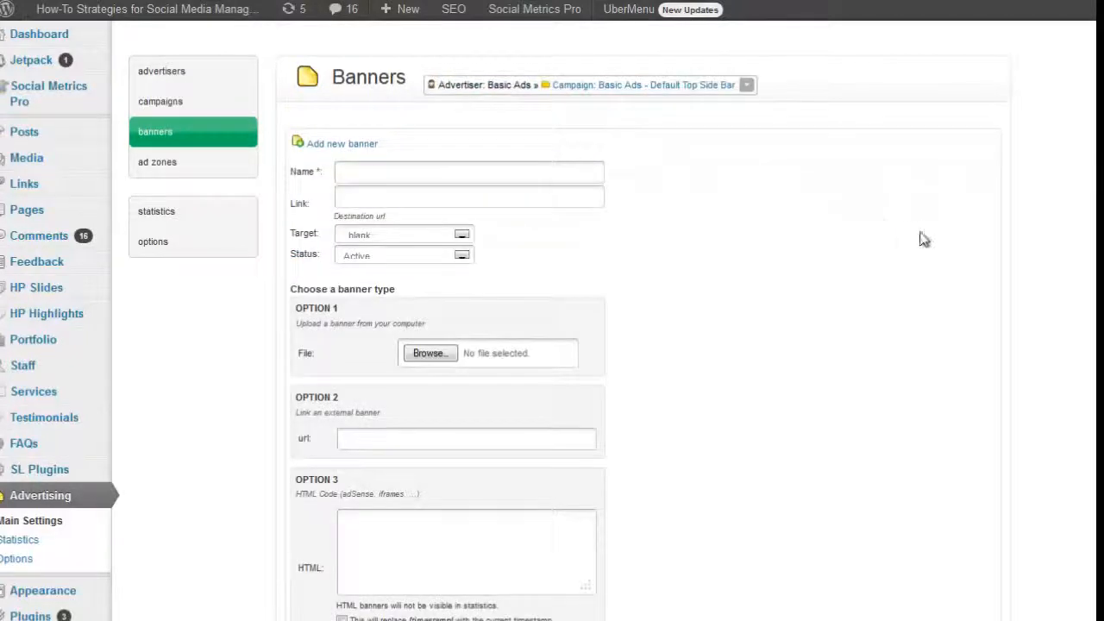
mouse_move(857, 389)
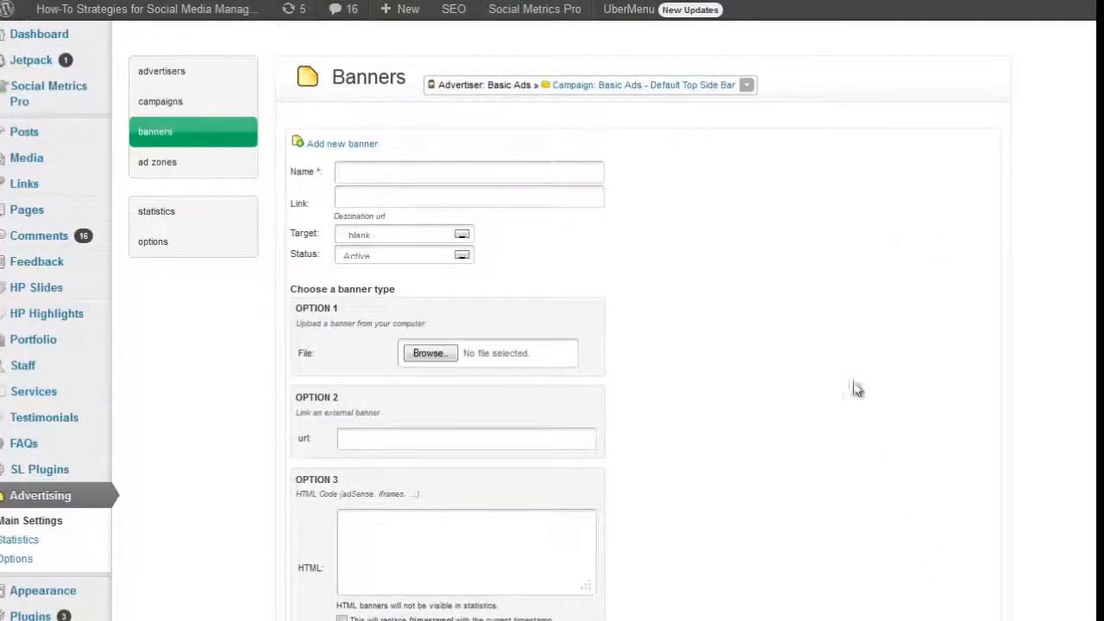
scroll(down, 3)
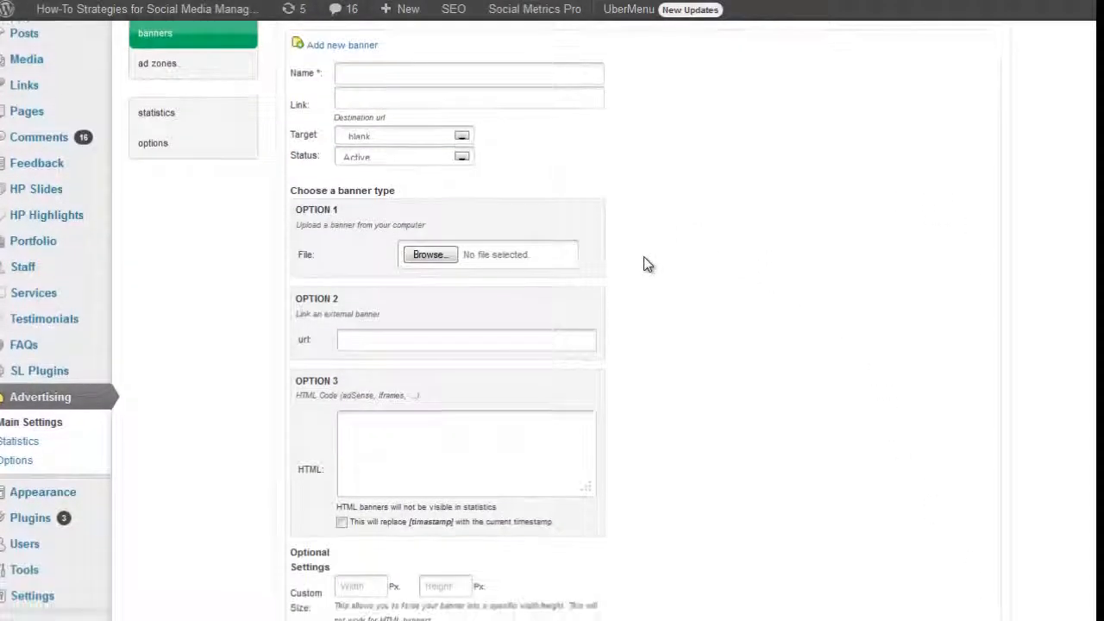
scroll(down, 3)
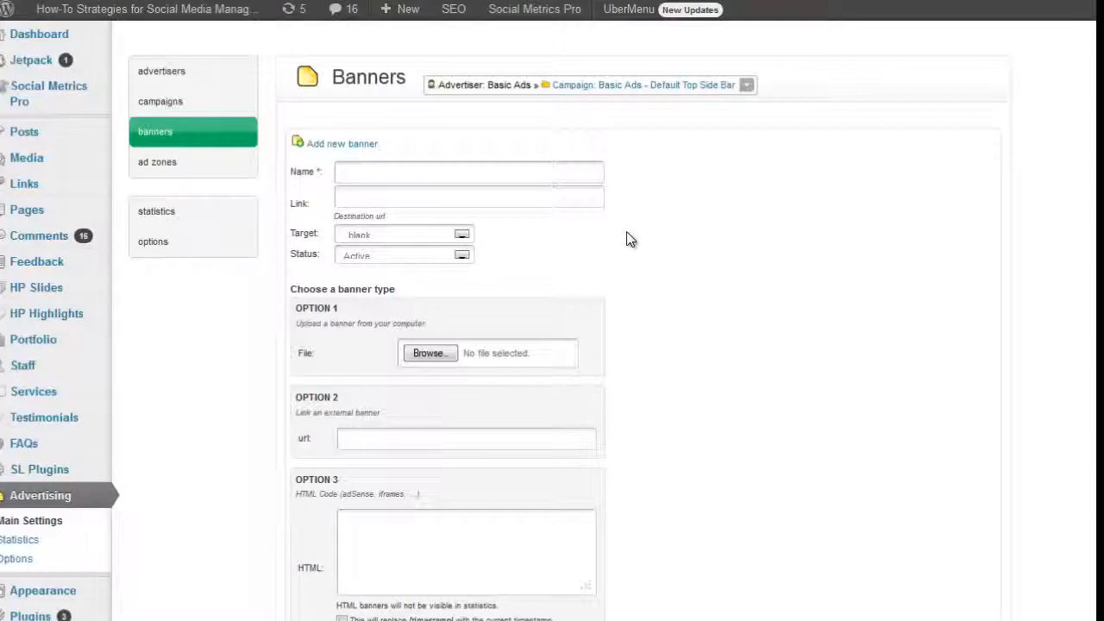
mouse_move(618, 240)
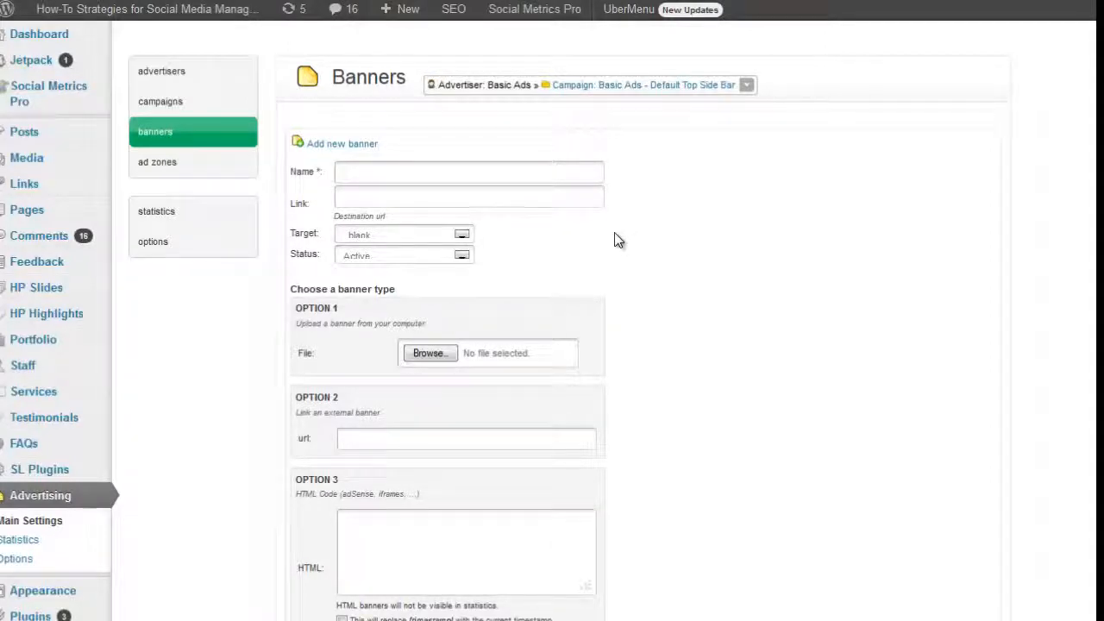
click(468, 172)
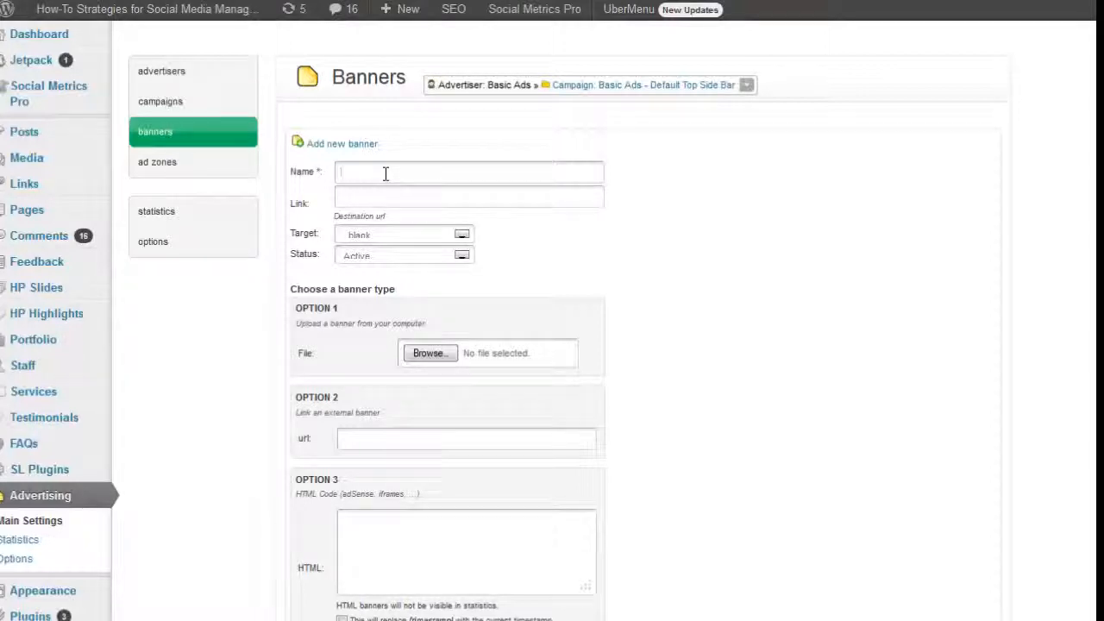
text(Raven)
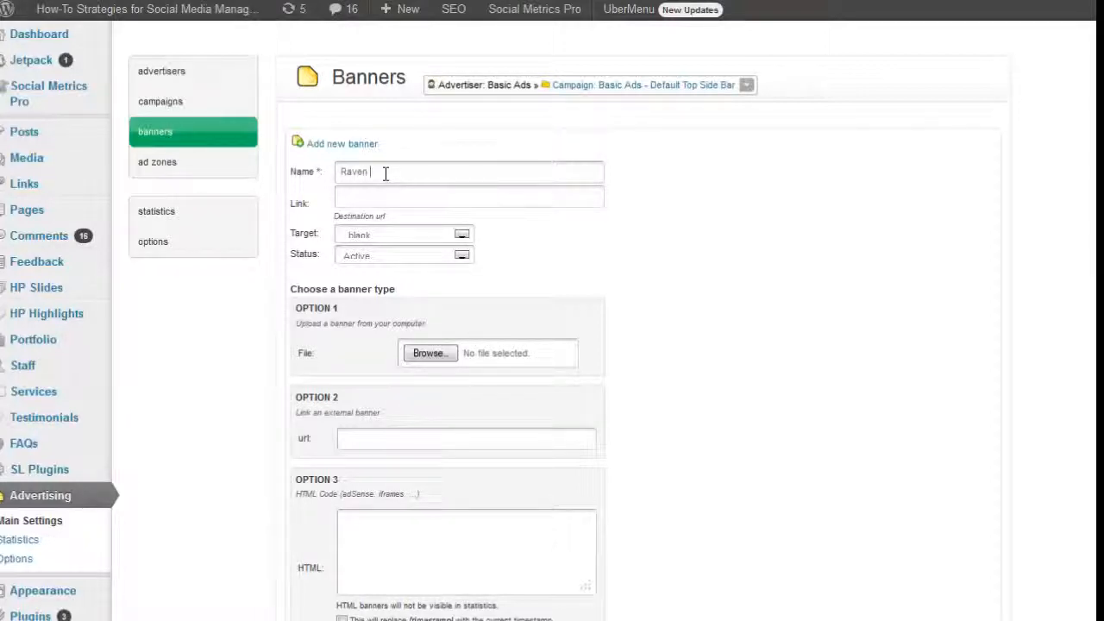
text(Tools)
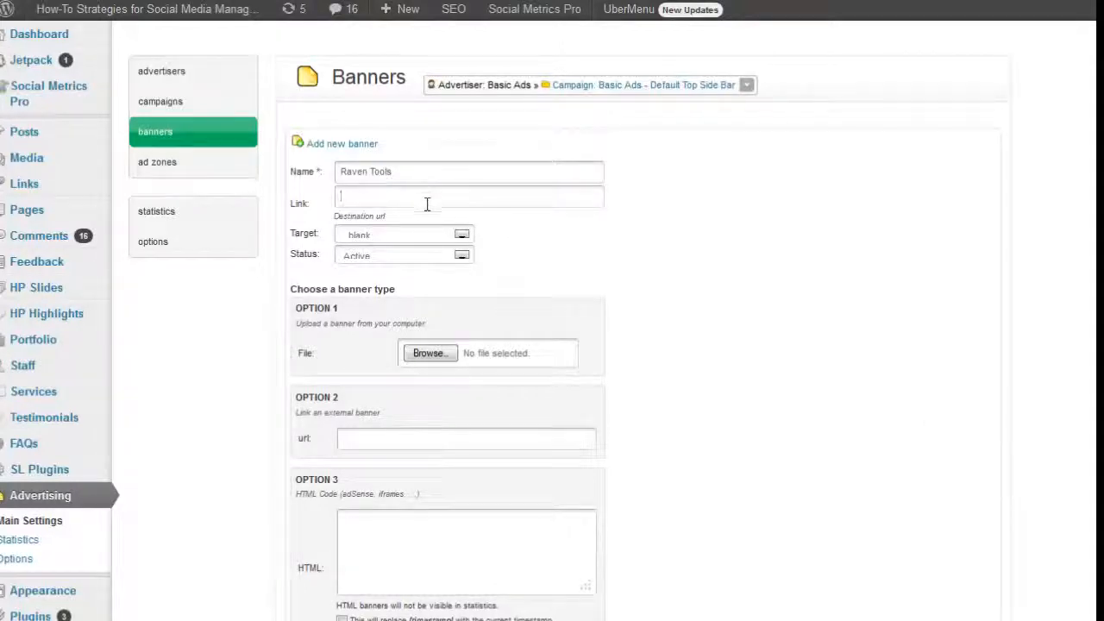
text(http://douglampi.com/raven)
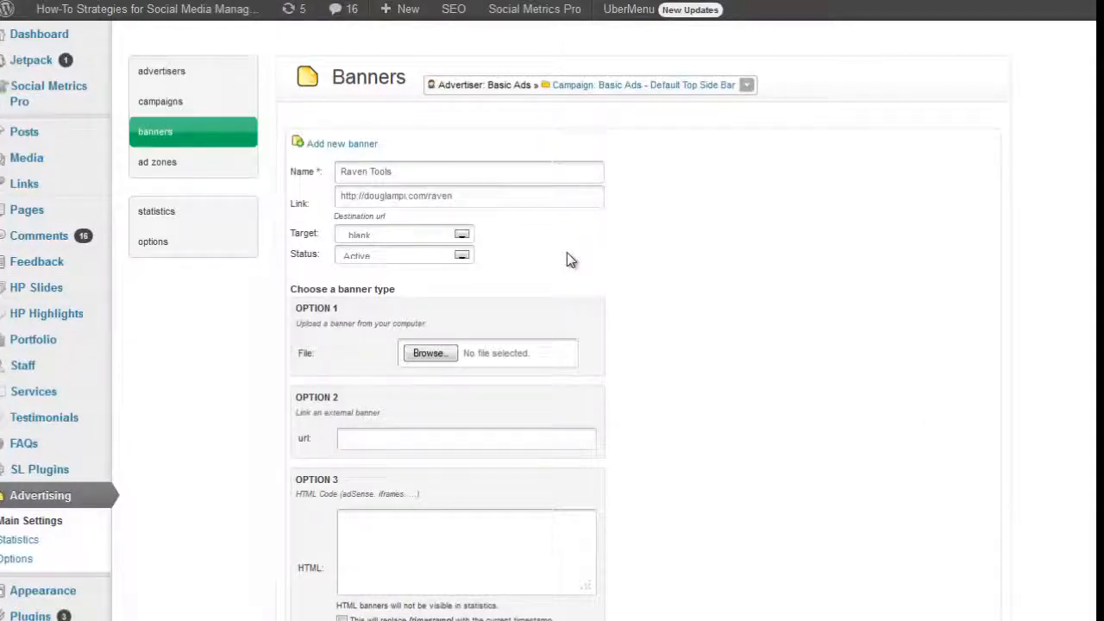
Step: Set the banner image to raven-notjustsocial-250x250.gif with custom width 250
click(469, 196)
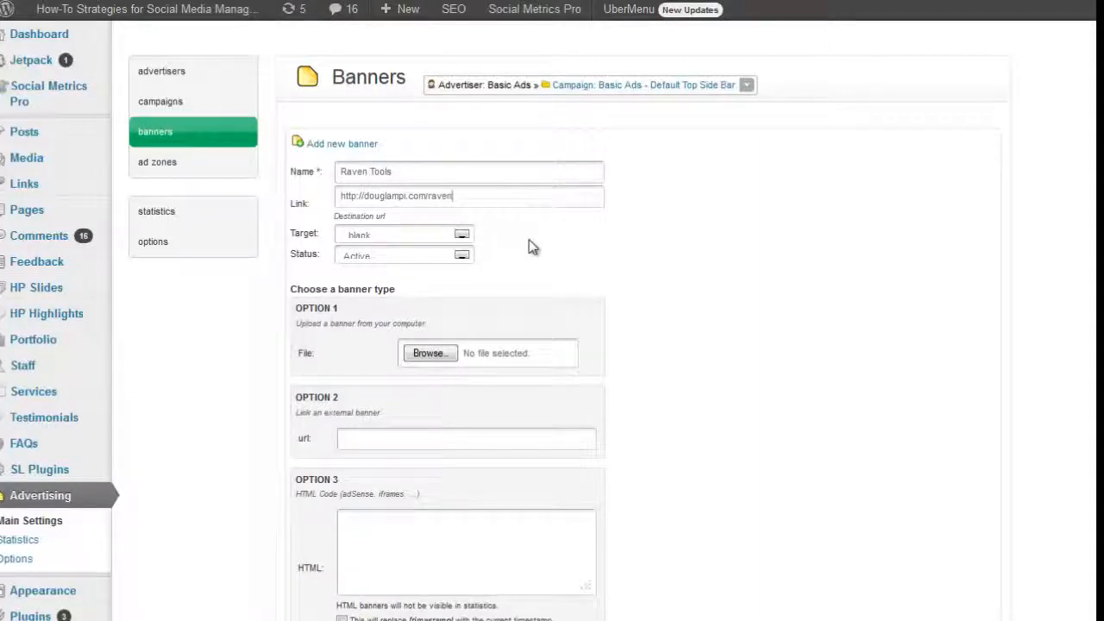
mouse_move(498, 225)
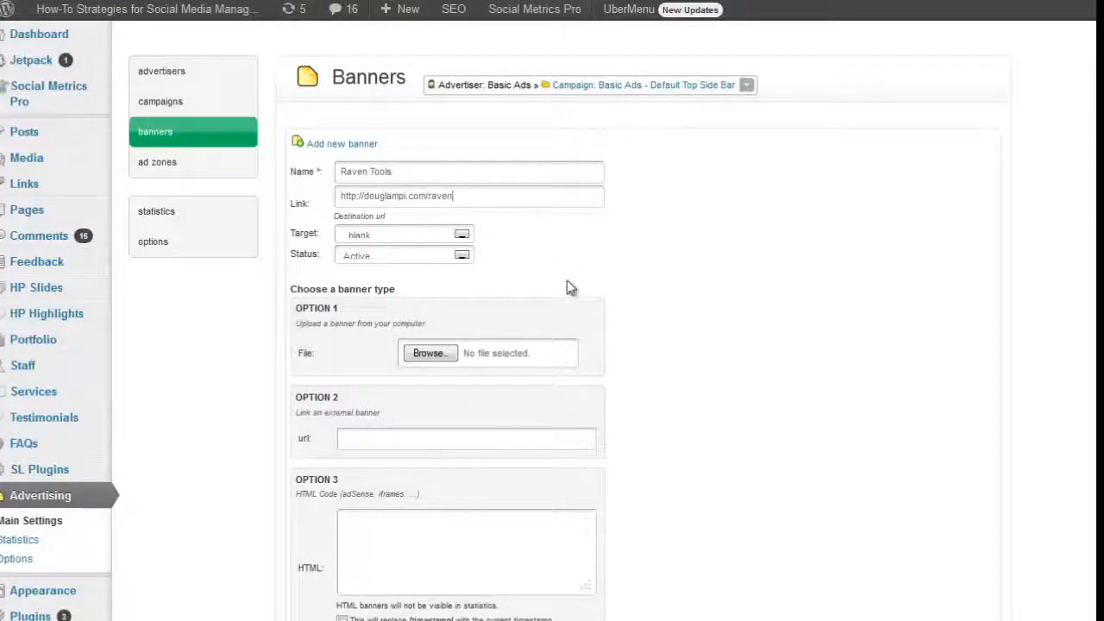
mouse_move(617, 361)
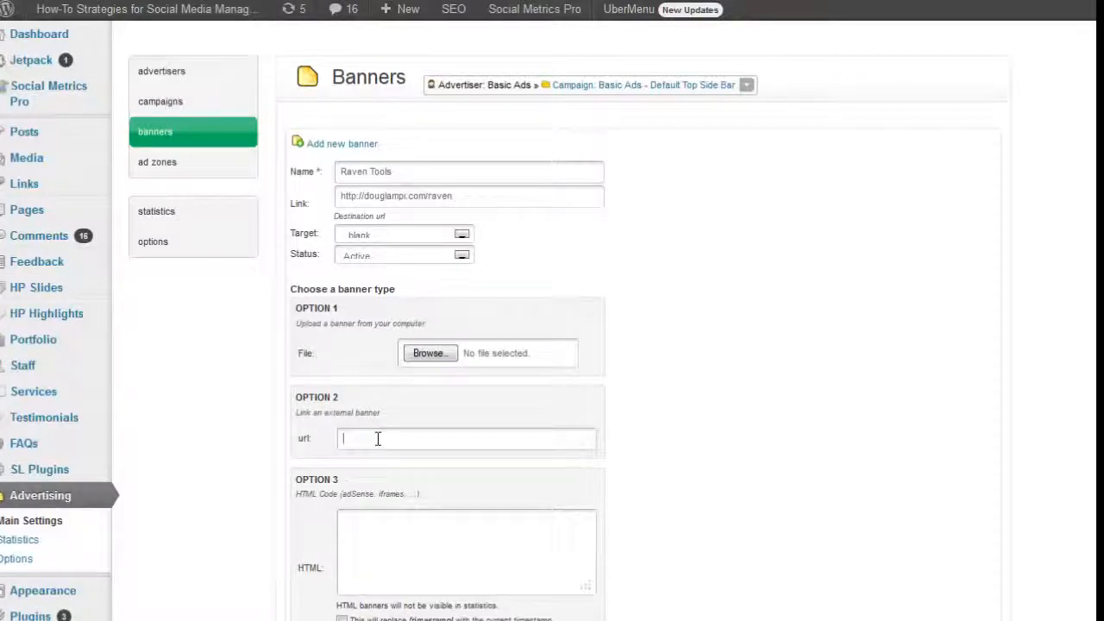
text(/wp-content/uploads/2013/05/raven-notjustsocial-250x250.gif)
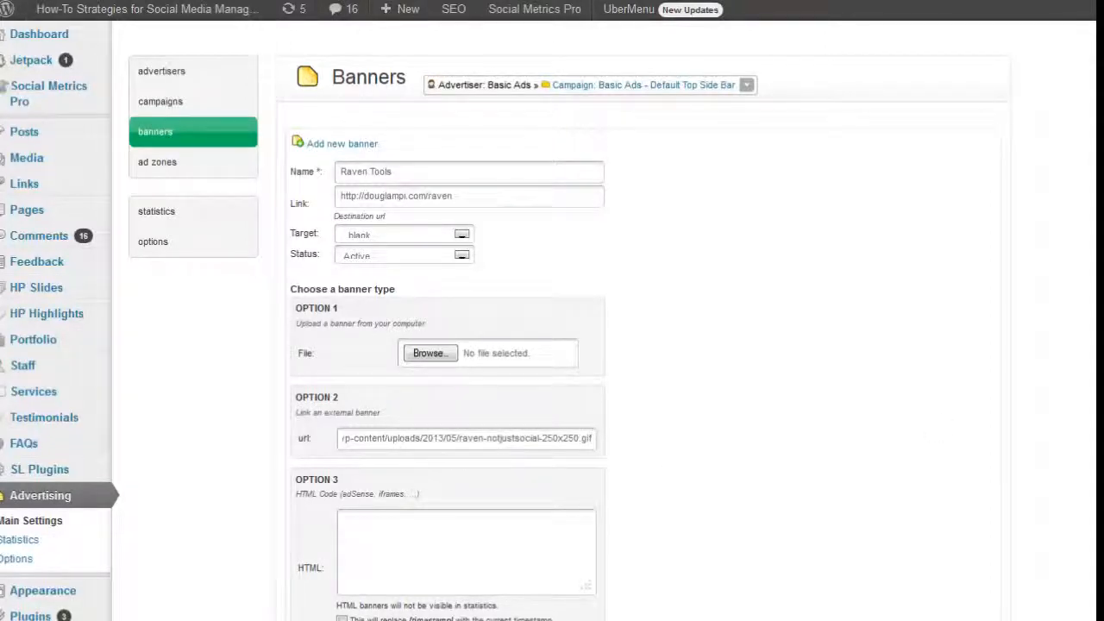
scroll(down, 3)
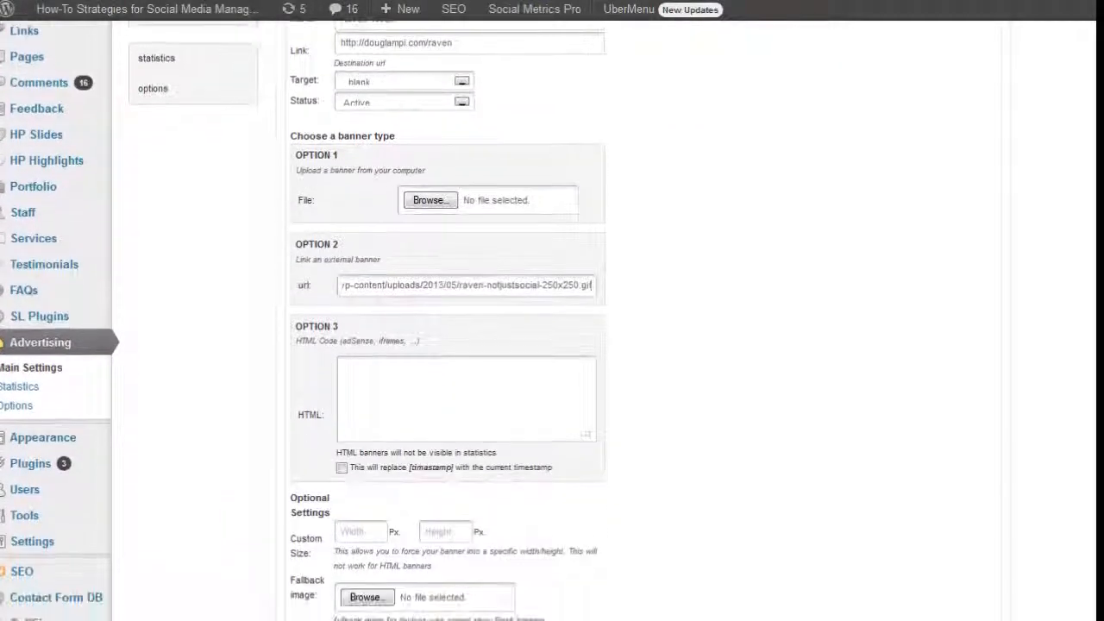
scroll(down, 3)
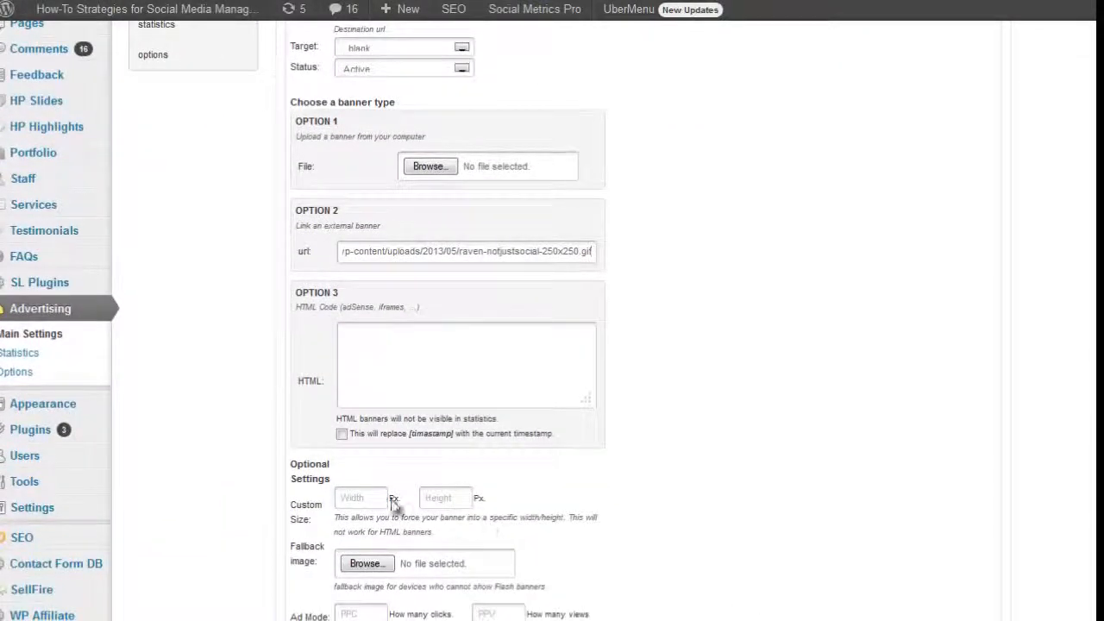
click(361, 498)
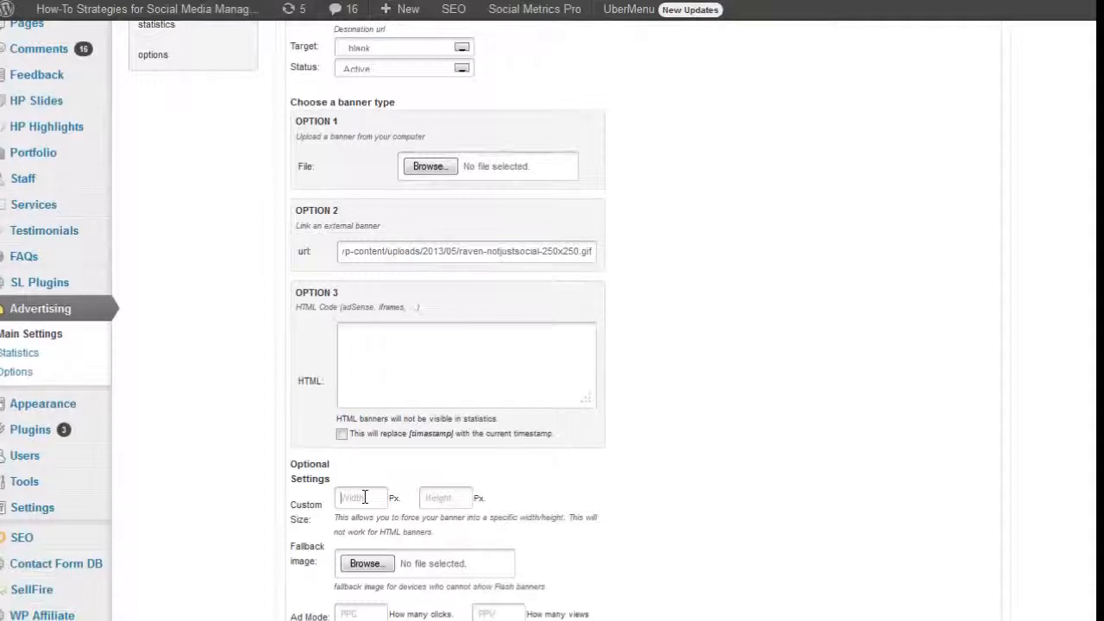
text(250)
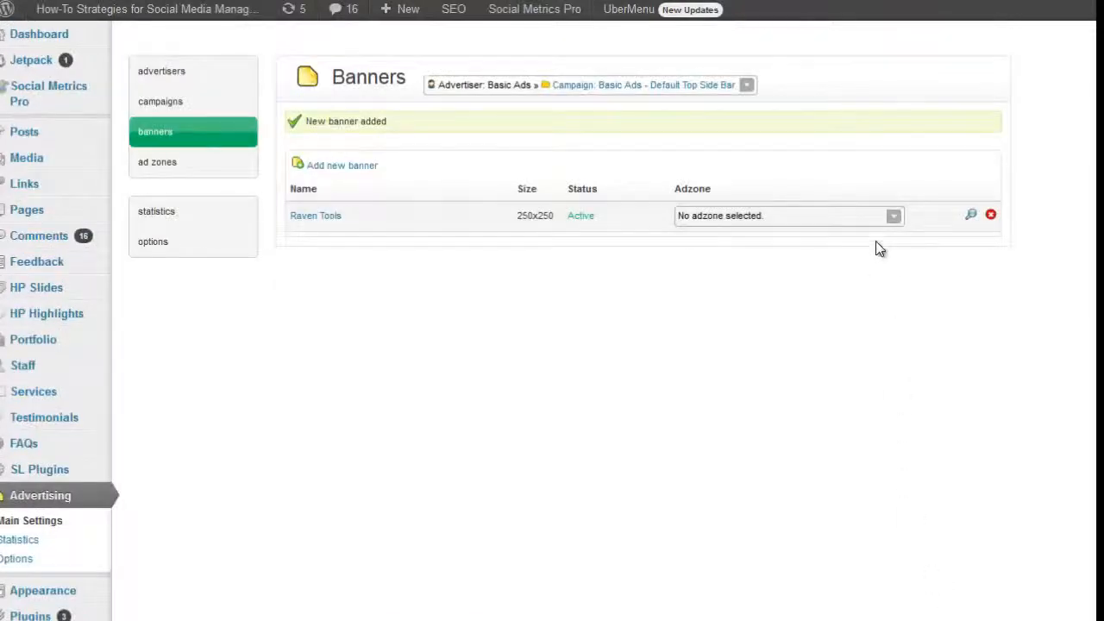
Step: Assign the Raven Tools banner to the Top Side Bar zone
click(894, 216)
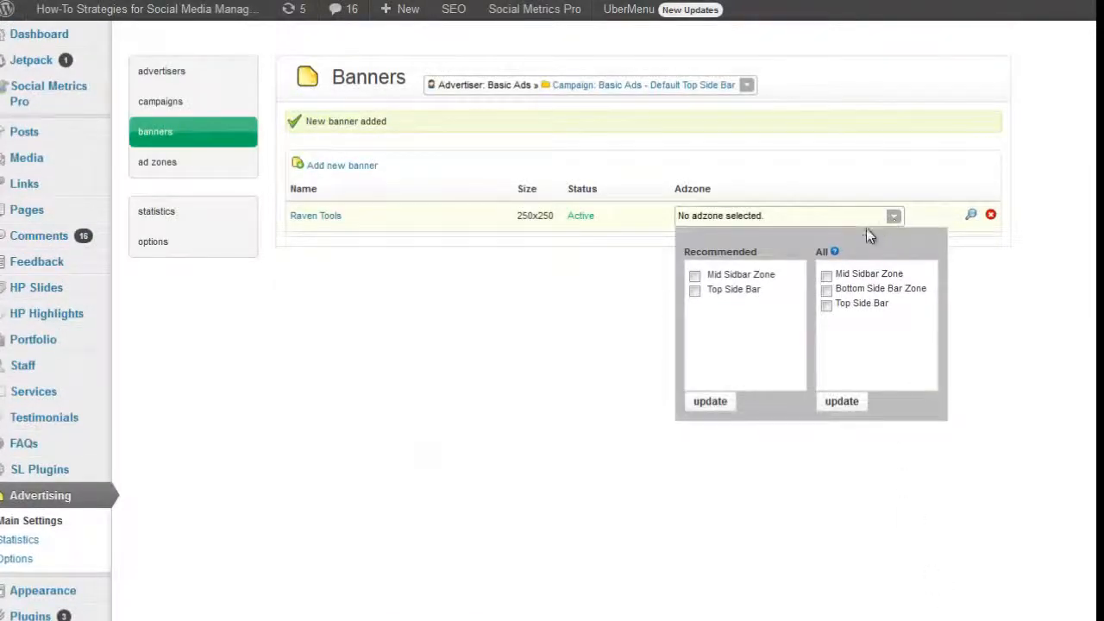
click(827, 303)
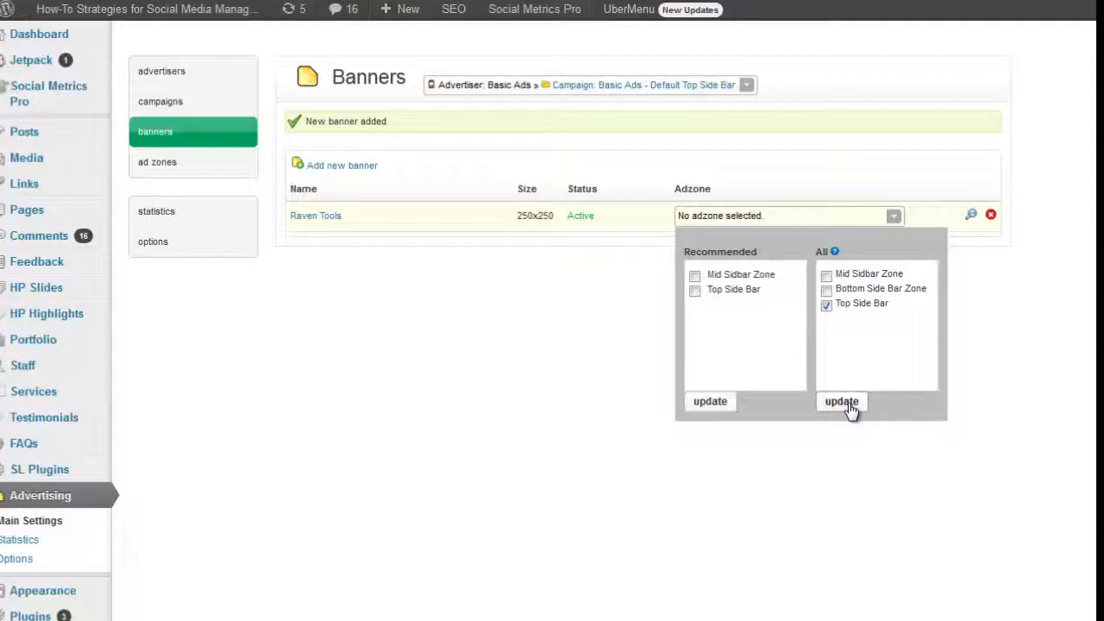
click(841, 401)
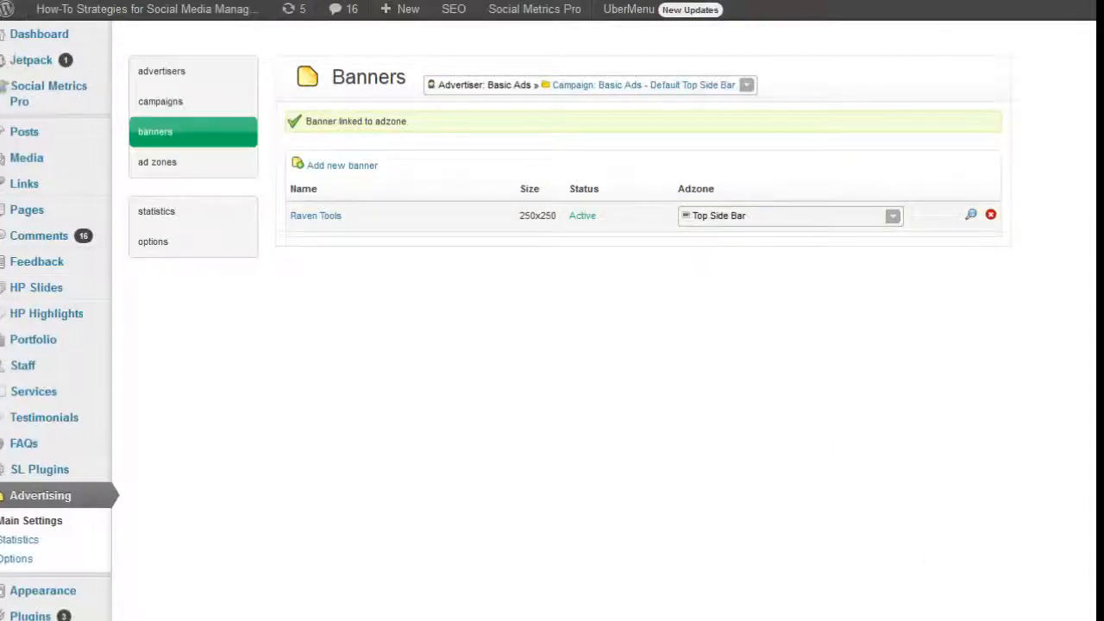
mouse_move(699, 388)
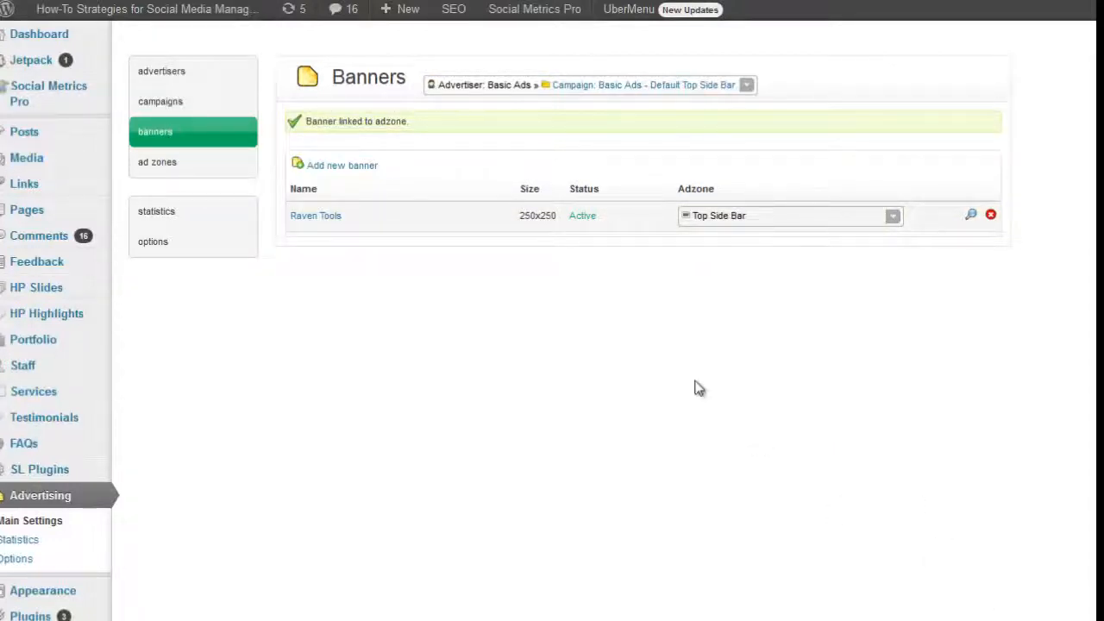
mouse_move(472, 409)
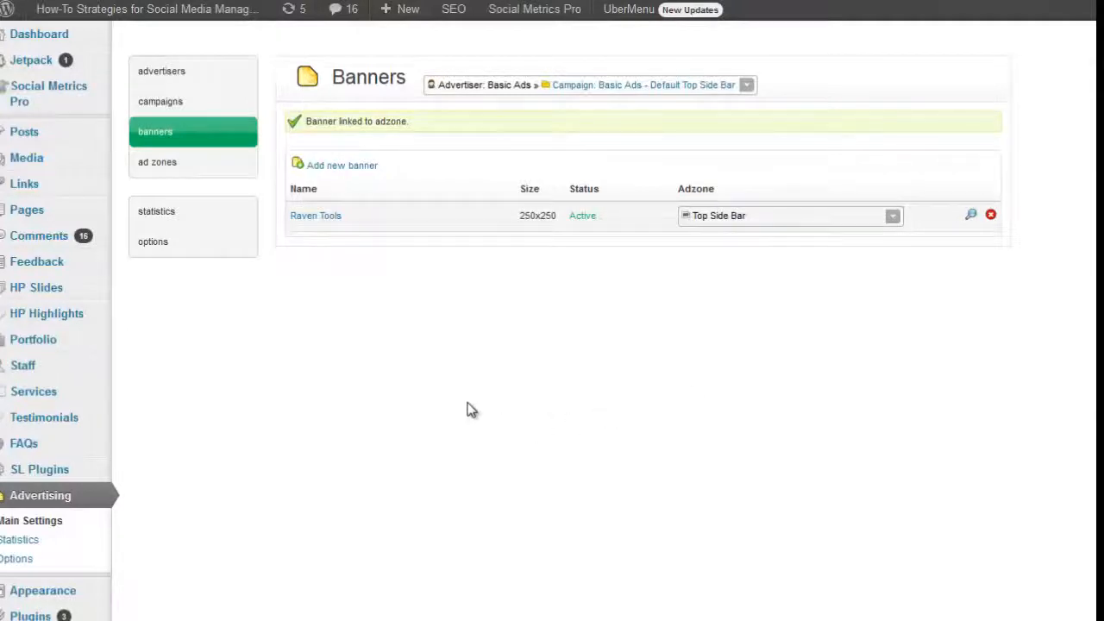
mouse_move(338, 333)
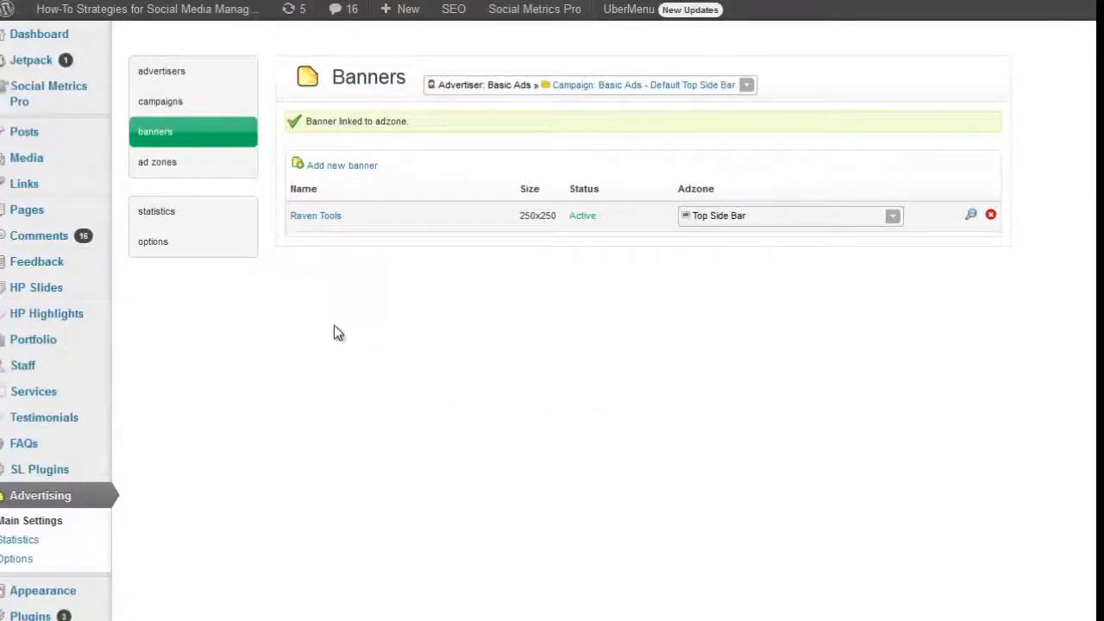
mouse_move(368, 307)
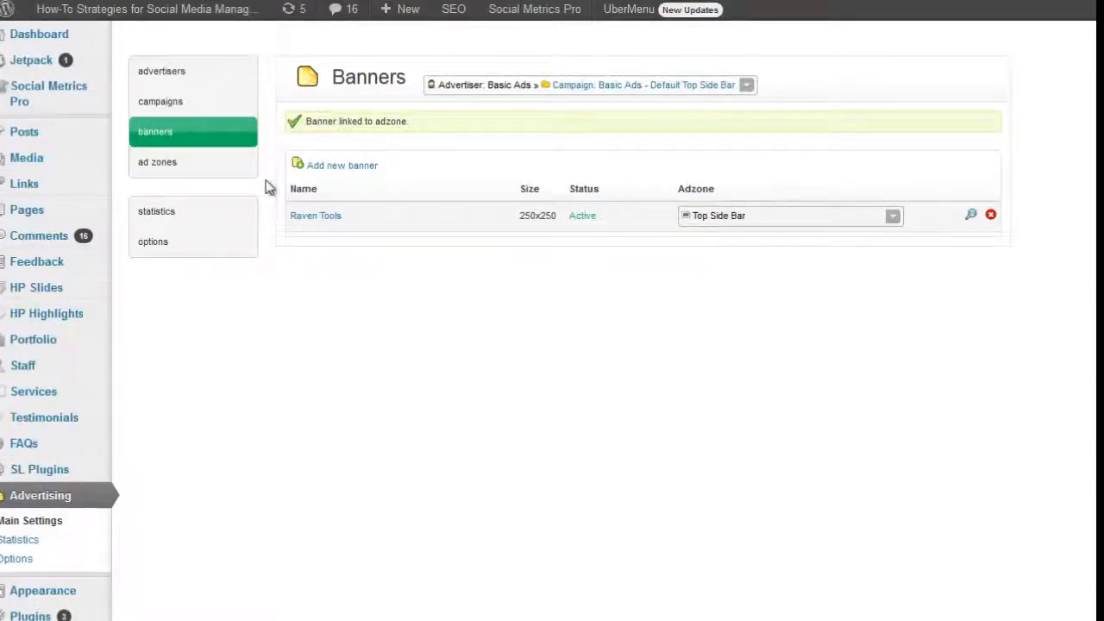
Step: Copy the Top Side Bar zone's shortcode from its Get code popup
click(157, 161)
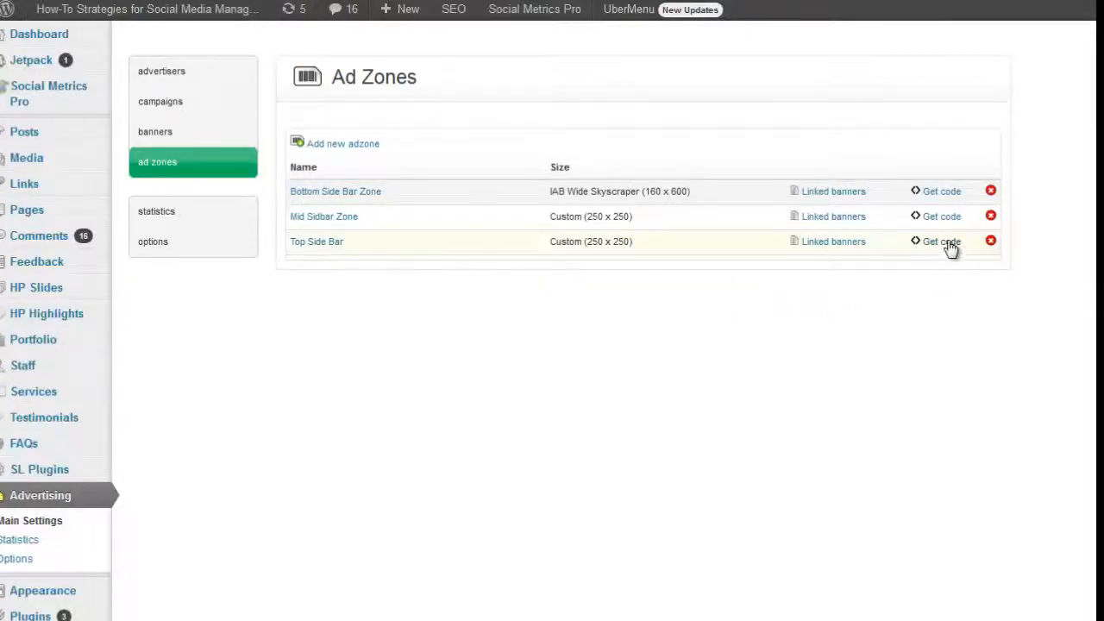
click(942, 242)
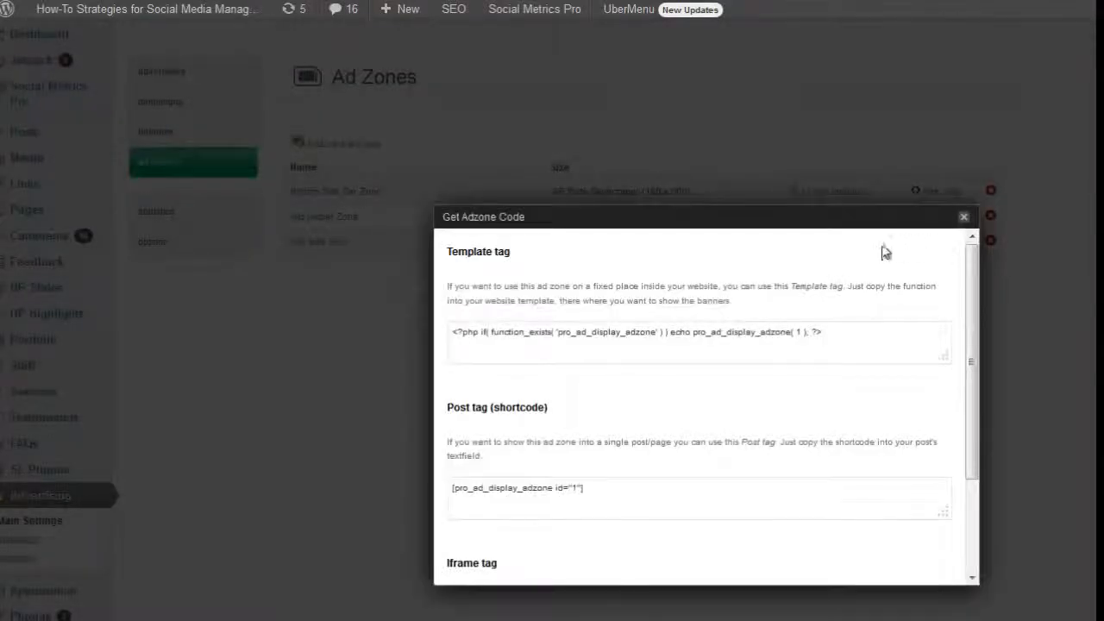
triple_click(518, 488)
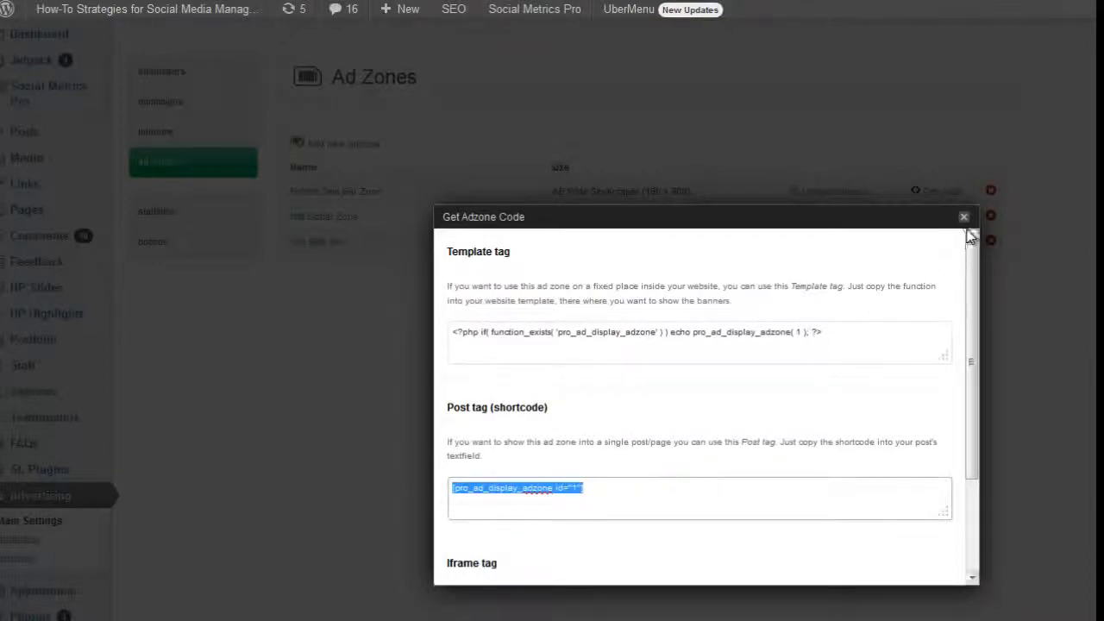
click(964, 217)
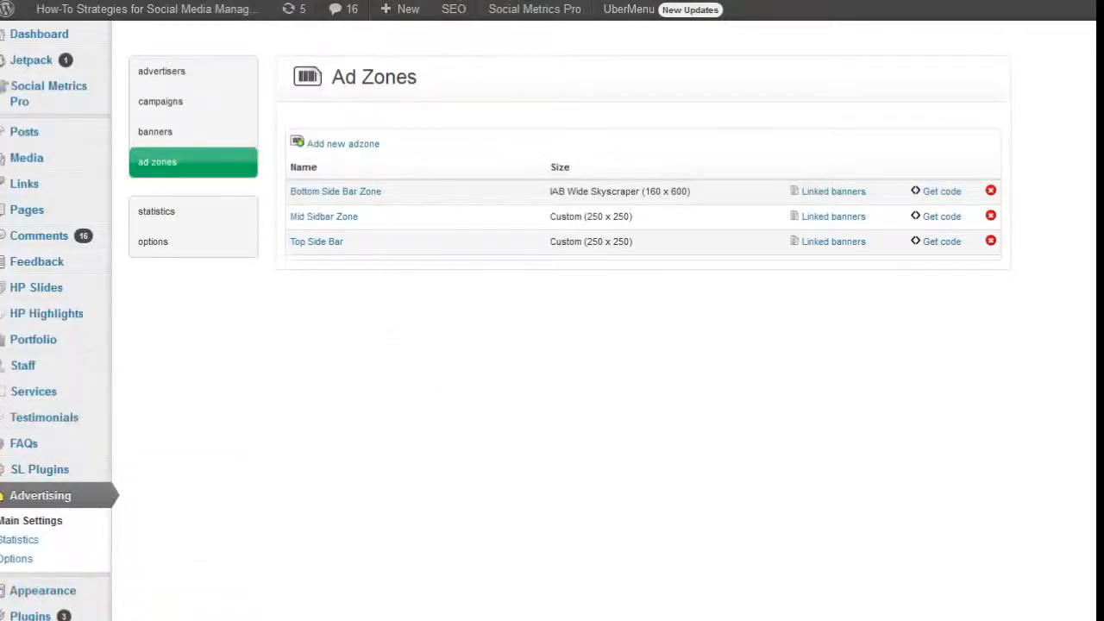
Step: Add [pro_ad_display_adzone id="1"] below the Raven image code in the sidebar Text widget and save
click(19, 570)
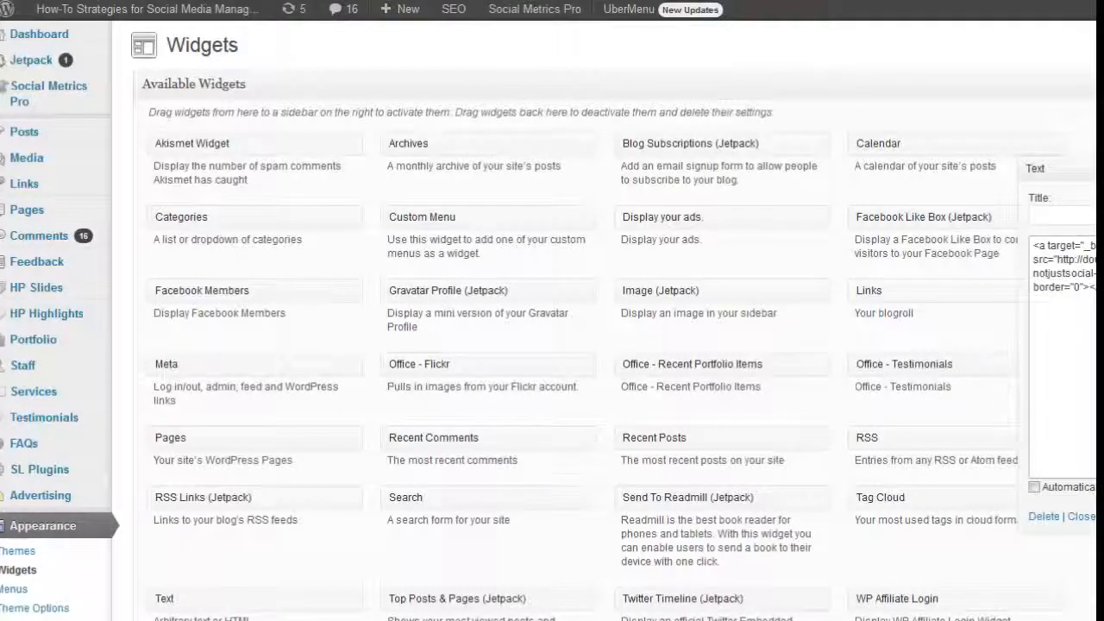
click(1082, 516)
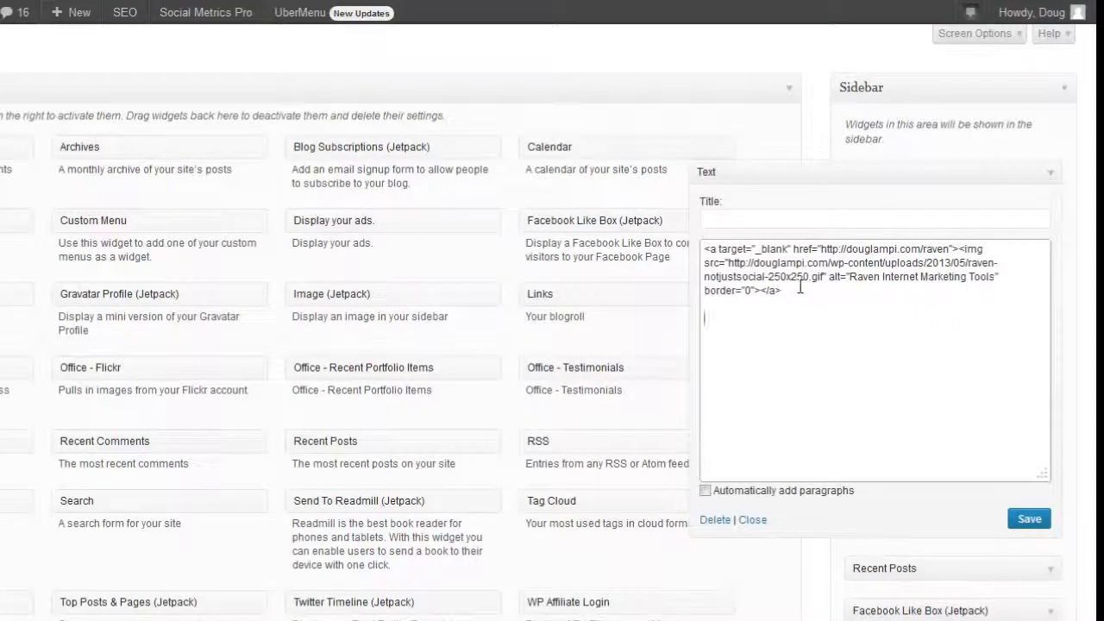
text([pro_ad_display_adzone id="1"])
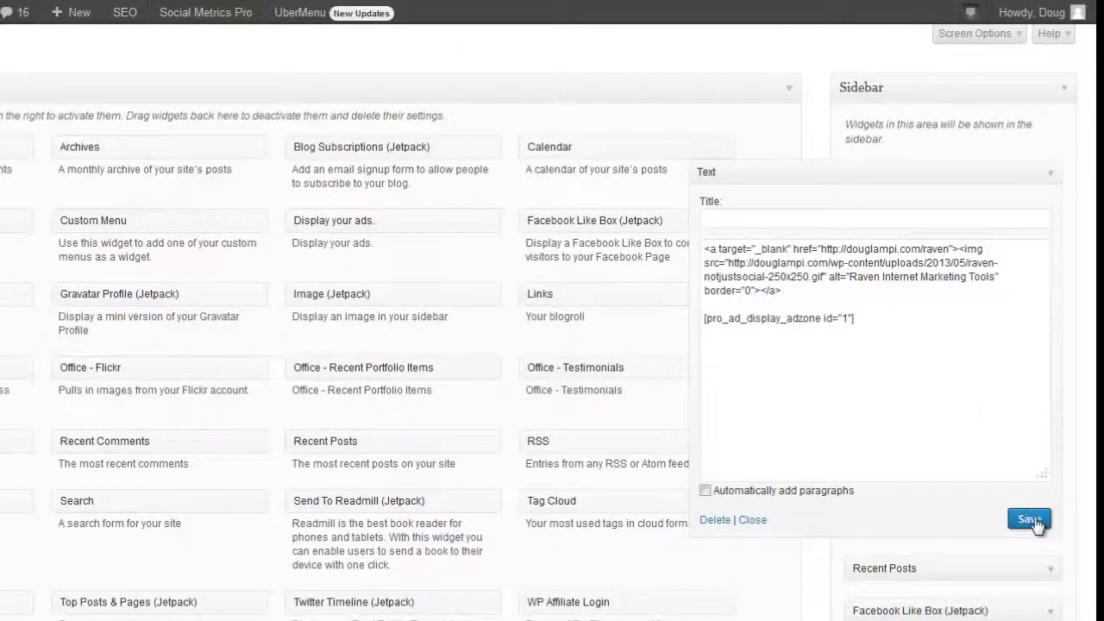
click(1030, 519)
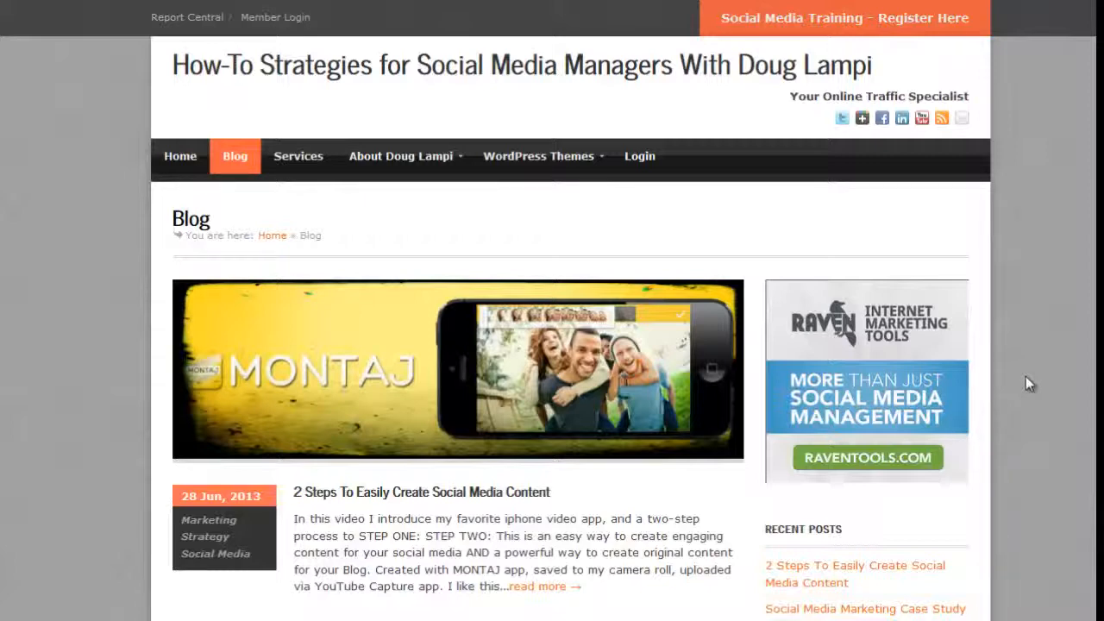
mouse_move(1036, 351)
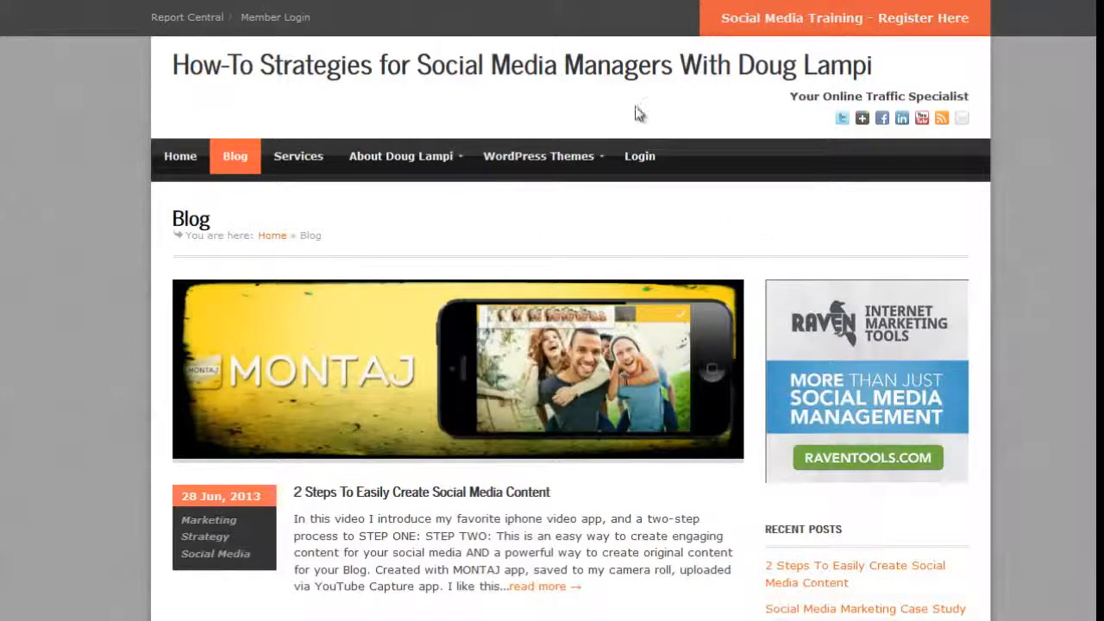
mouse_move(1044, 253)
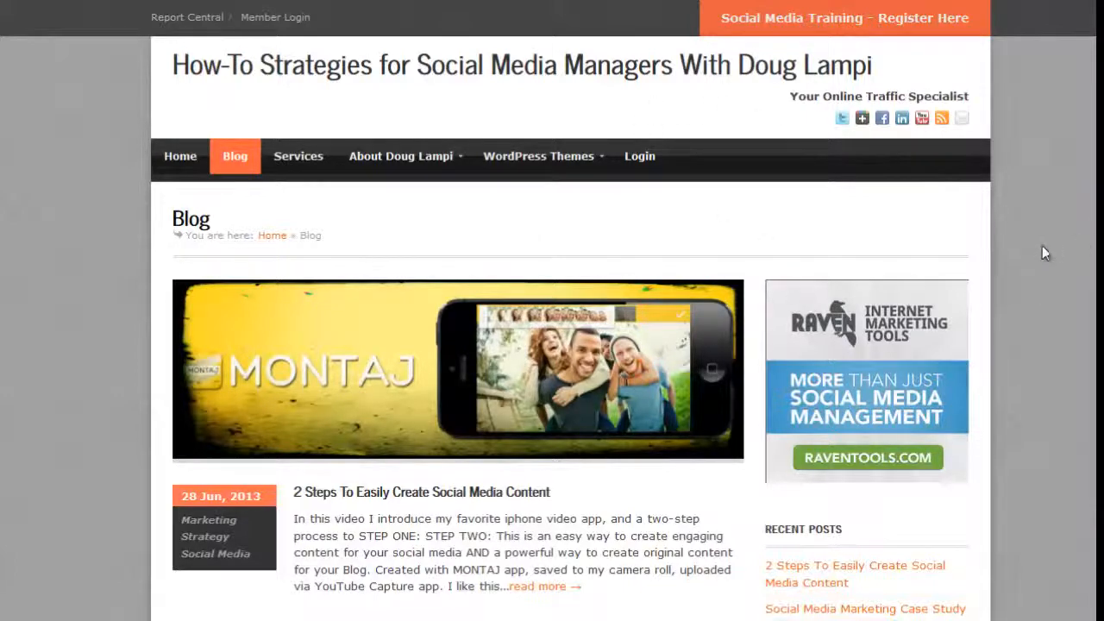
Step: Scroll the live blog to view the two stacked Raven Tools sidebar banners
scroll(down, 3)
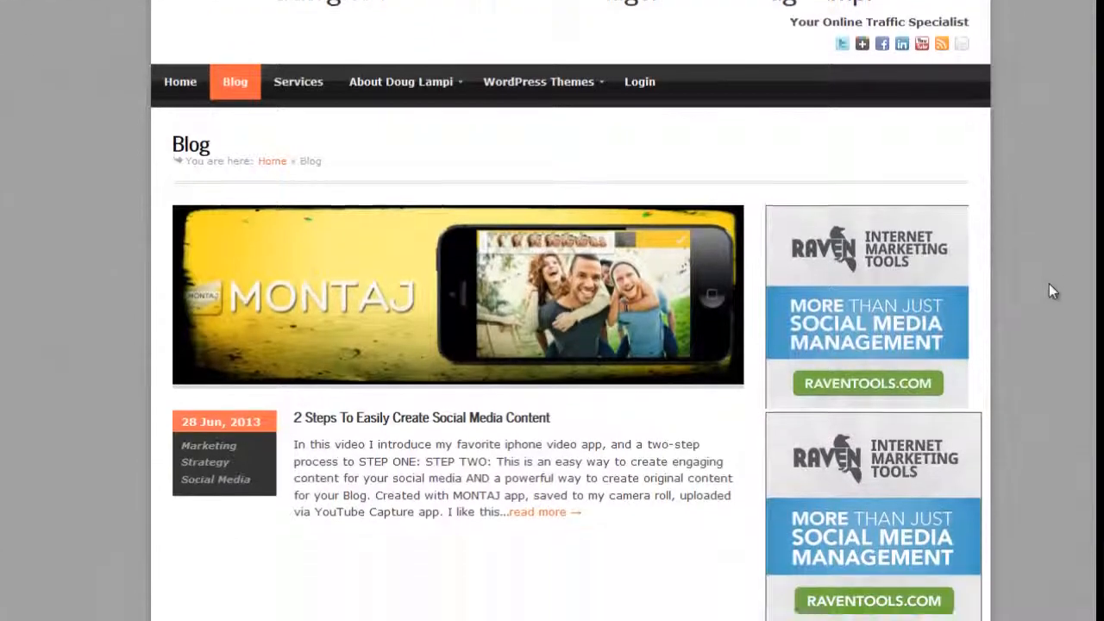
scroll(down, 3)
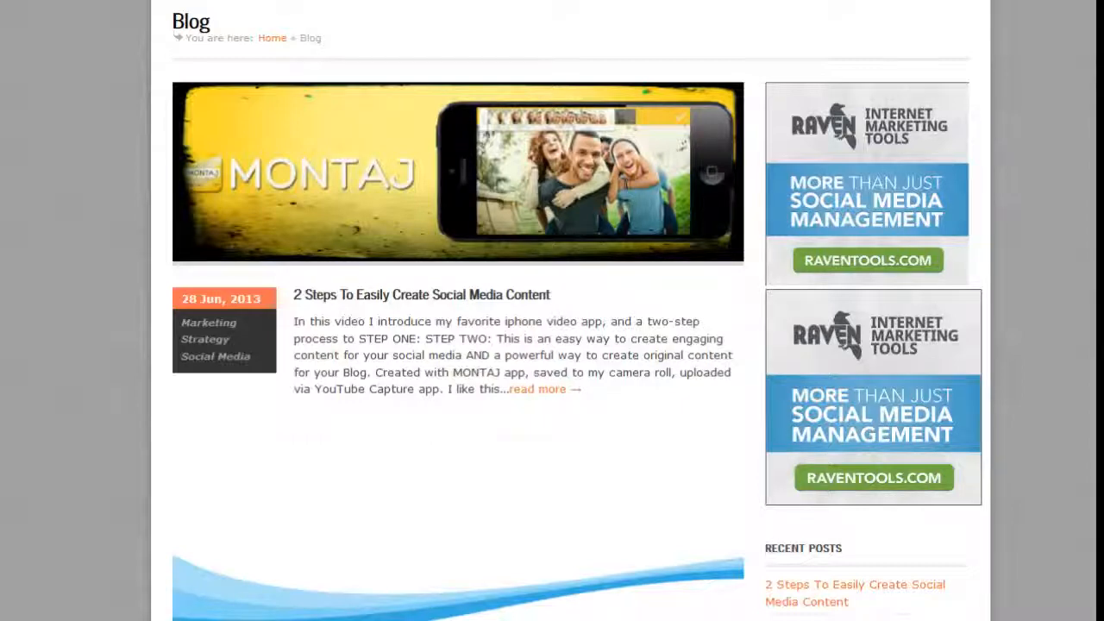
mouse_move(999, 559)
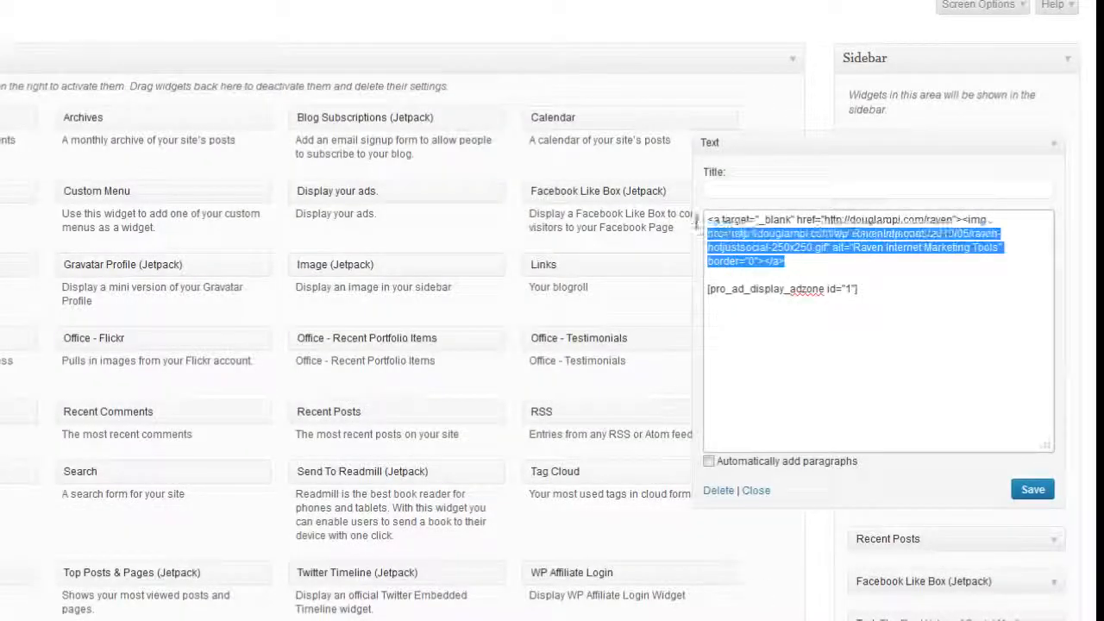
Step: Delete the old hard-coded banner code, leaving only the zone shortcode, and save the widget
key(Delete)
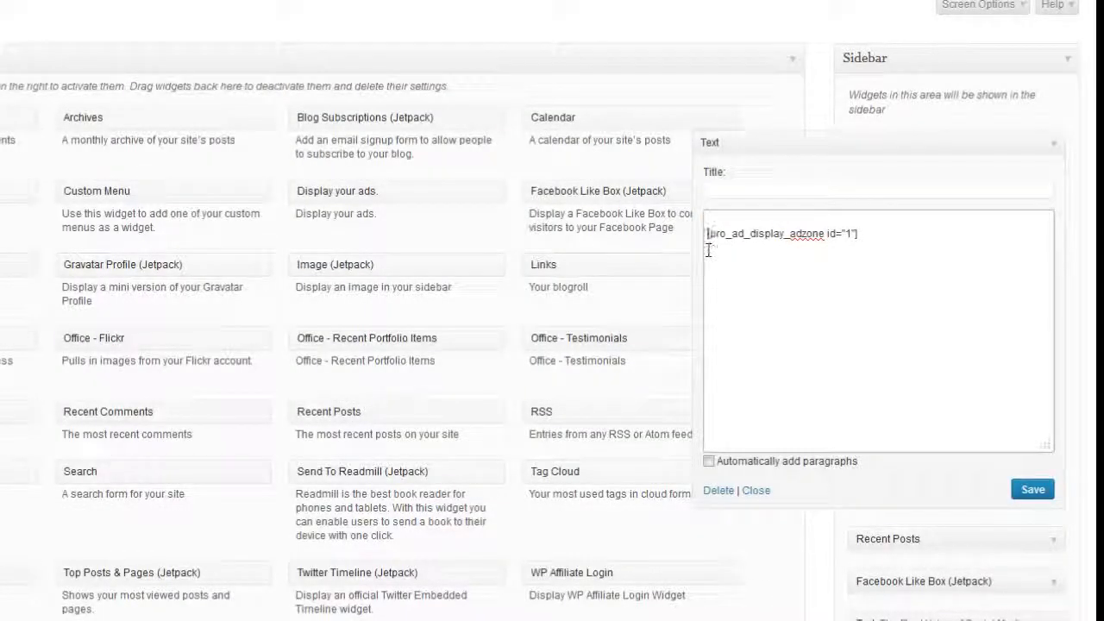
click(1033, 489)
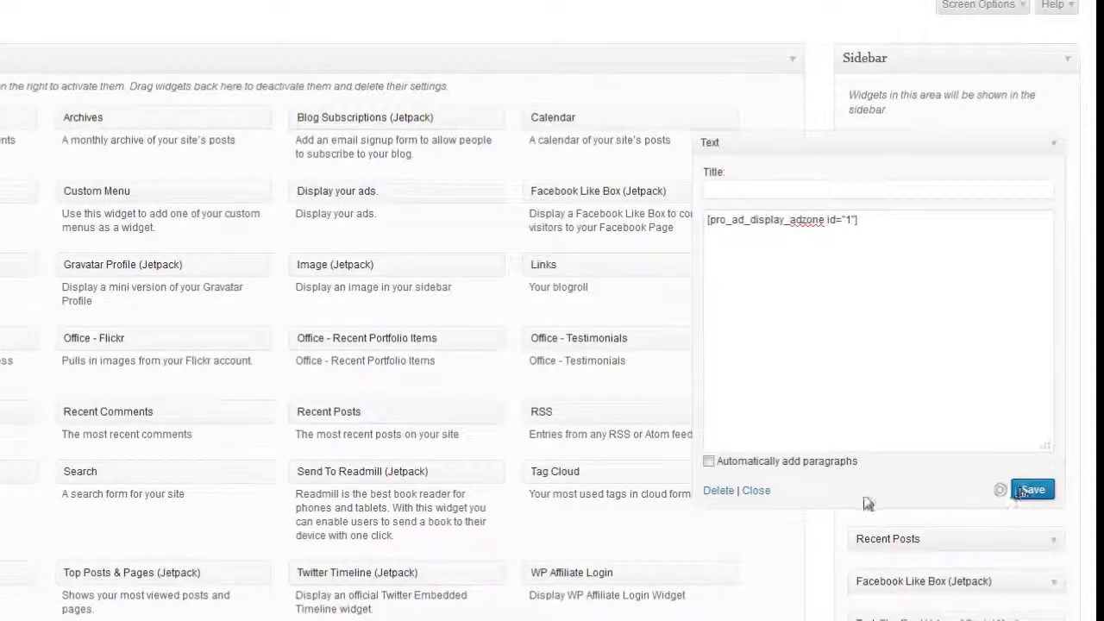
click(1032, 489)
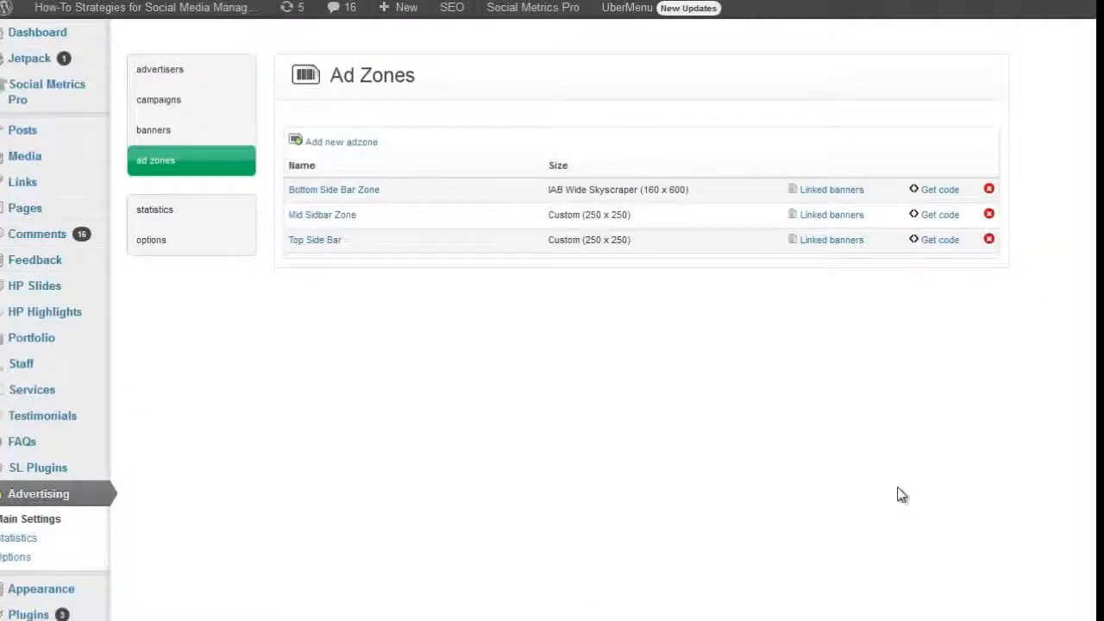
mouse_move(331, 247)
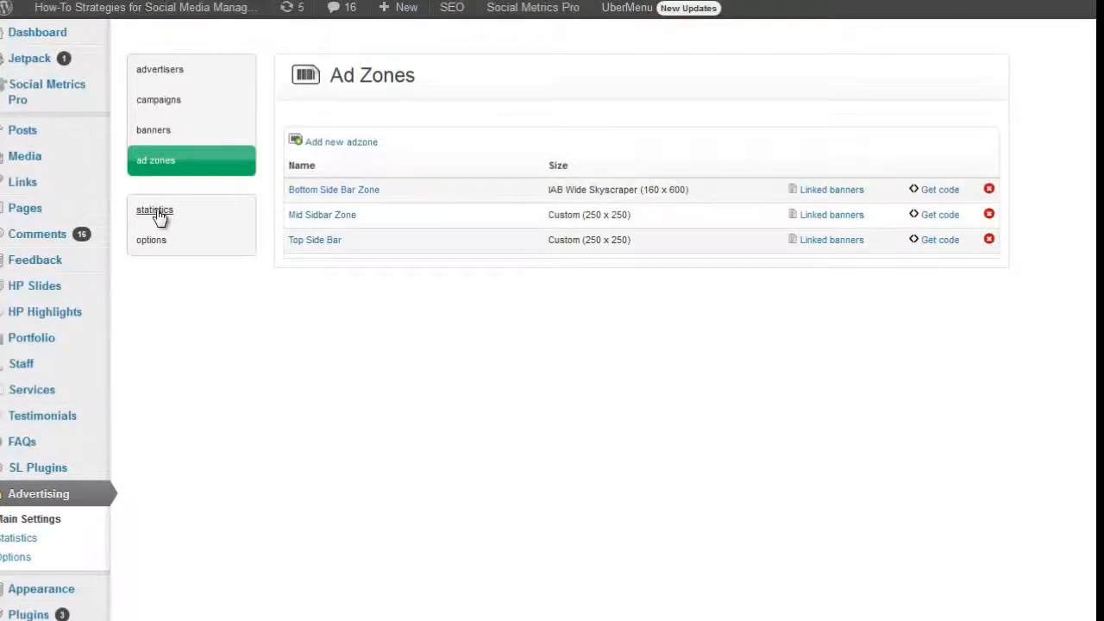
mouse_move(253, 337)
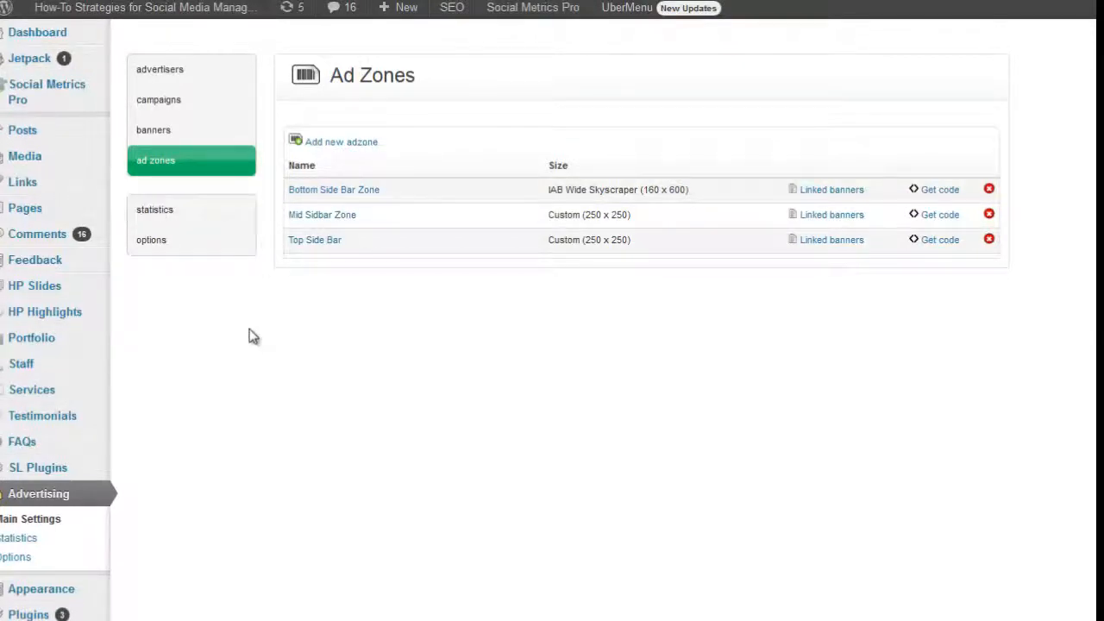
Step: Review Ad Pro statistics showing zero impressions and clicks, then return to Advertisers
click(155, 209)
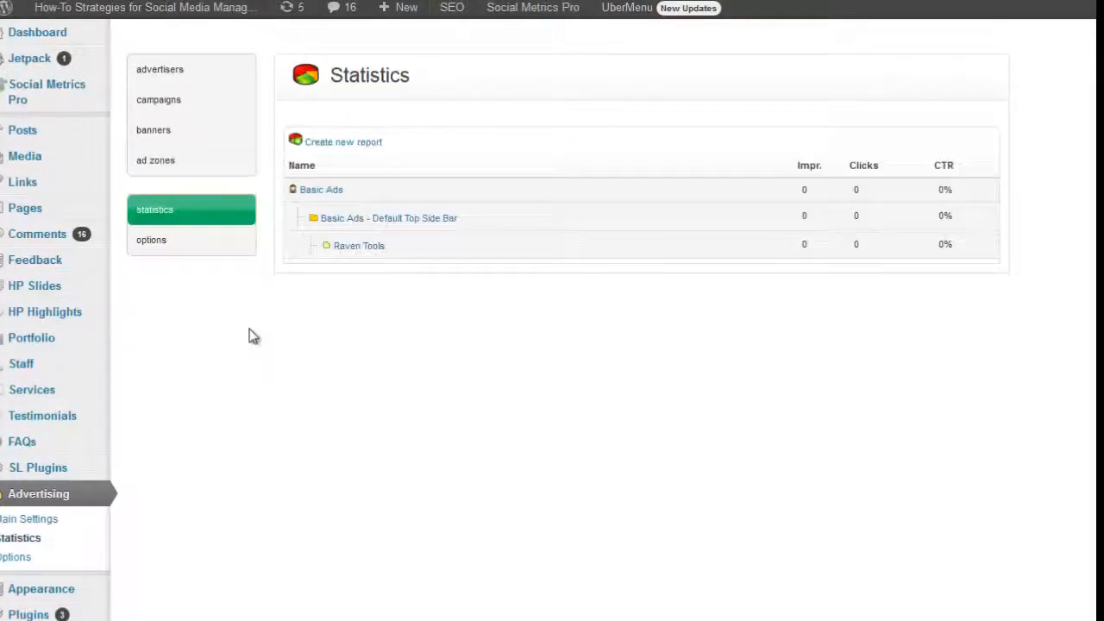
mouse_move(779, 211)
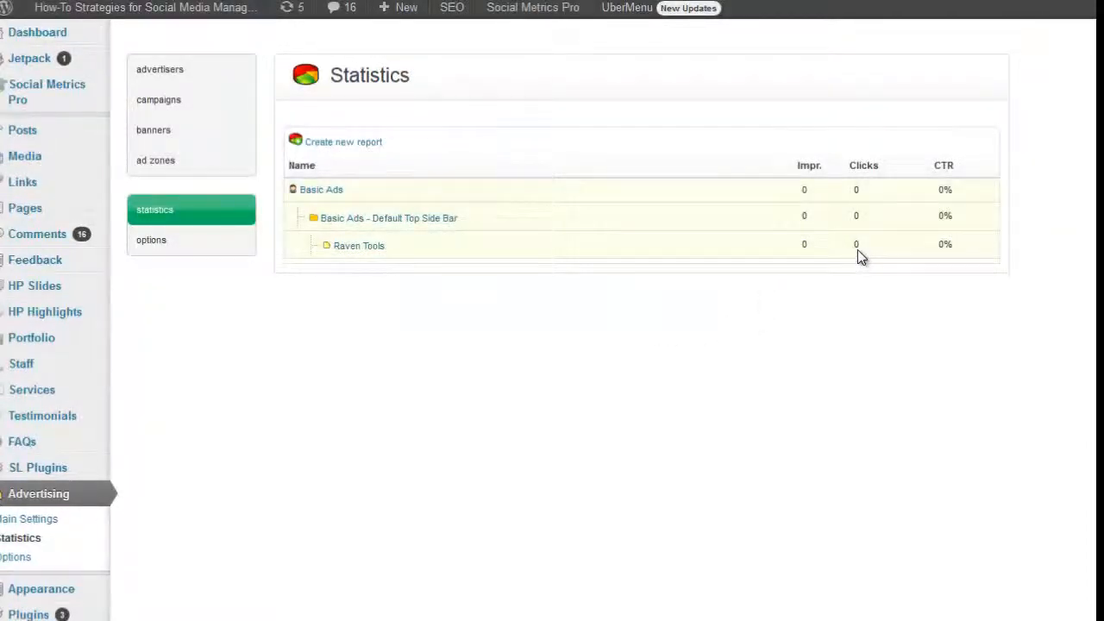
mouse_move(953, 294)
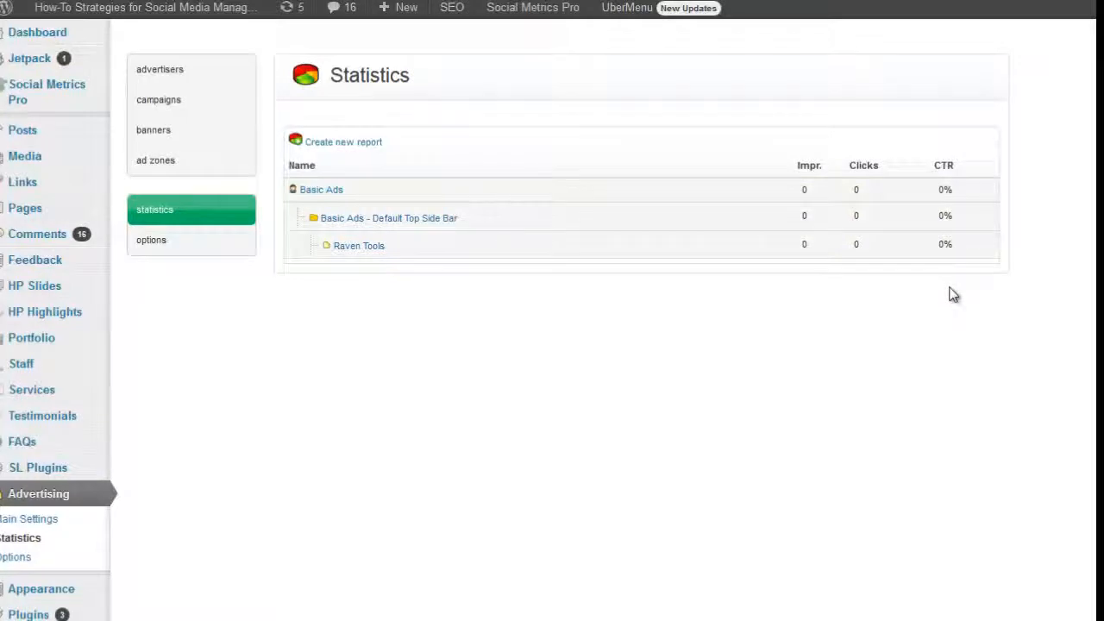
mouse_move(1001, 552)
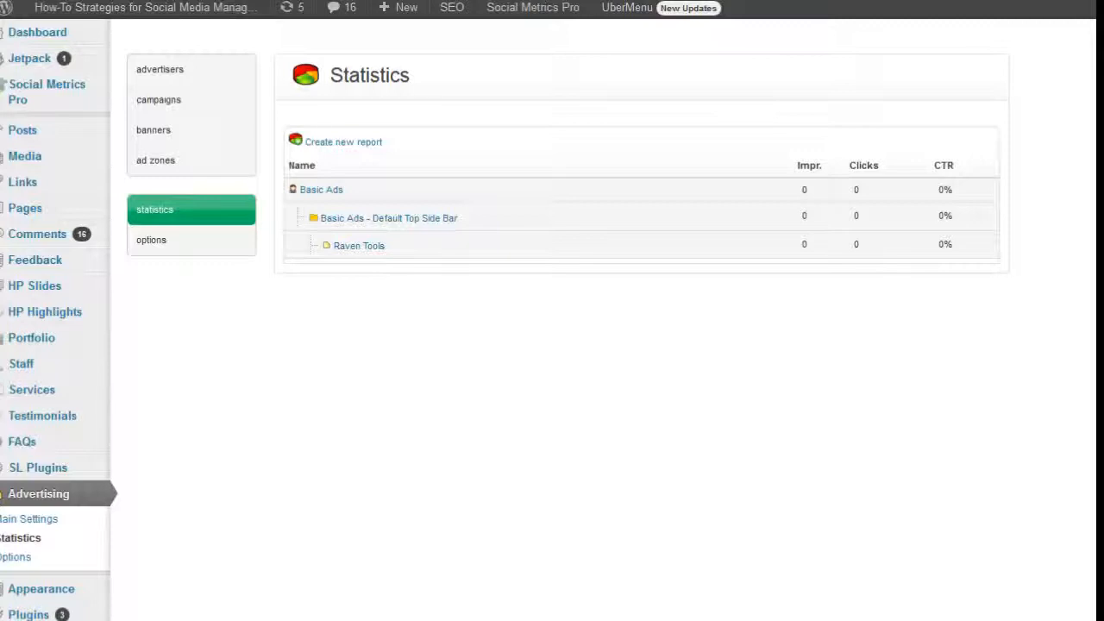
click(160, 69)
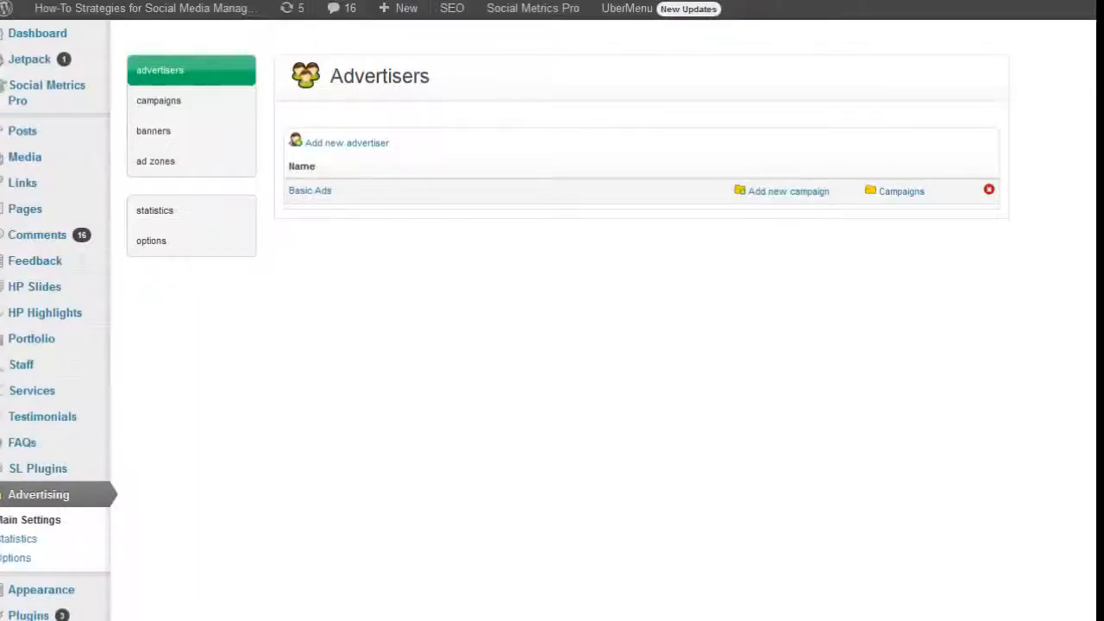
mouse_move(344, 213)
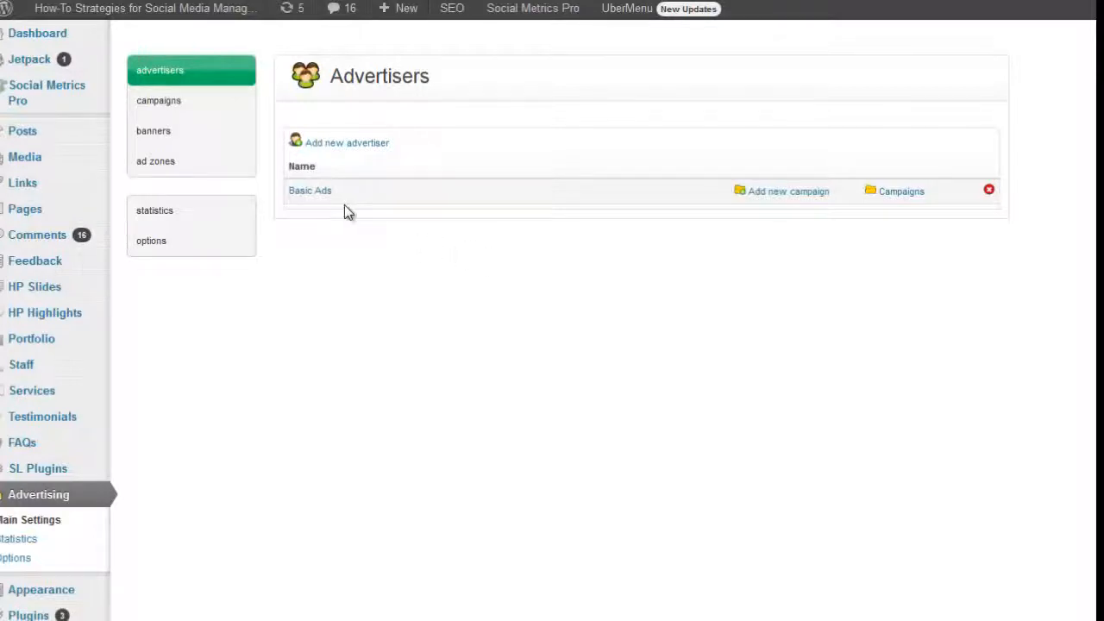
mouse_move(285, 203)
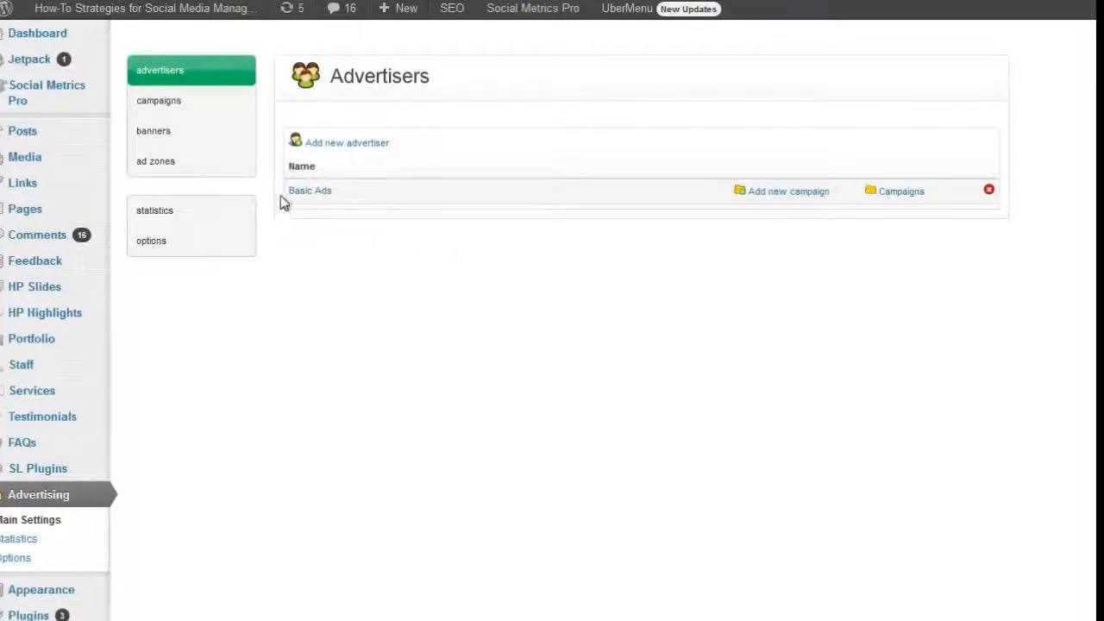
mouse_move(275, 255)
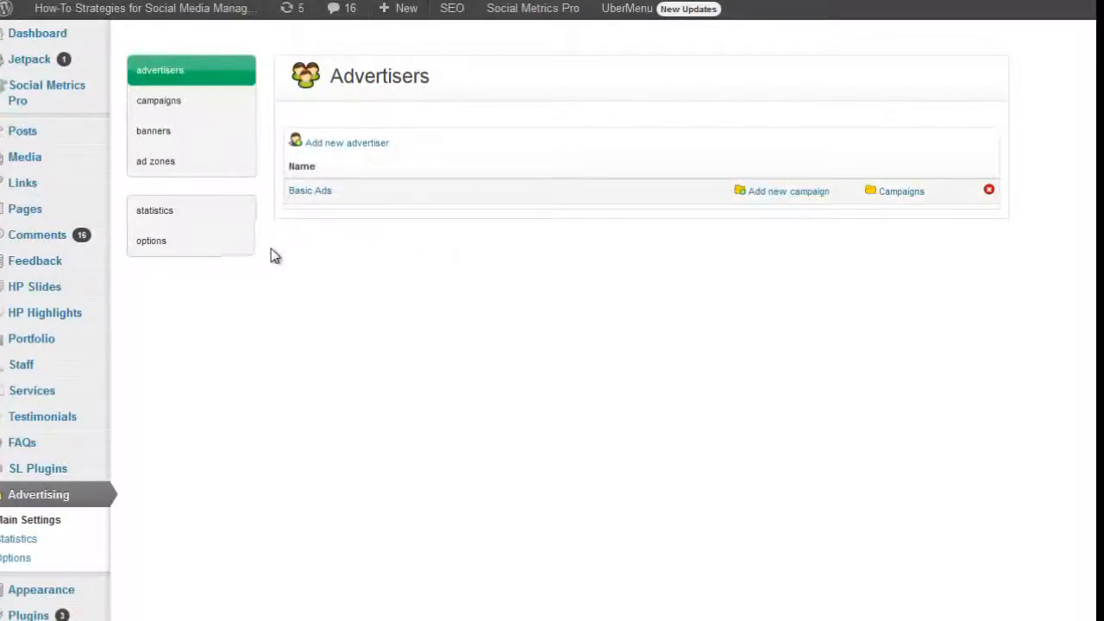
mouse_move(287, 264)
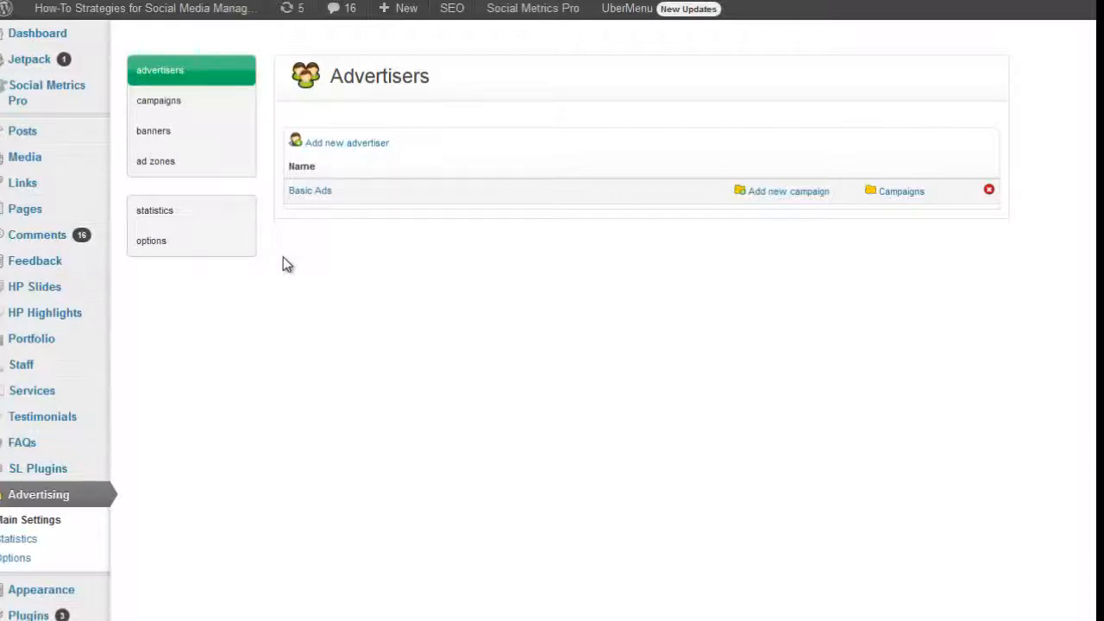
mouse_move(262, 335)
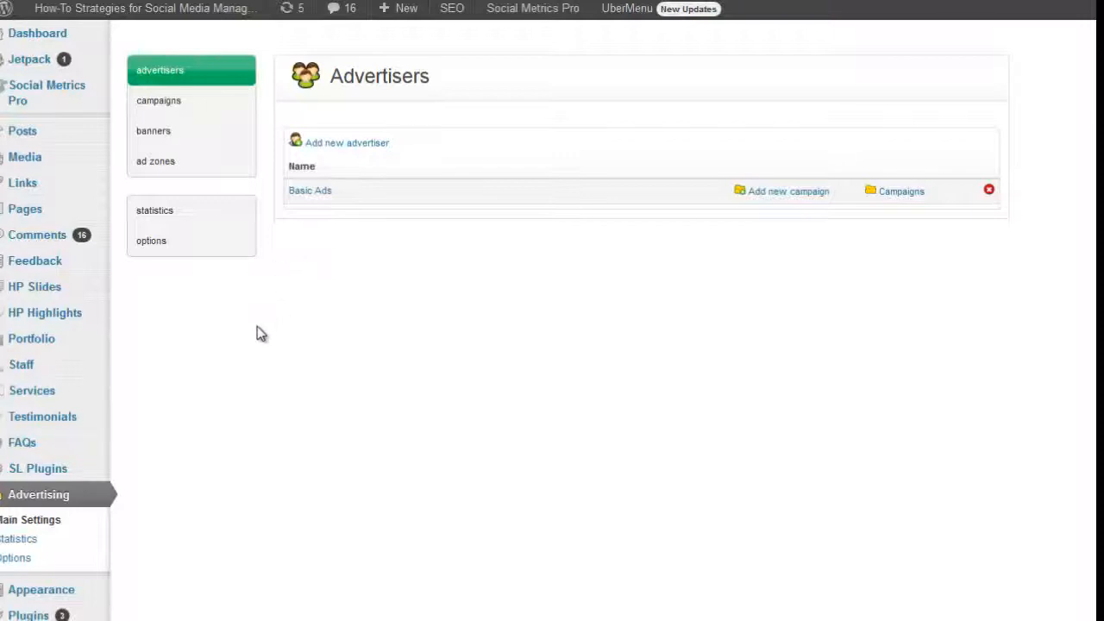
mouse_move(266, 332)
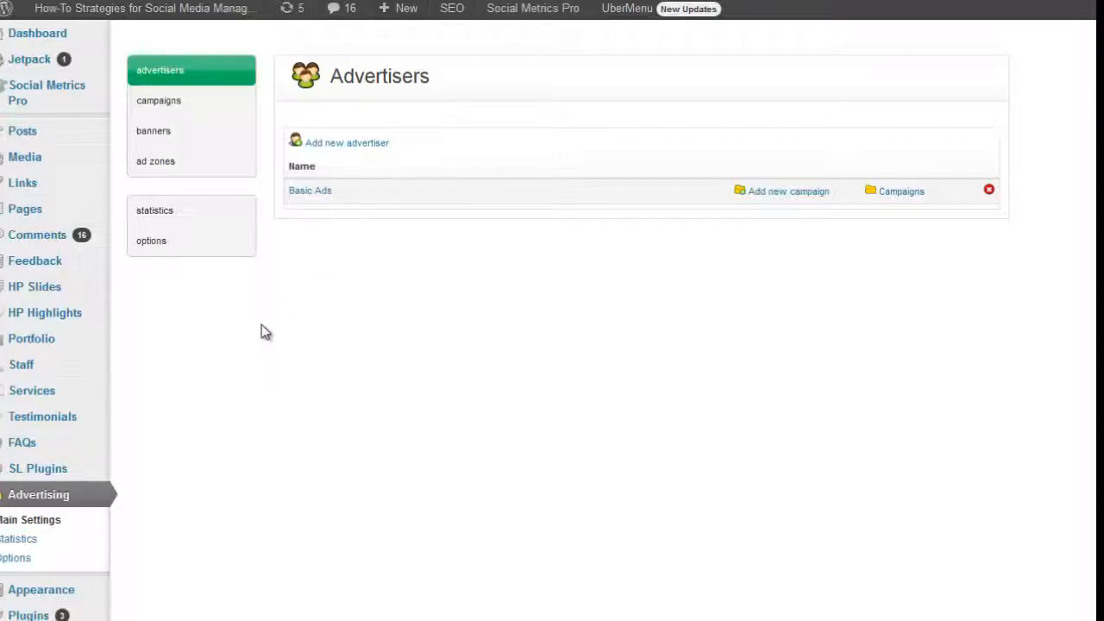
mouse_move(259, 325)
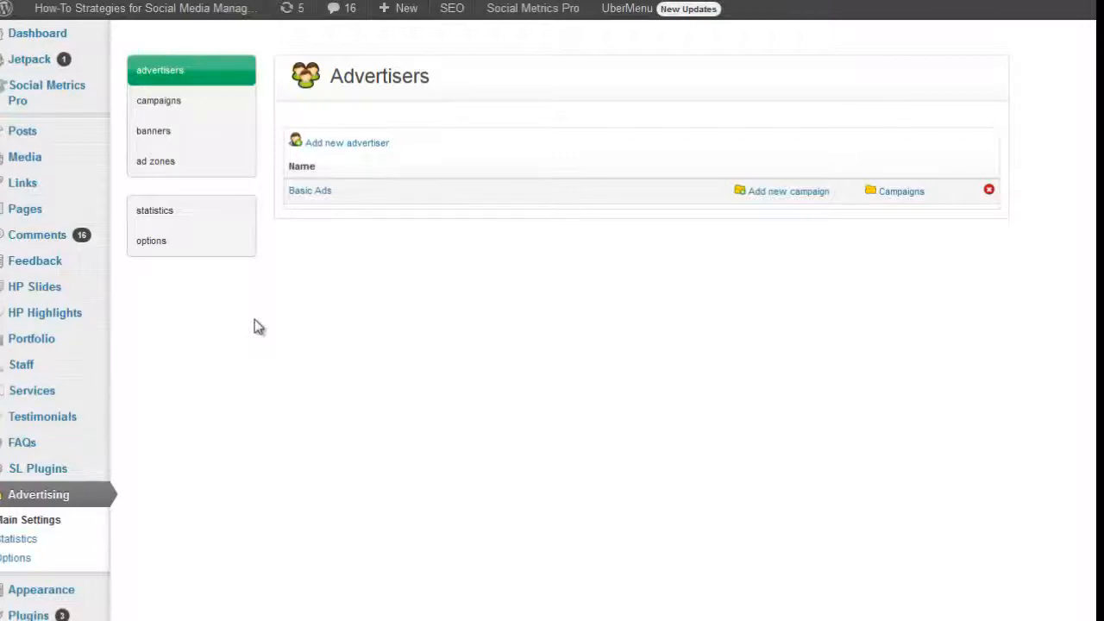
mouse_move(423, 235)
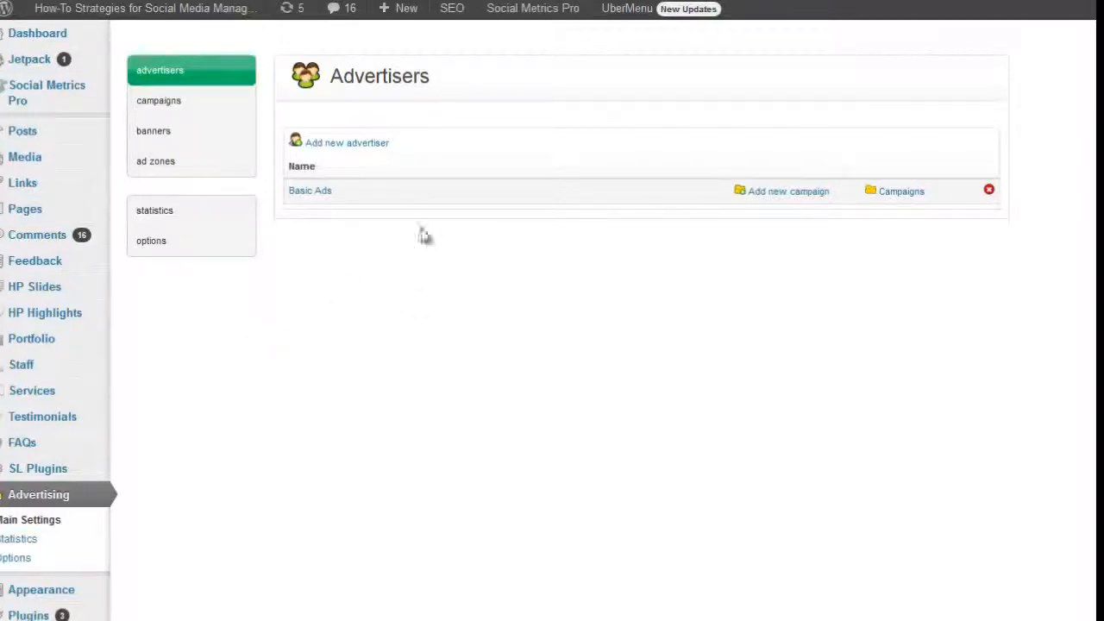
mouse_move(378, 382)
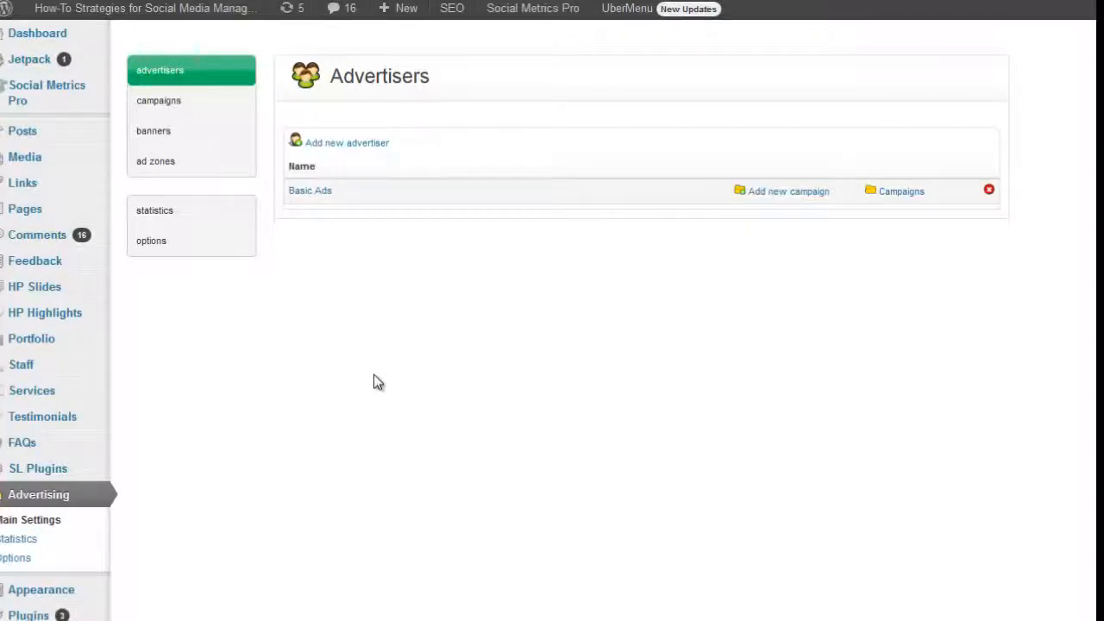
mouse_move(315, 418)
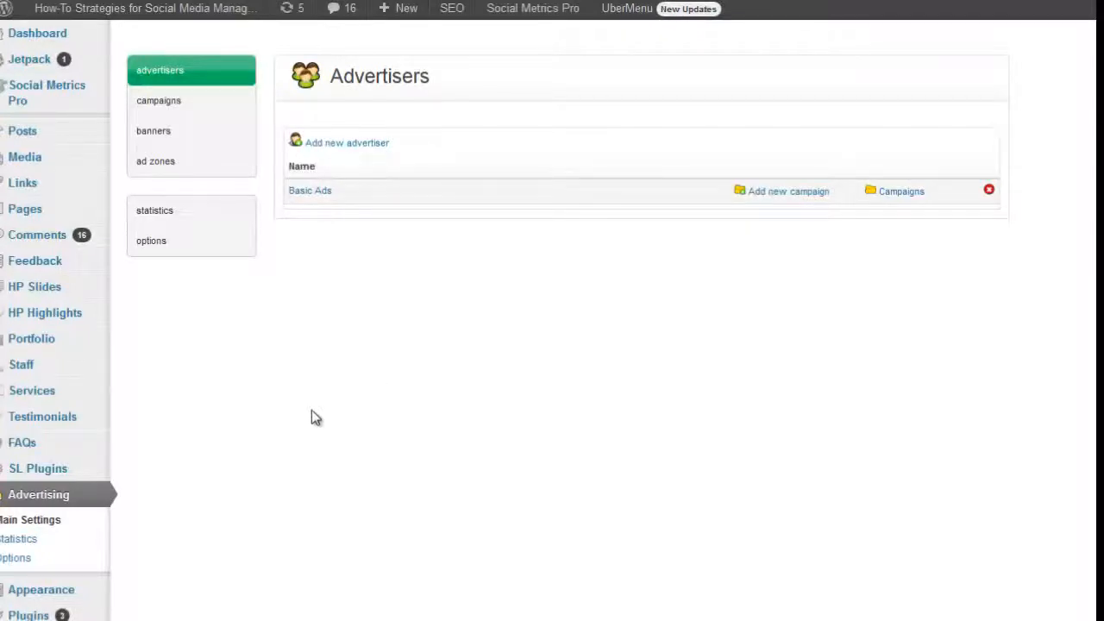
mouse_move(272, 459)
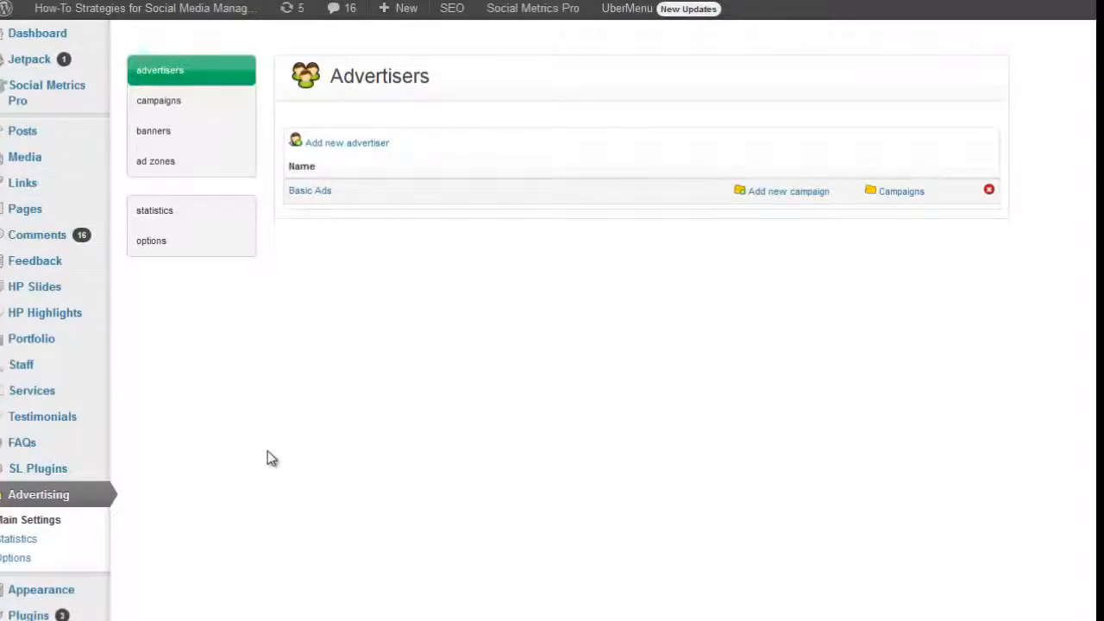
mouse_move(35, 469)
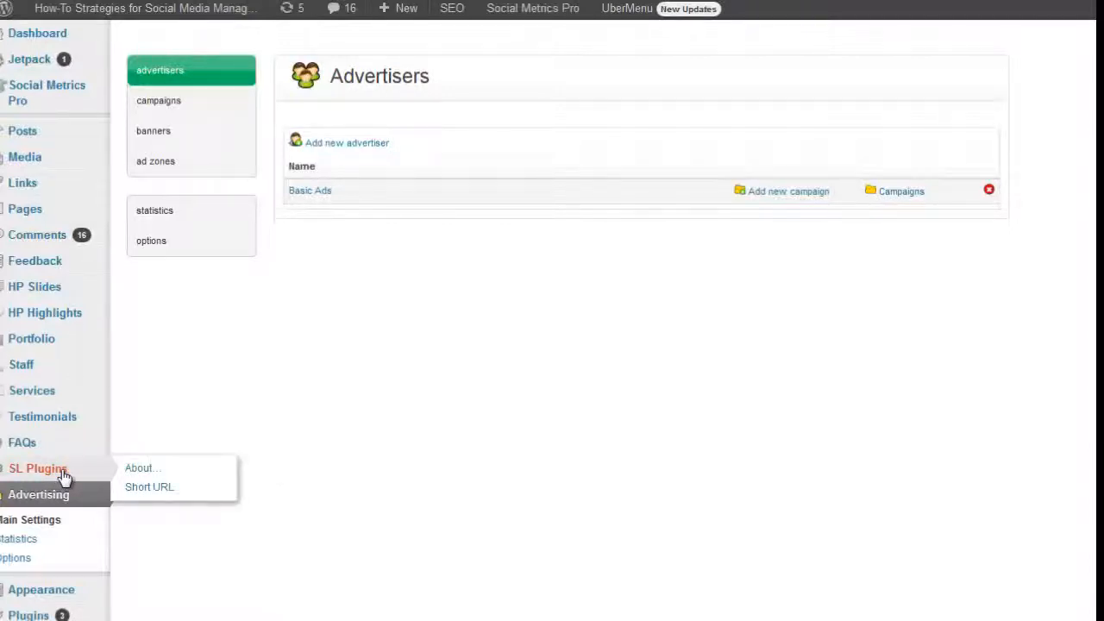
mouse_move(80, 474)
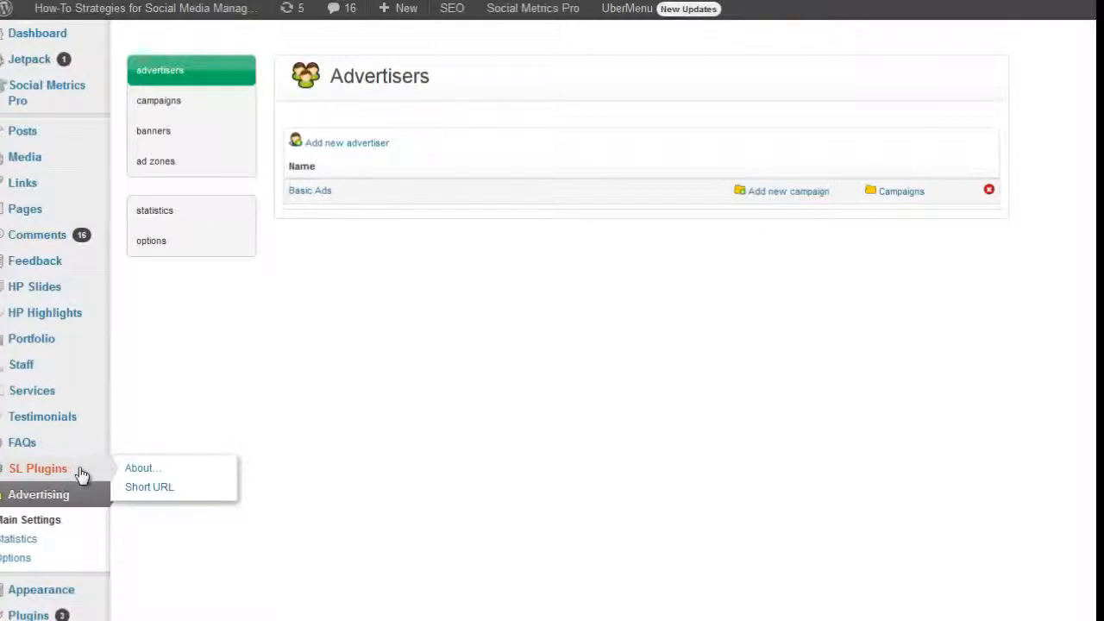
mouse_move(150, 488)
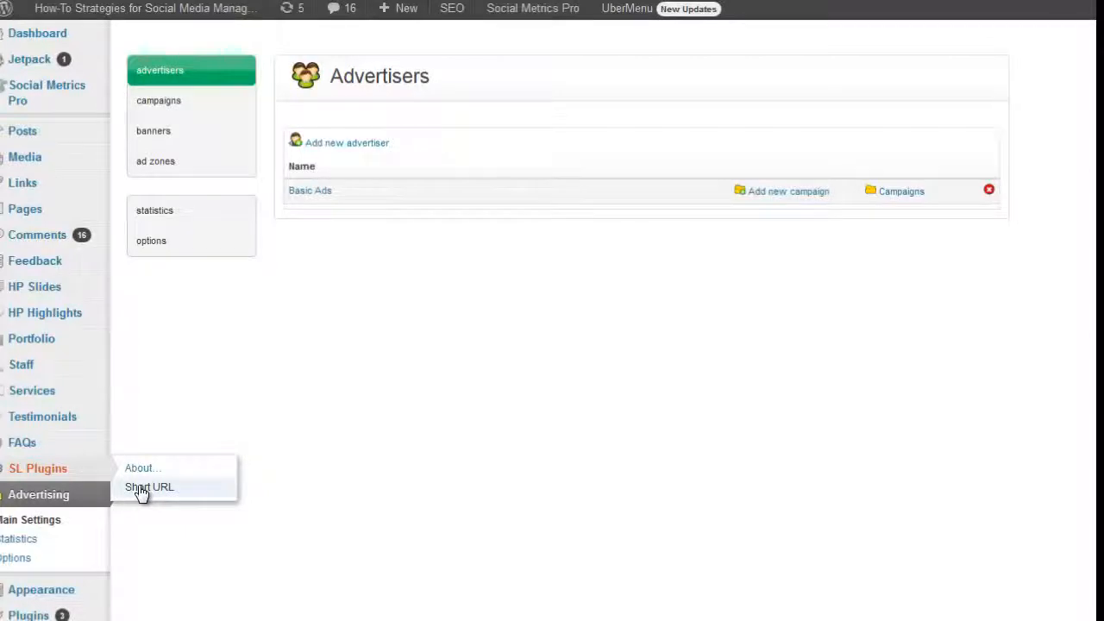
mouse_move(137, 515)
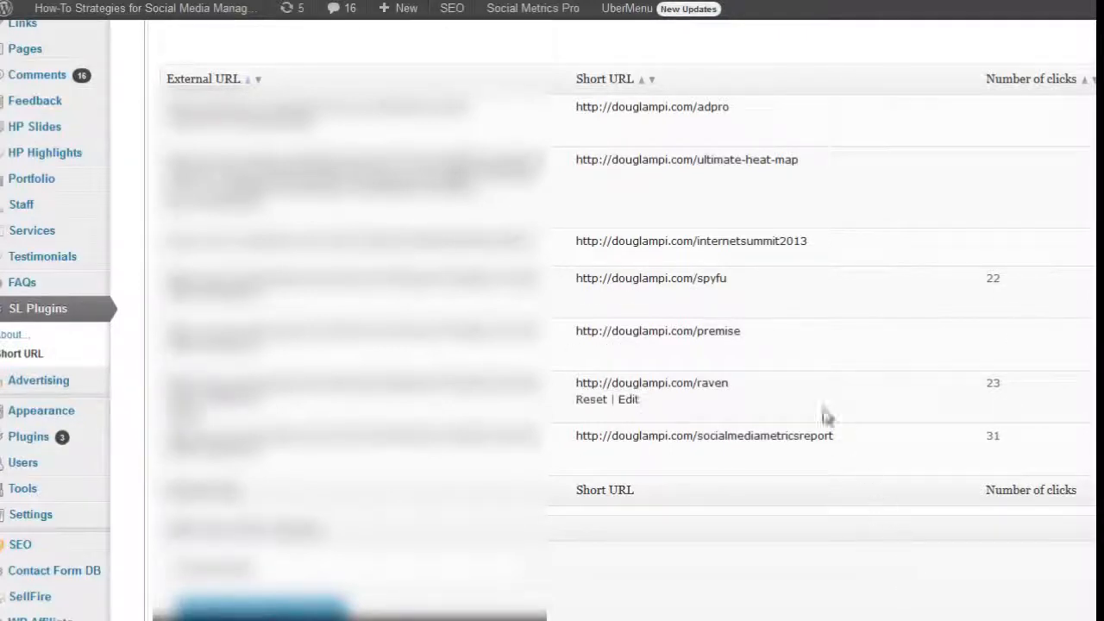
mouse_move(814, 565)
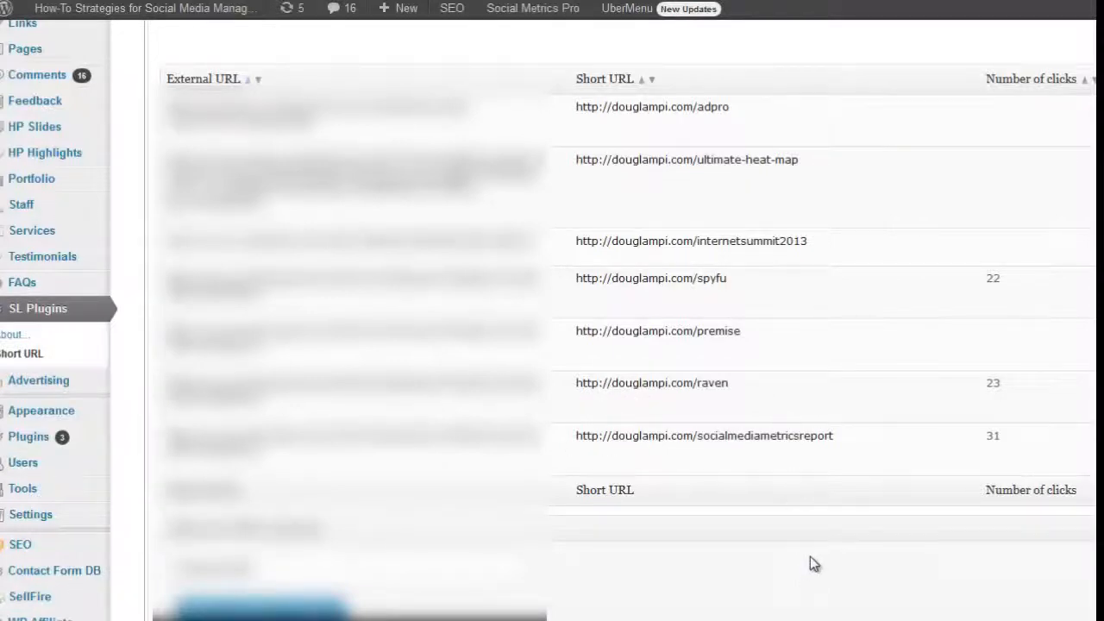
mouse_move(819, 558)
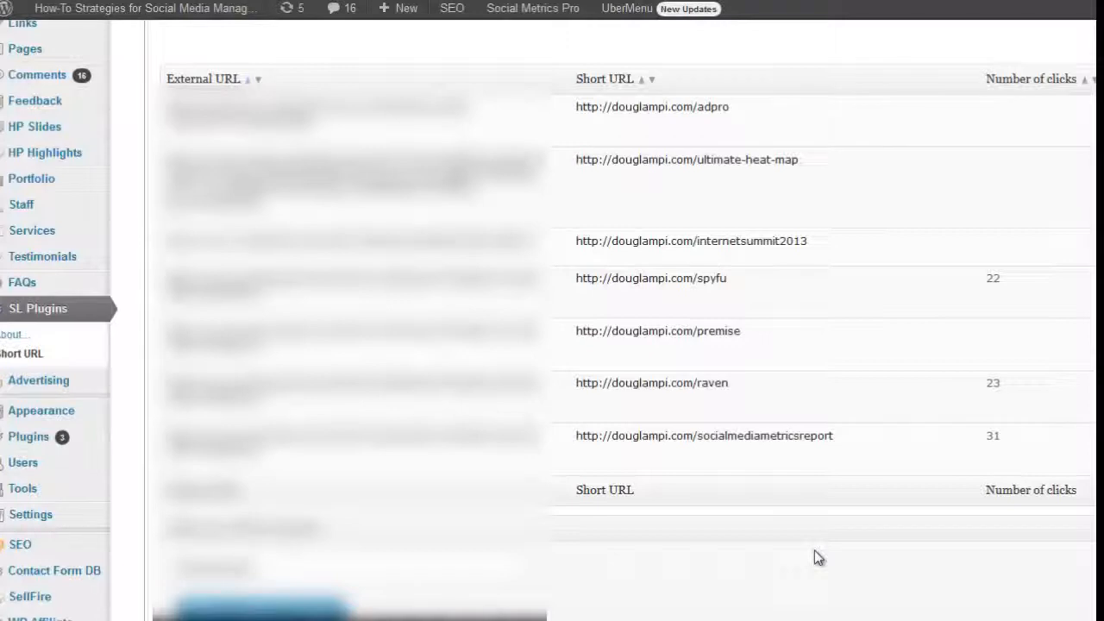
scroll(up, 3)
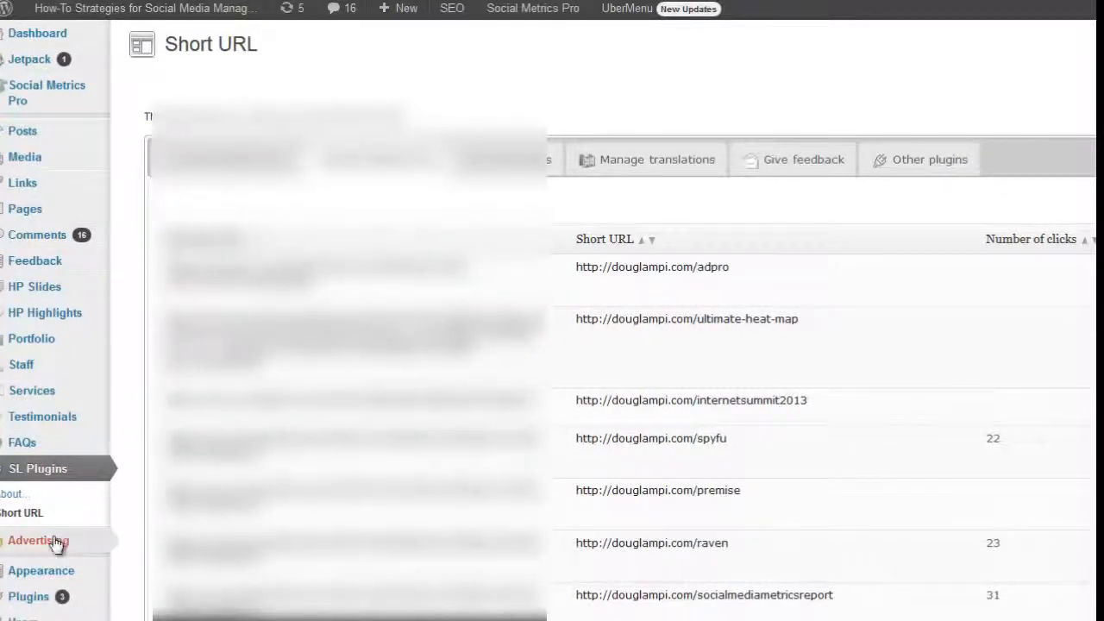
mouse_move(140, 549)
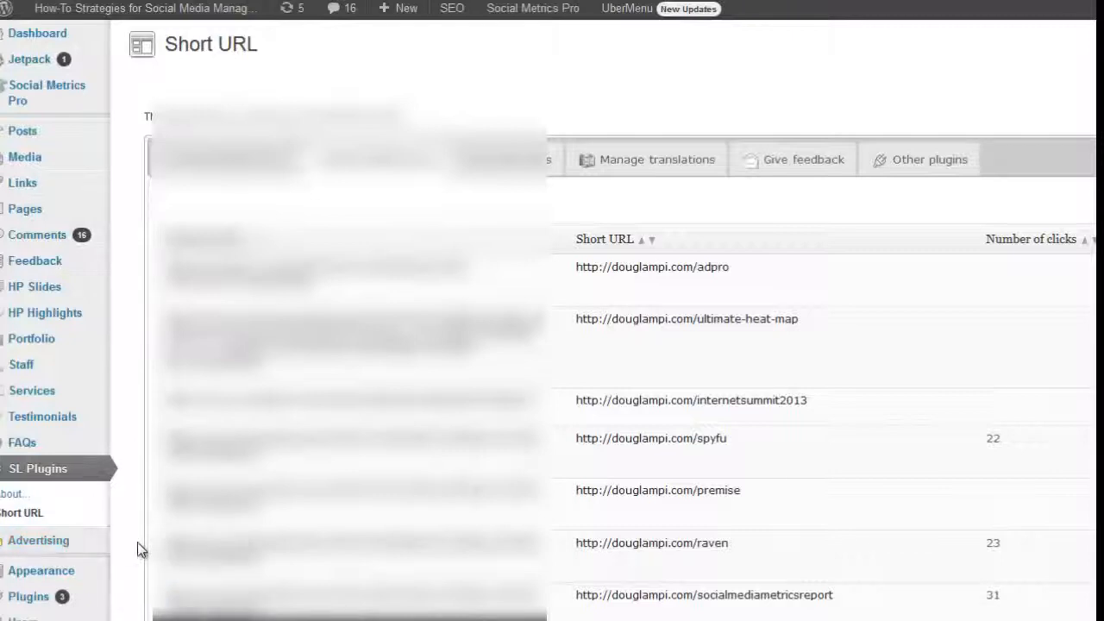